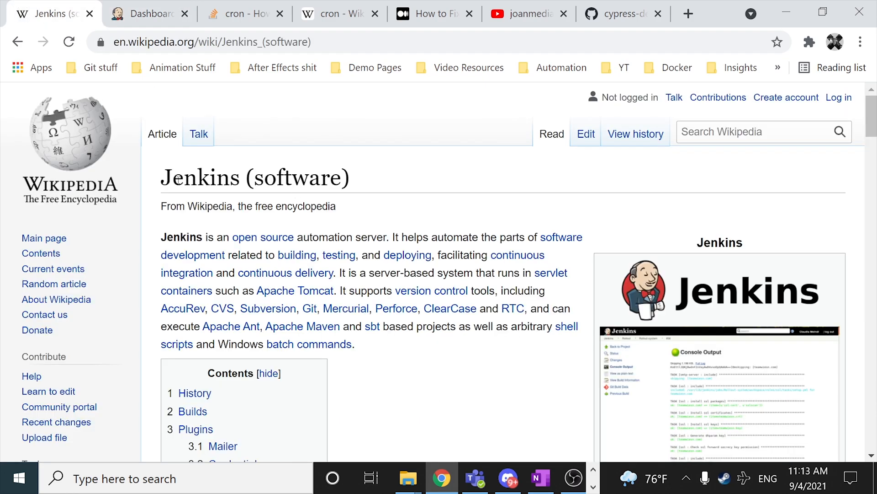
mouse_move(232, 247)
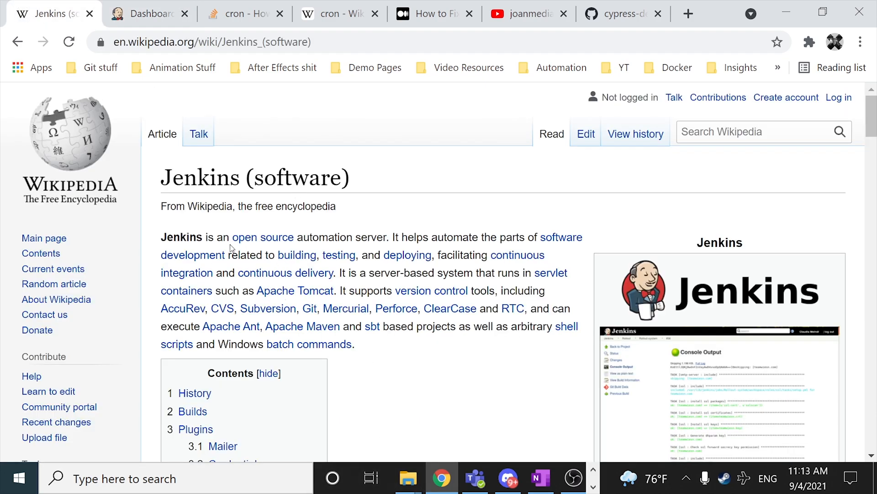
mouse_move(431, 260)
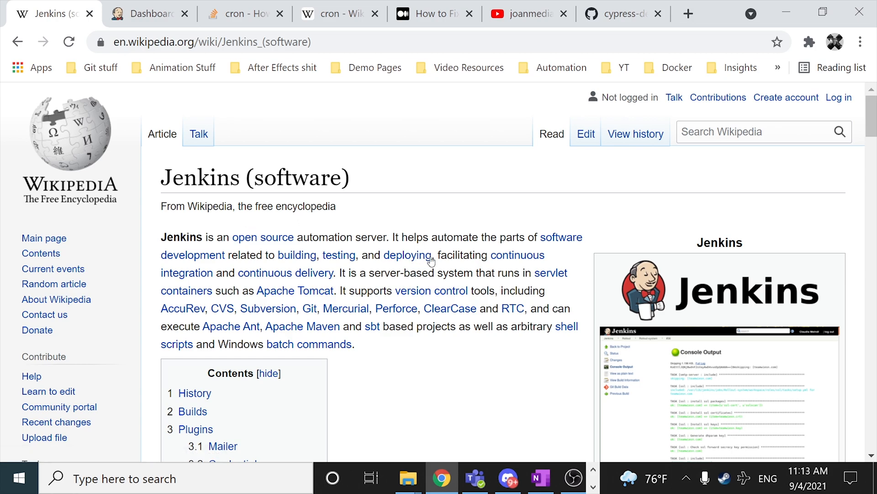
mouse_move(471, 287)
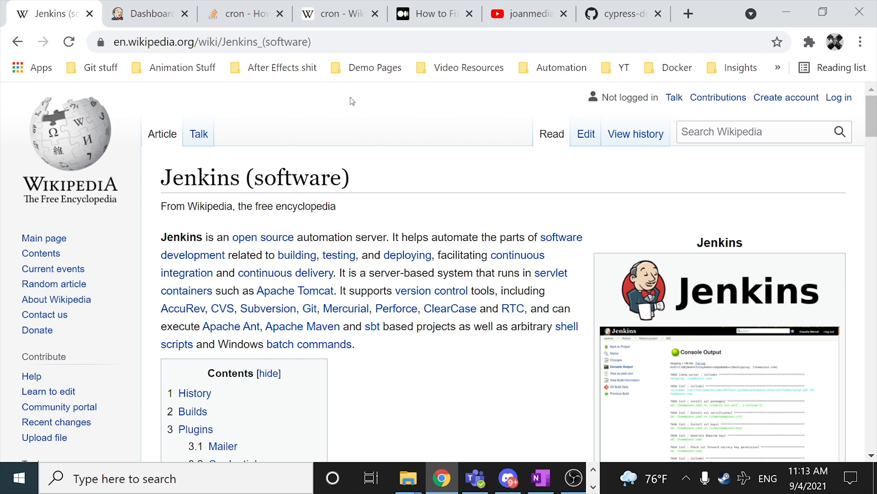
mouse_move(451, 261)
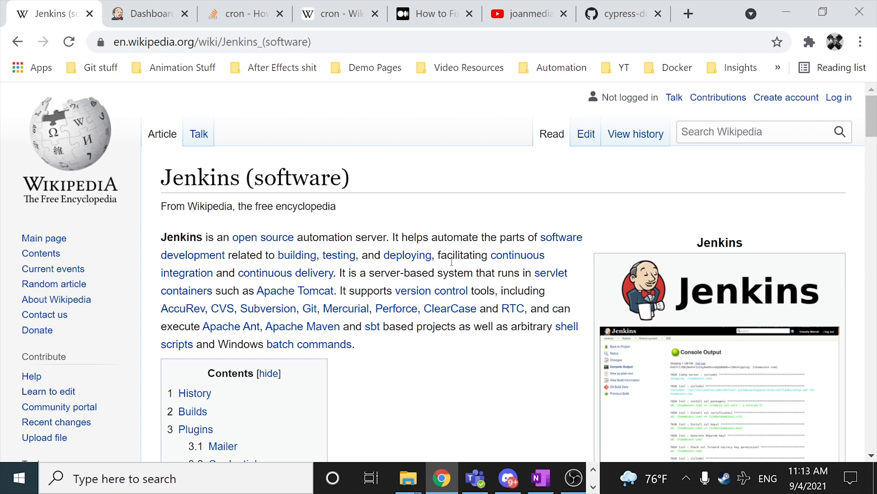
mouse_move(310, 291)
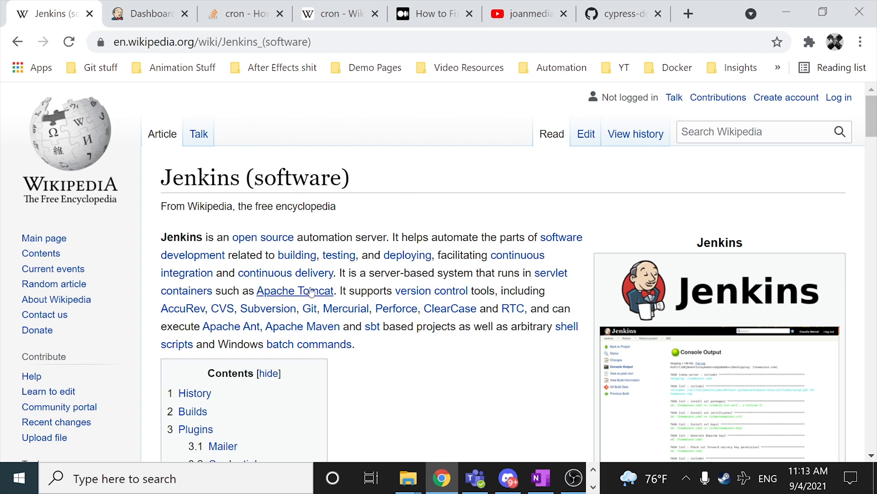
Switch from the Wikipedia Jenkins article to the local Jenkins dashboard at localhost:8080
click(150, 13)
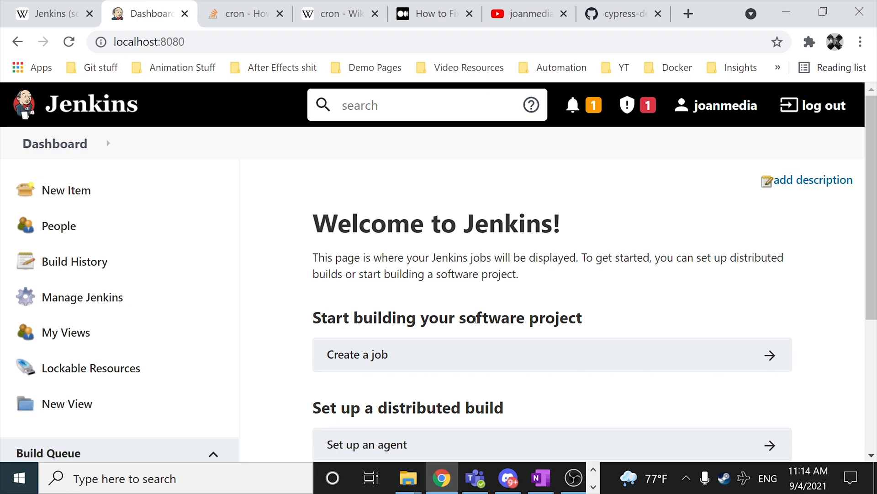
In the cypress-demo-framework repo, view package.json and highlight the cypress-mochawesome-reporter dev dependency
click(622, 13)
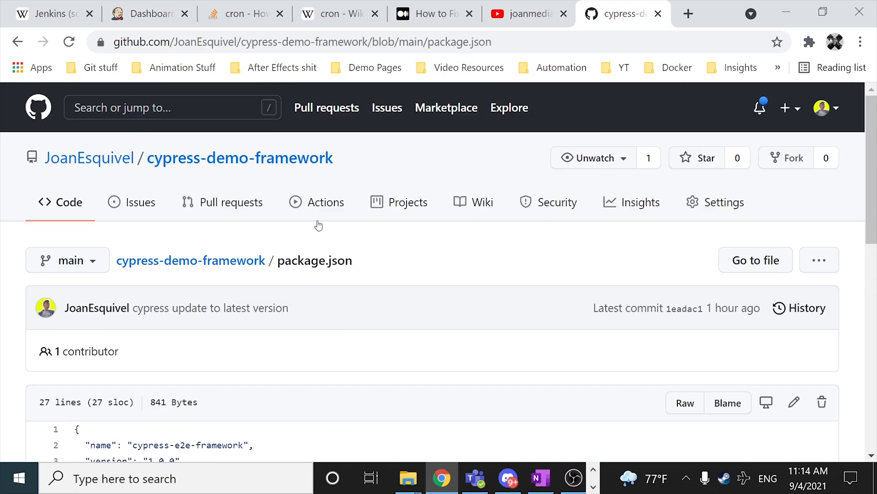
click(90, 158)
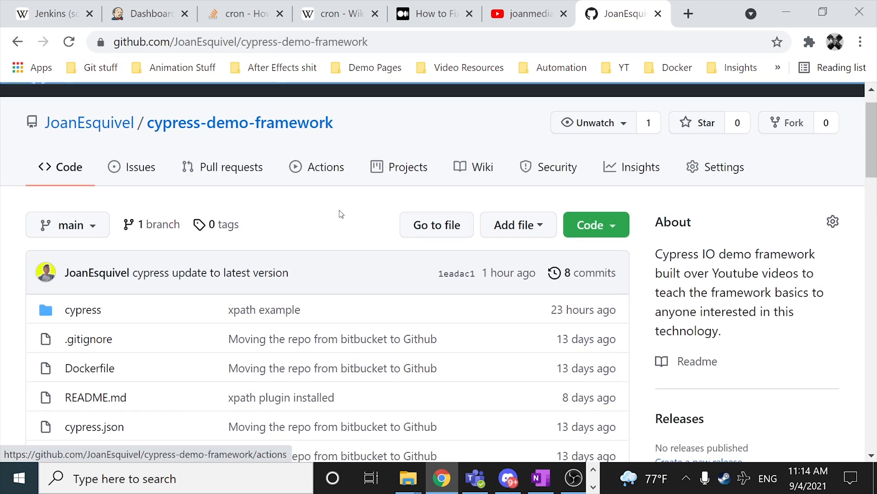
scroll(down, 3)
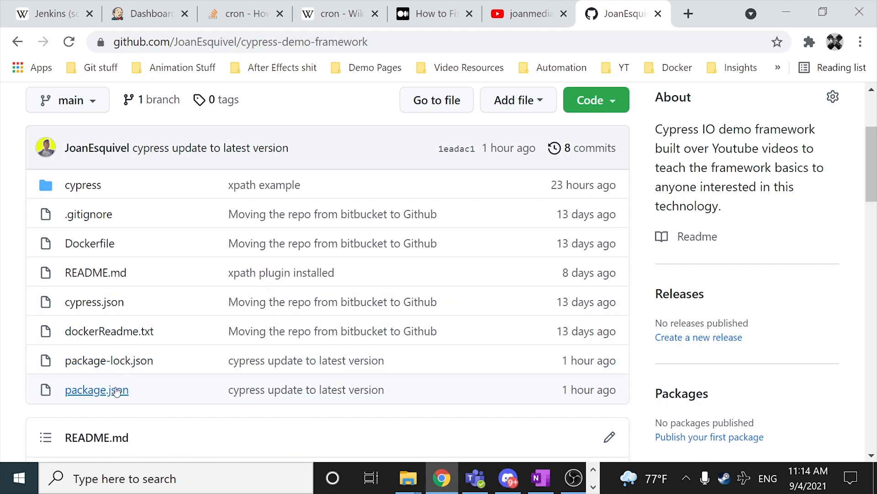
click(96, 389)
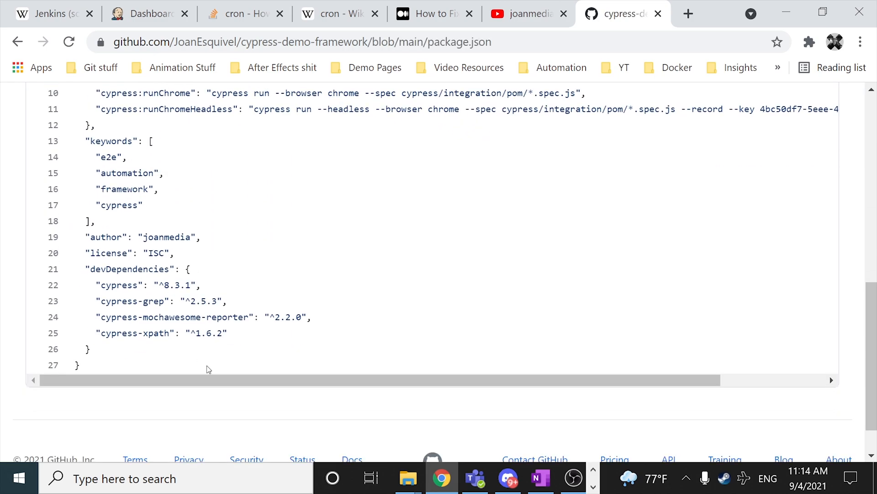
drag(142, 317, 306, 317)
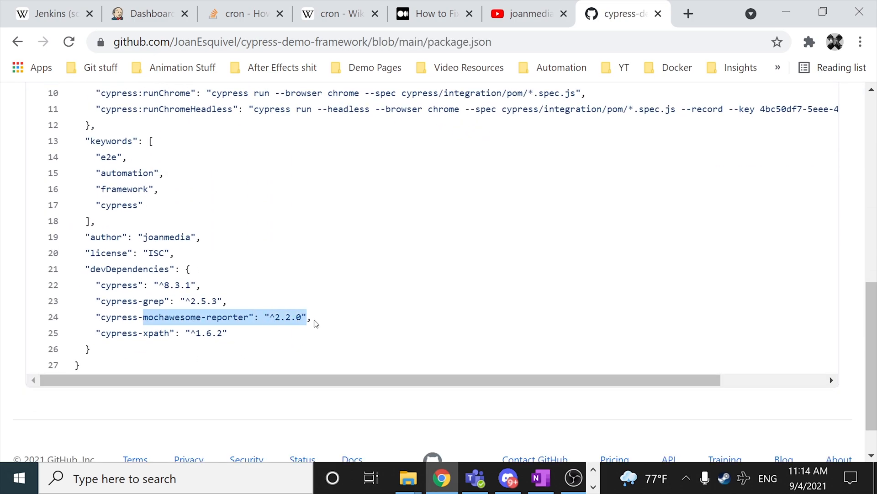
mouse_move(343, 300)
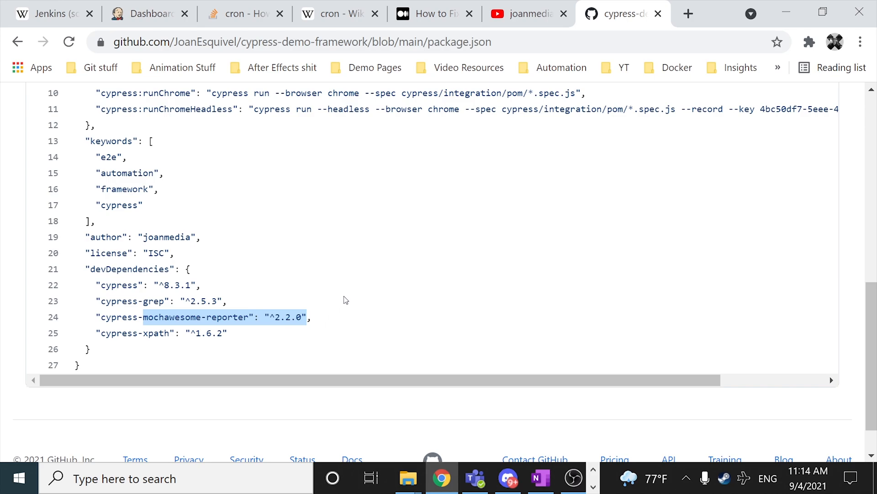
click(350, 302)
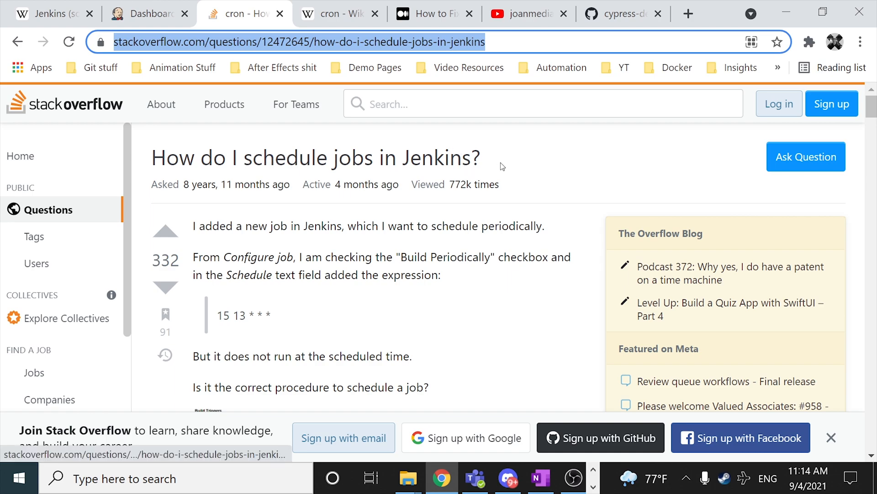
Highlight and read the Stack Overflow Jenkins scheduling question, then return to the Jenkins dashboard
drag(230, 157, 480, 157)
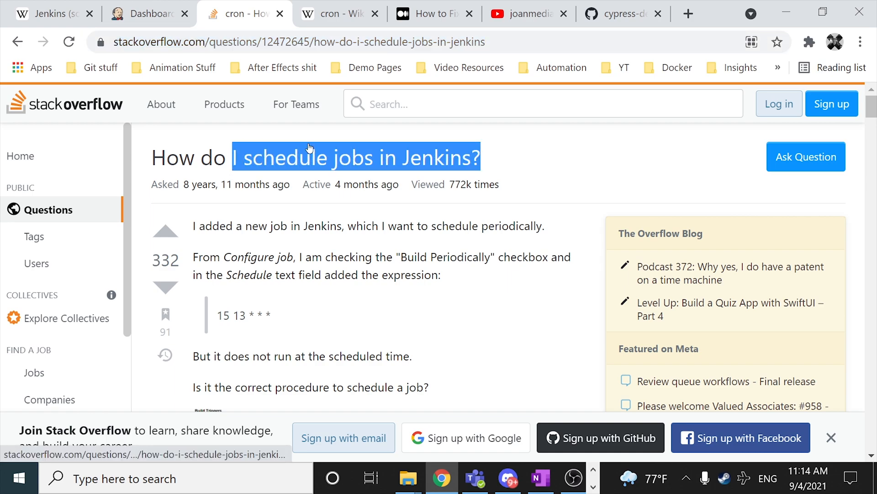
scroll(down, 3)
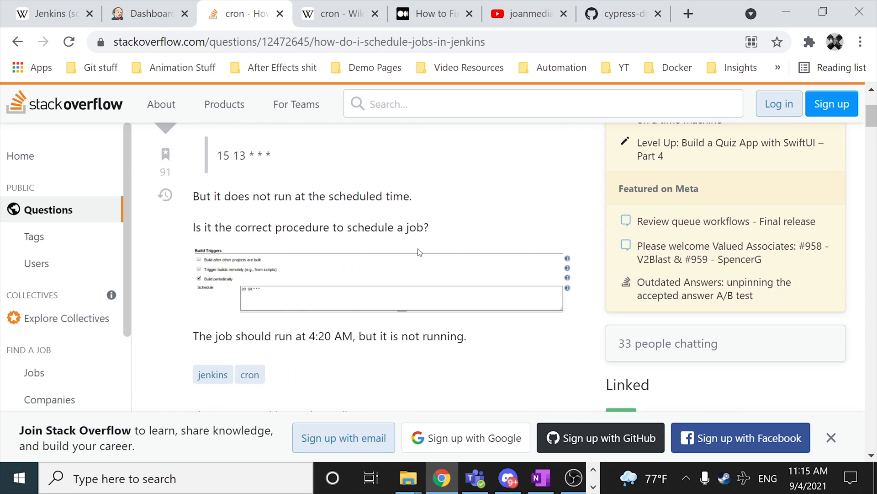
click(148, 14)
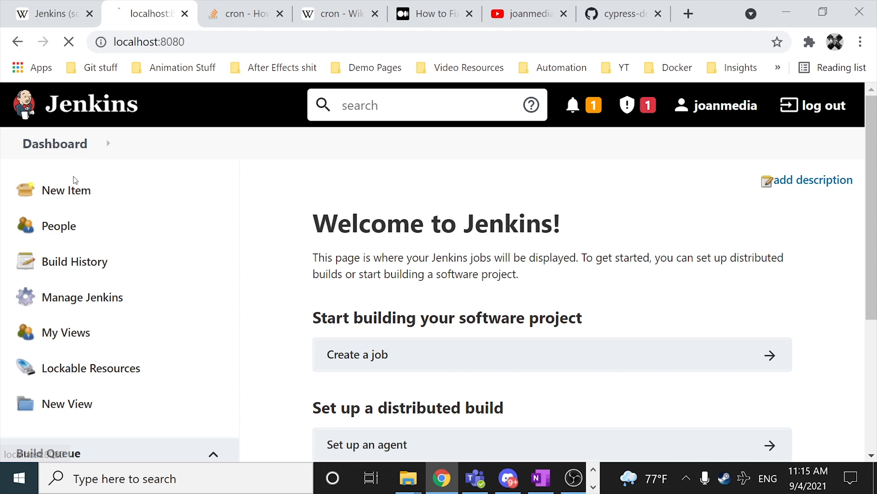
Start a new item and choose Freestyle project as the job type
click(65, 190)
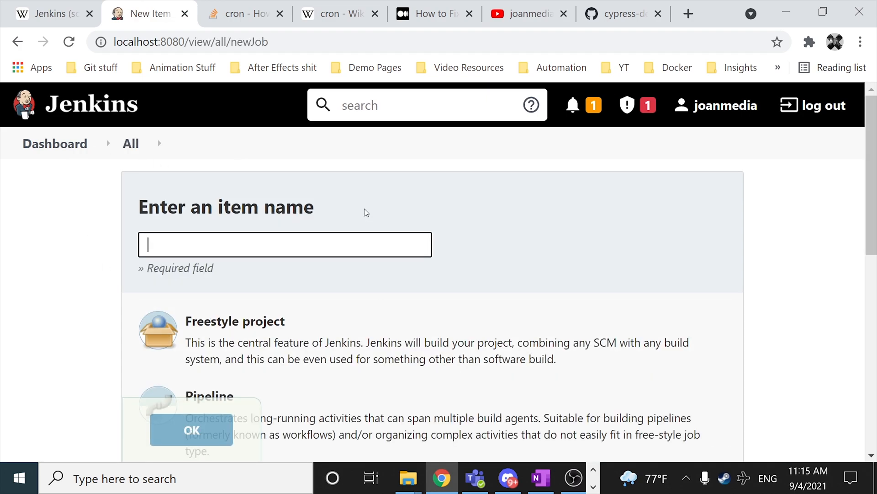
scroll(down, 3)
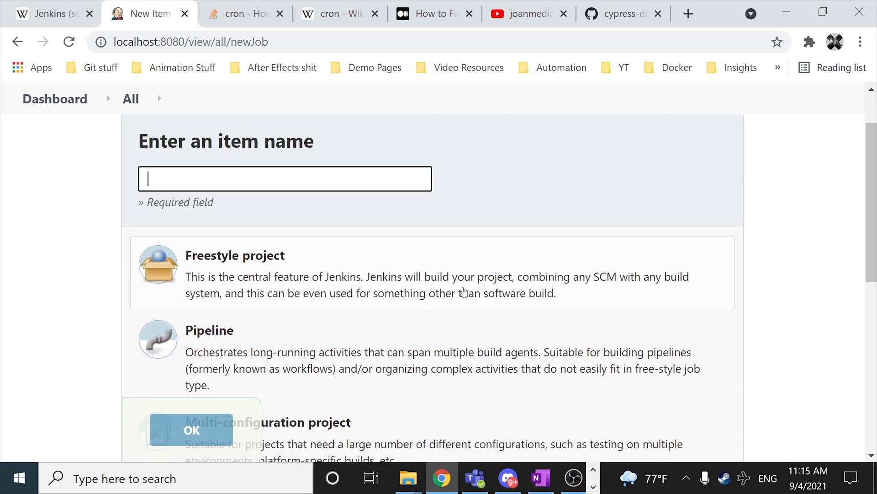
click(192, 430)
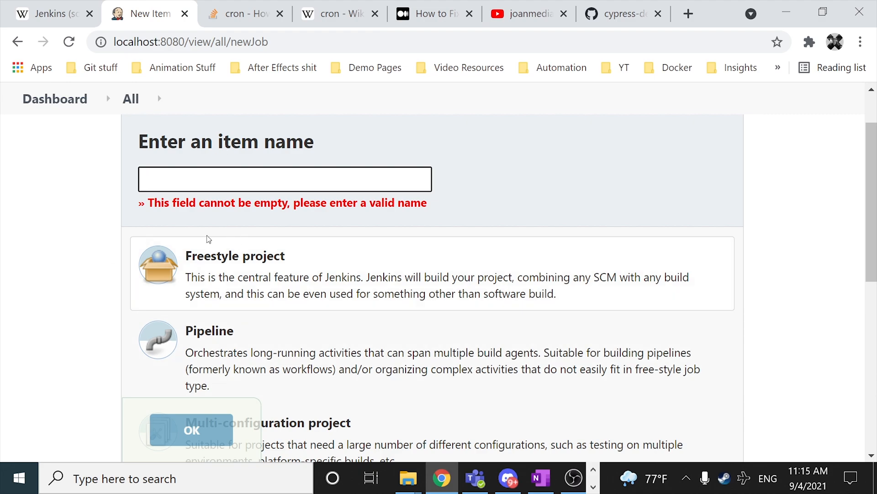
scroll(down, 3)
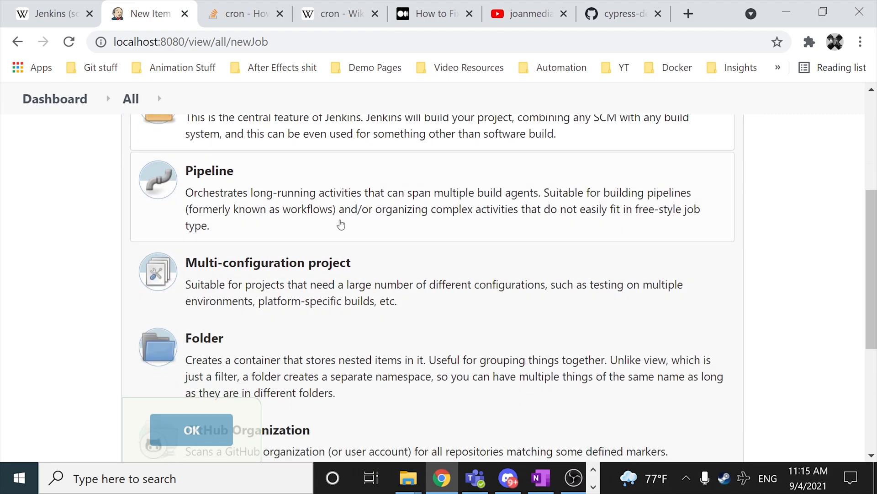
scroll(down, 3)
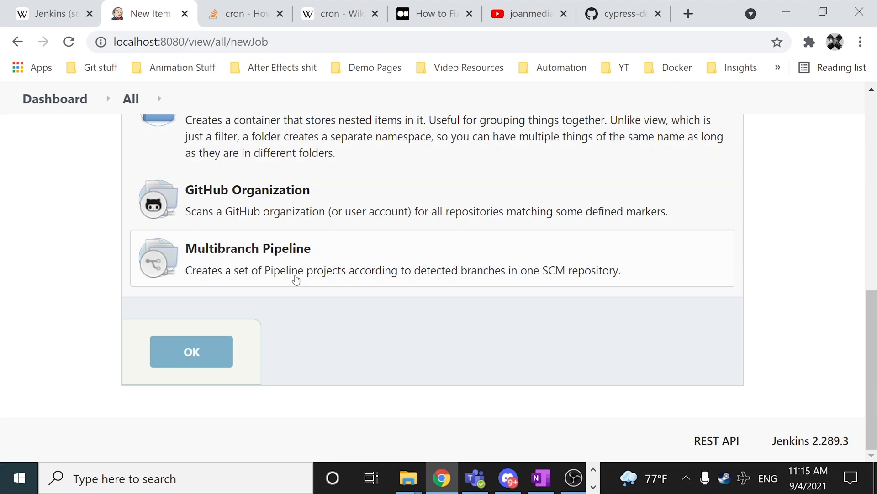
click(191, 352)
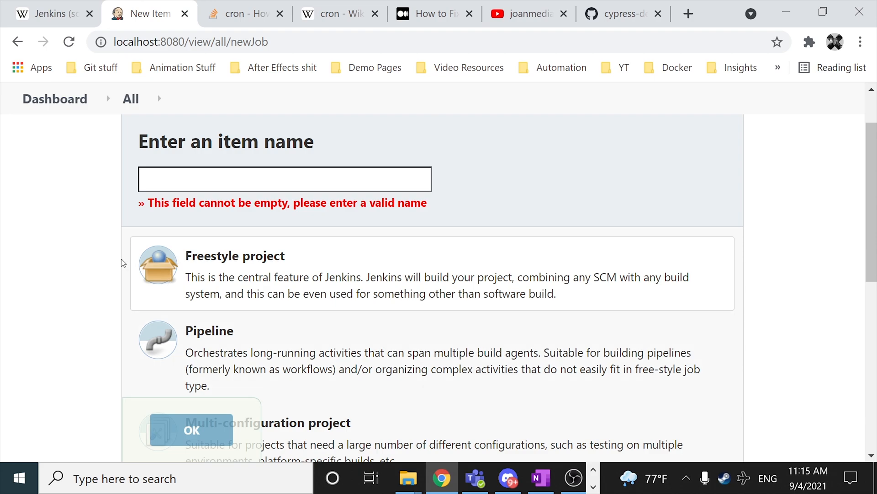
mouse_move(203, 270)
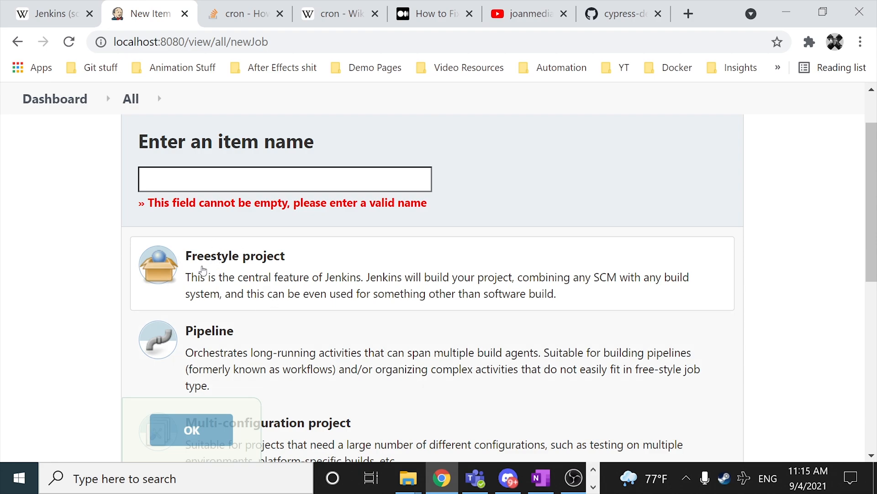
mouse_move(229, 298)
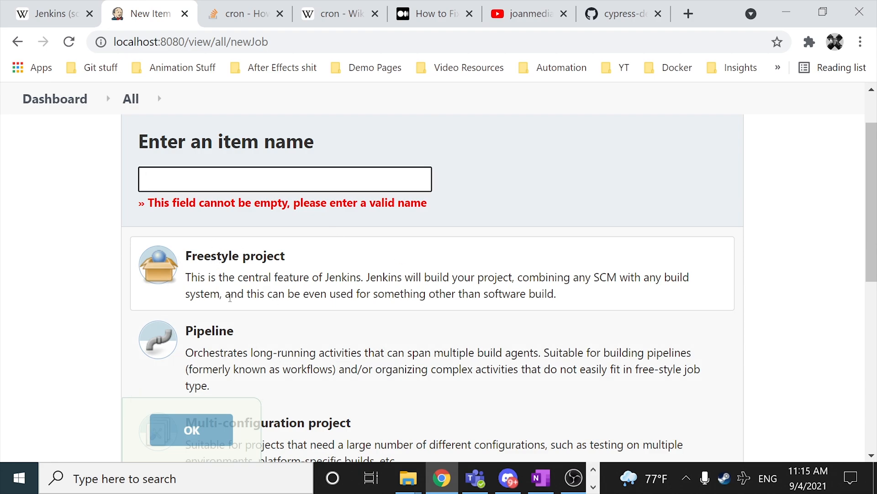
Name the new job jenkins-cypress-demo and confirm its creation
click(285, 178)
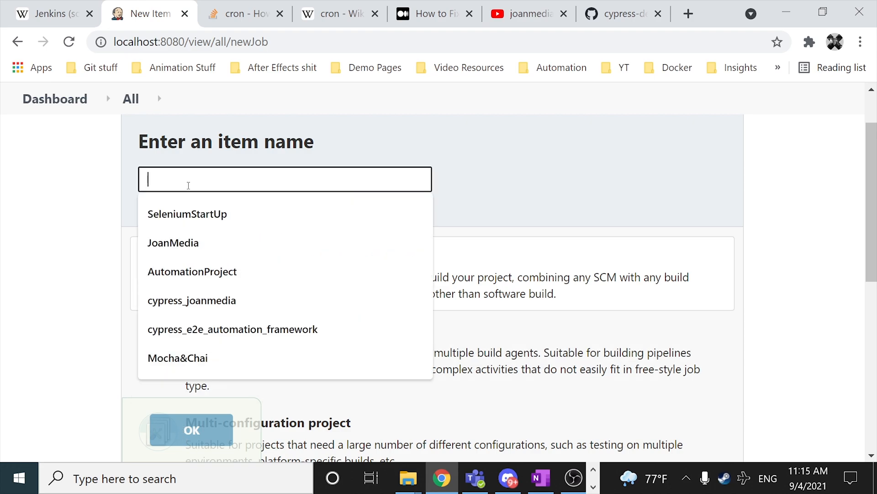
click(192, 429)
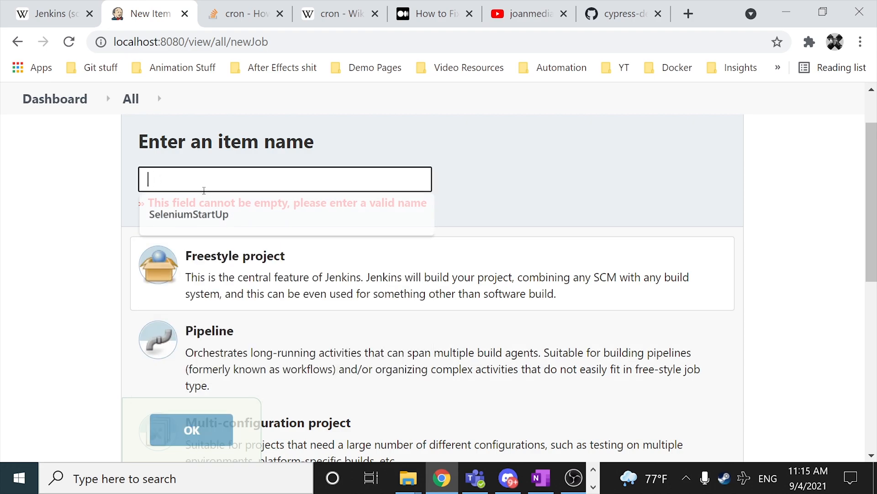
text(jenkins-cy)
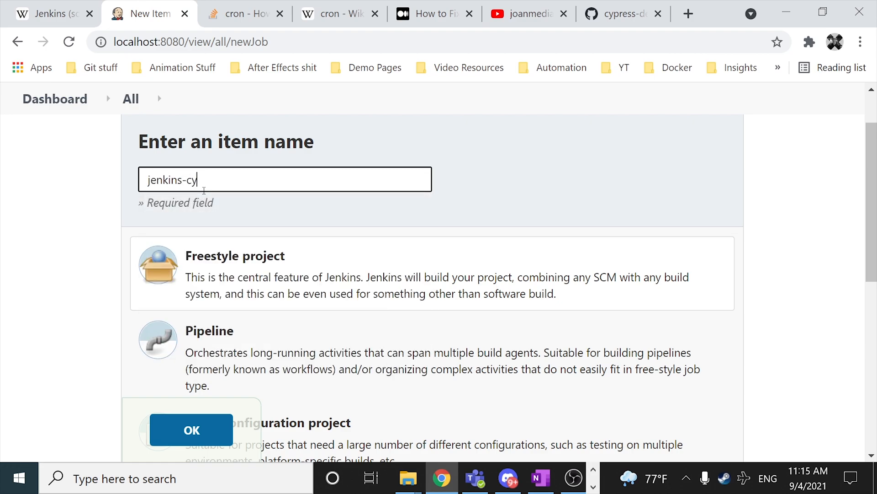
text(press-dec)
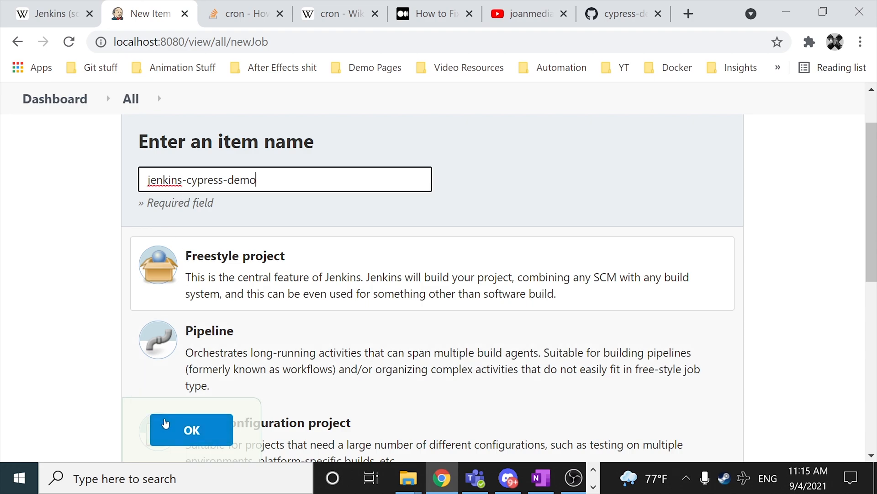
click(192, 429)
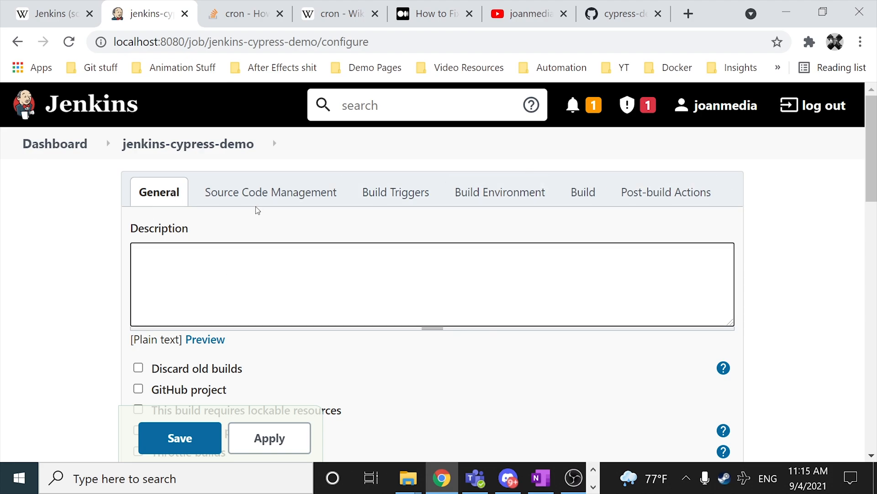
Enter the placeholder text 'Description' in the job's Description box and review the General options
text(Descro[t)
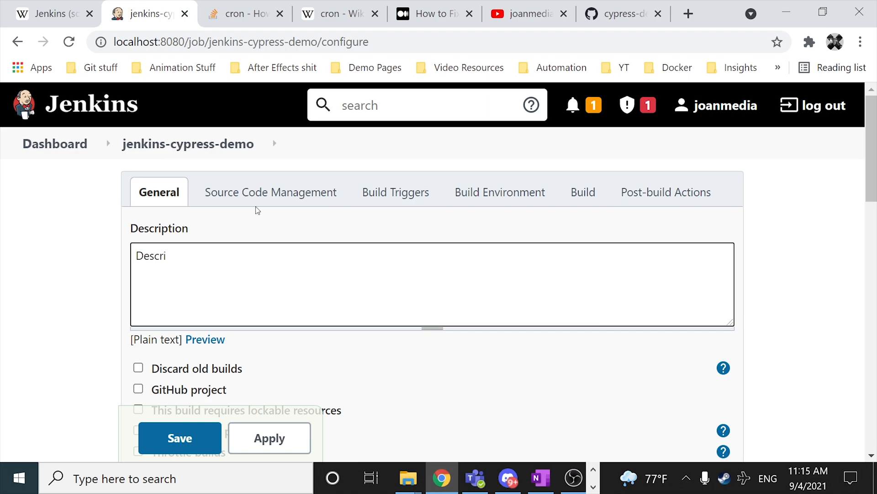
text(ption)
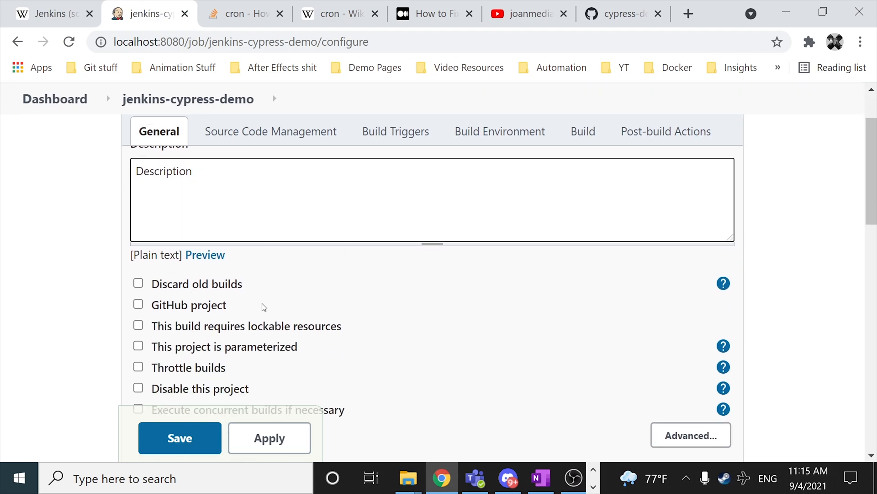
mouse_move(154, 311)
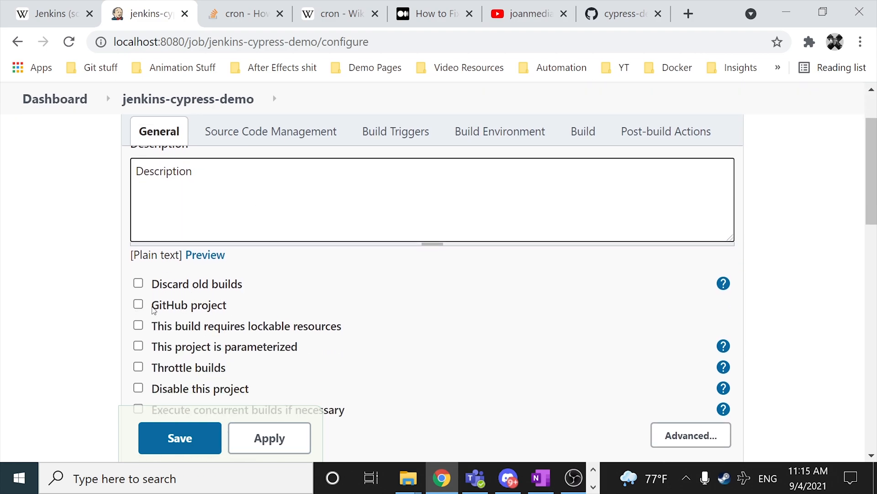
scroll(down, 3)
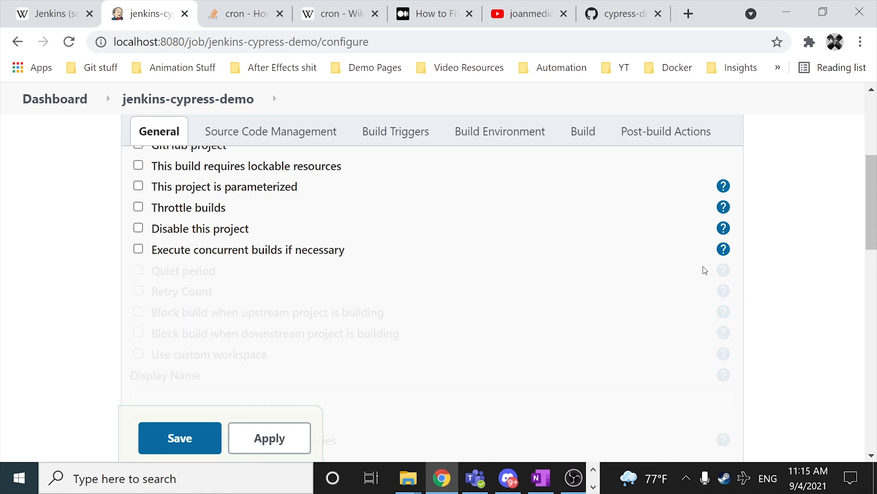
click(271, 131)
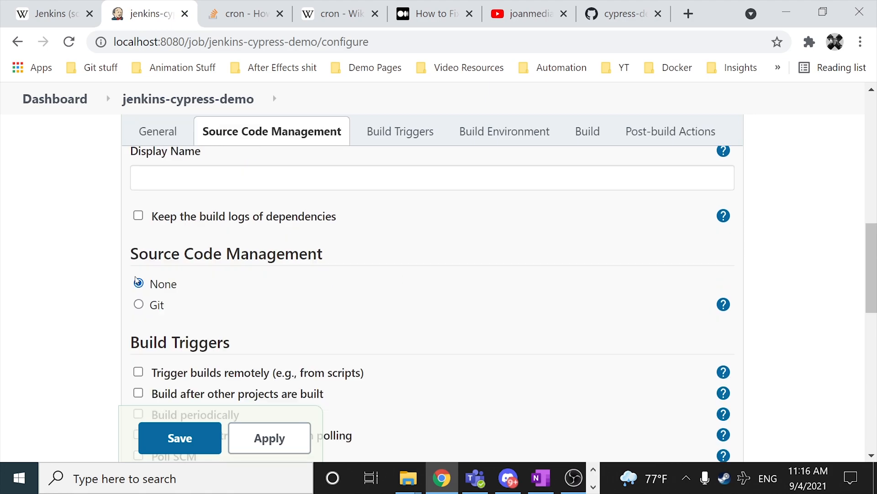
click(159, 131)
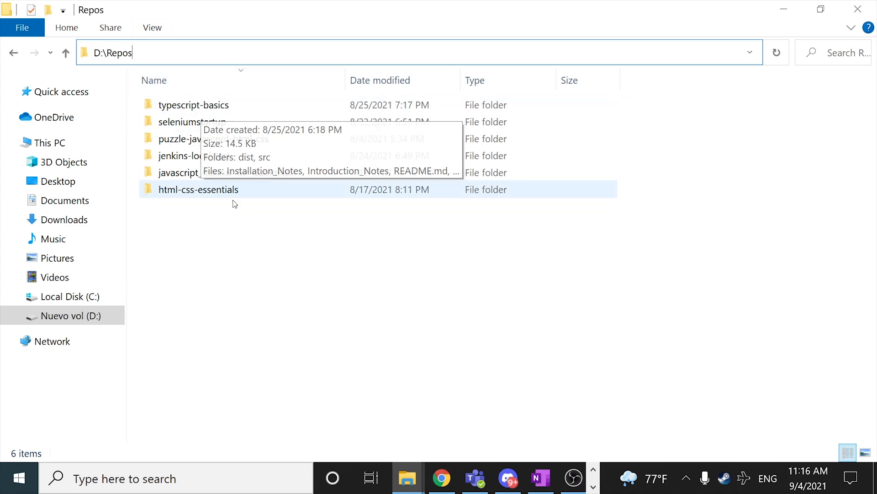
Select the D:\Repos path in File Explorer's address bar, then return to Jenkins
click(112, 52)
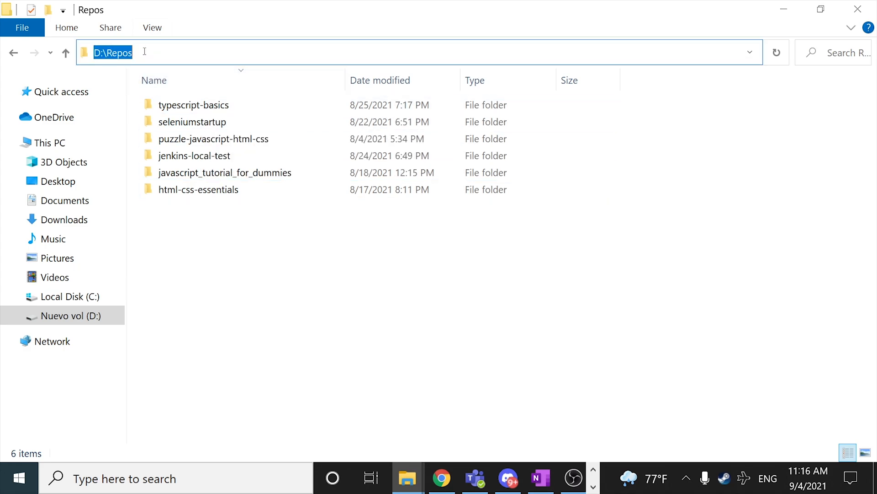
click(198, 190)
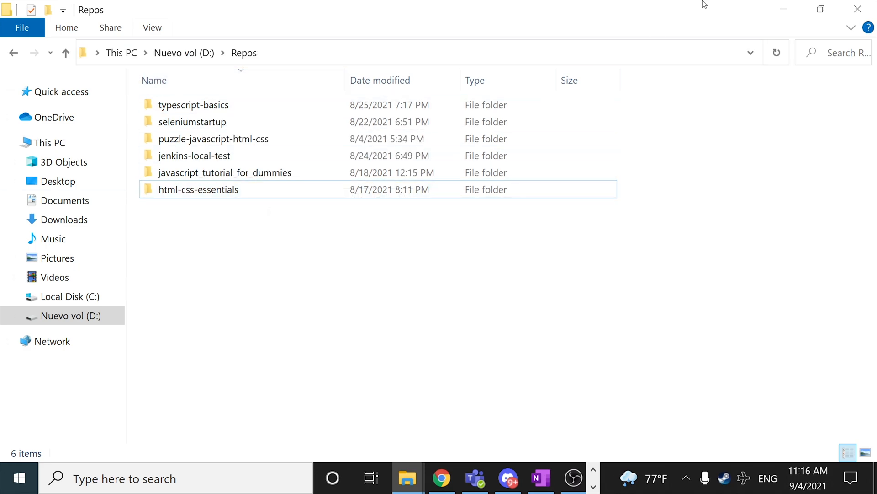
click(441, 478)
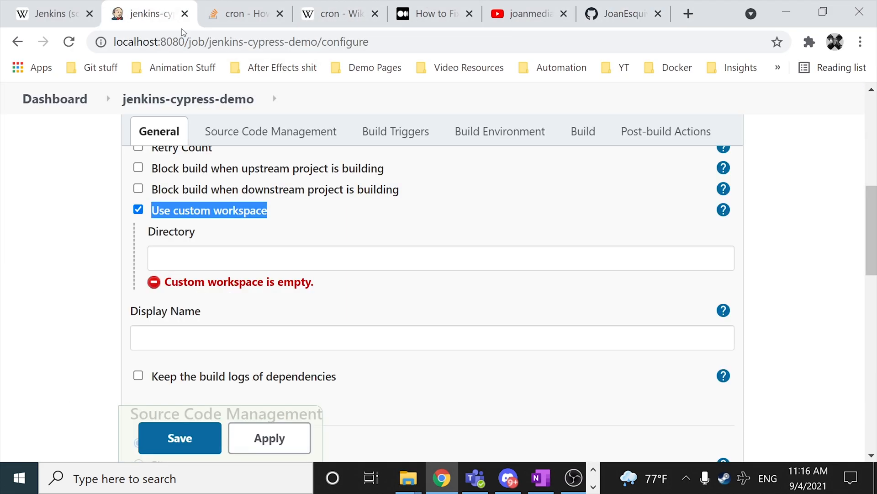
Set the job's custom workspace directory to D:\Repos\cypress-demo-framework
text(D:\Repos\cypress-demo-framework)
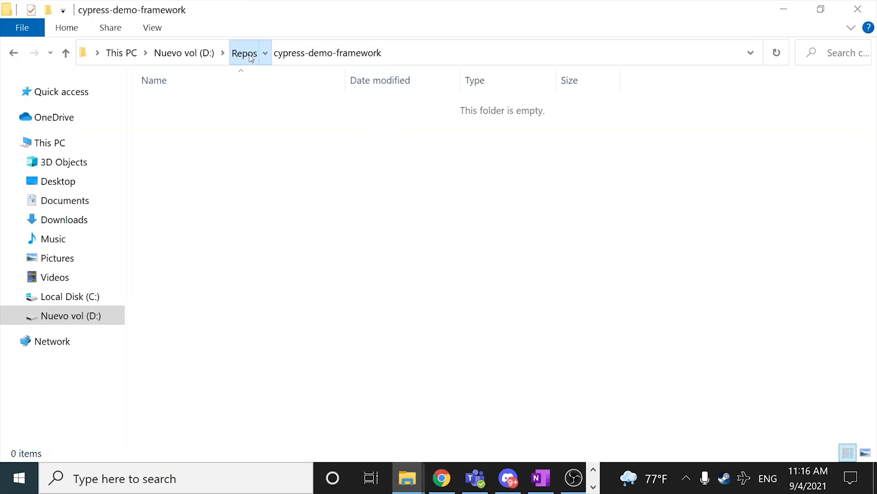
click(244, 53)
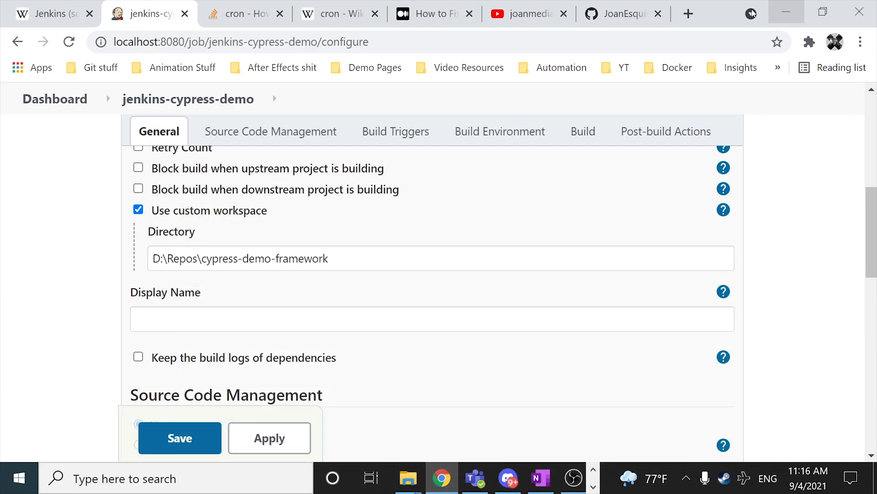
mouse_move(104, 291)
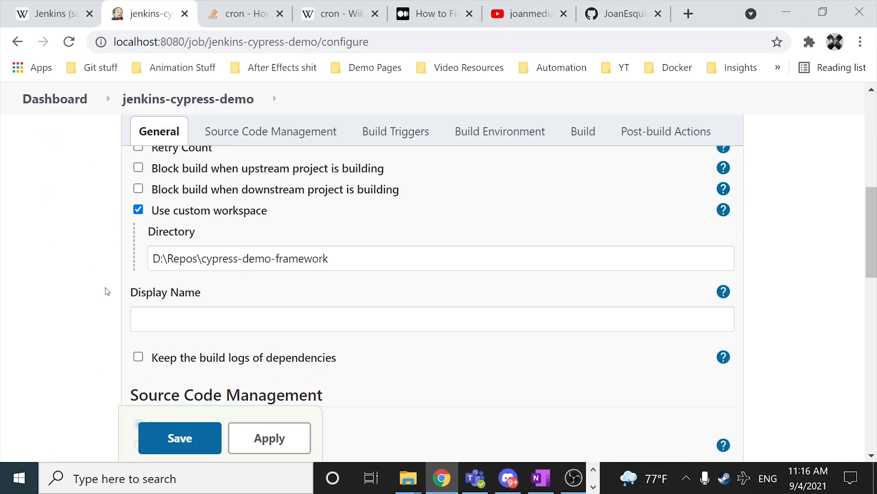
click(271, 131)
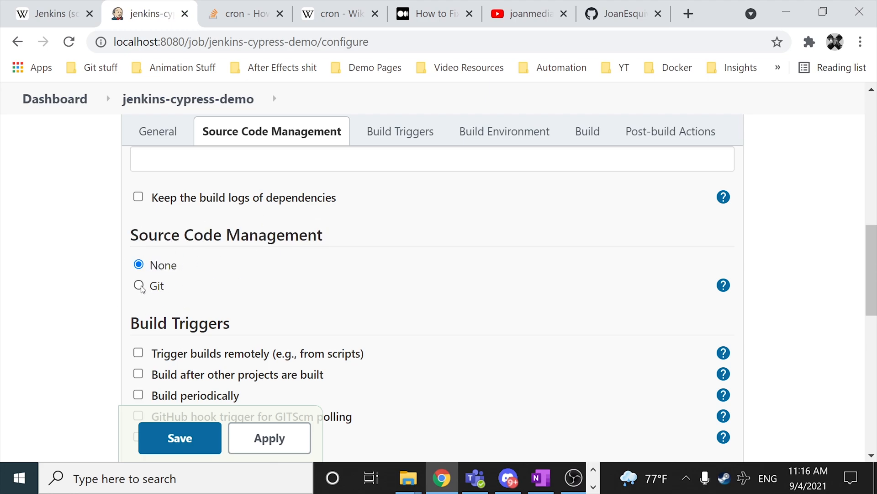
click(138, 286)
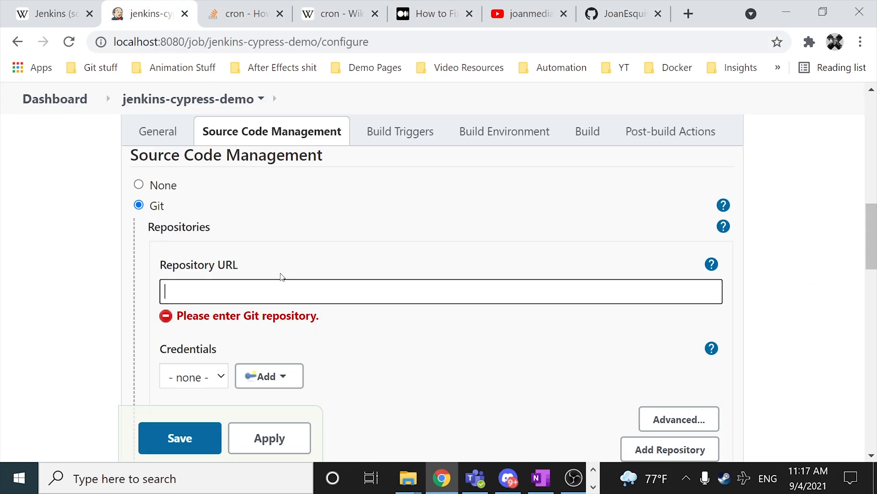
text(https://github.com/JoanEsquivel/cypress-demo-framework)
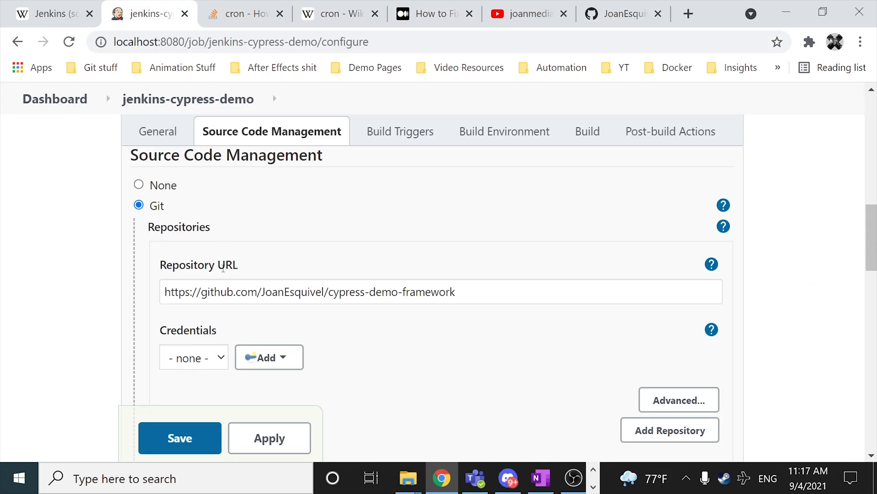
scroll(down, 3)
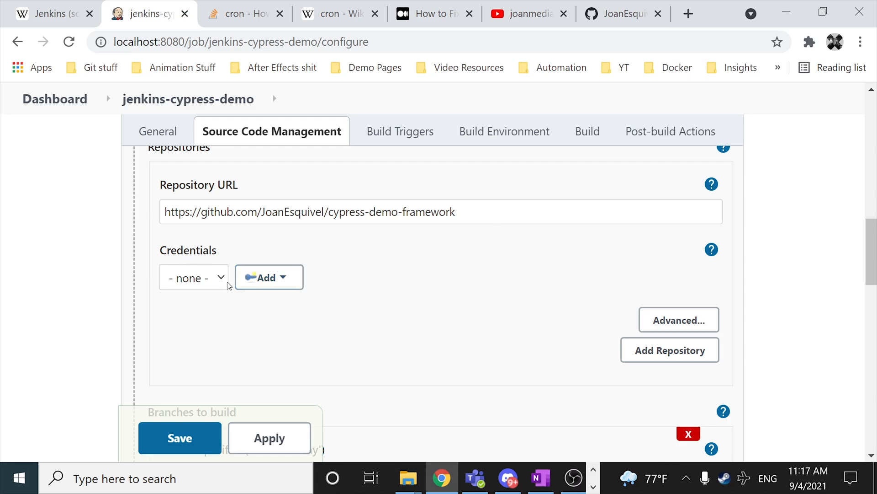
mouse_move(324, 261)
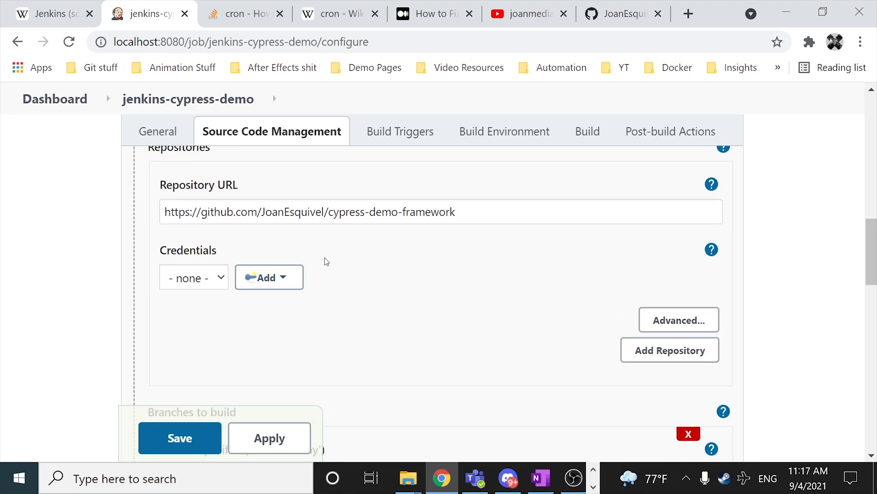
scroll(down, 3)
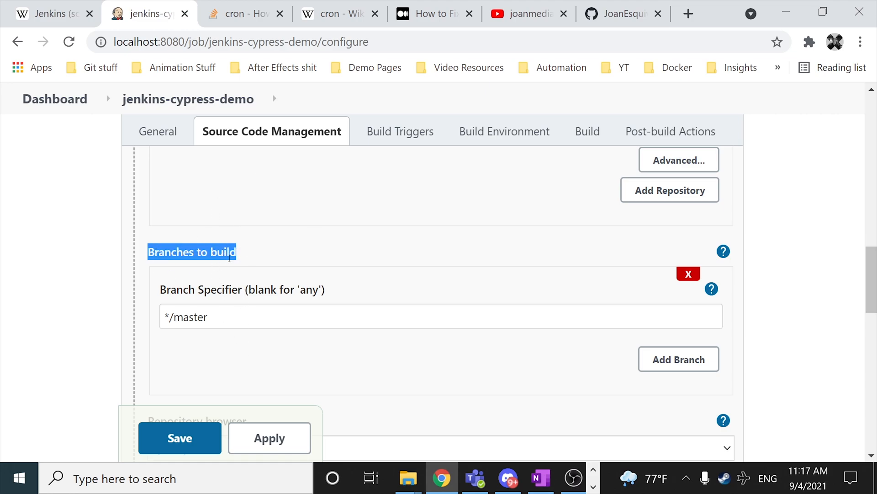
double_click(190, 317)
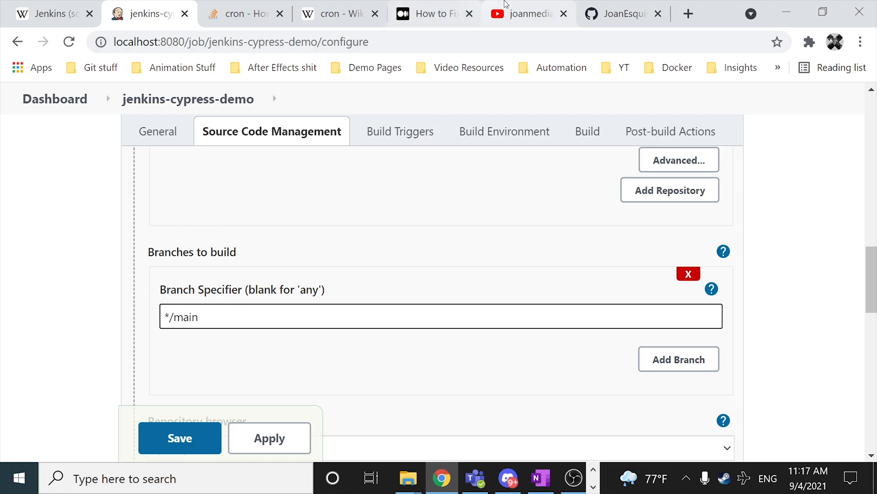
click(623, 13)
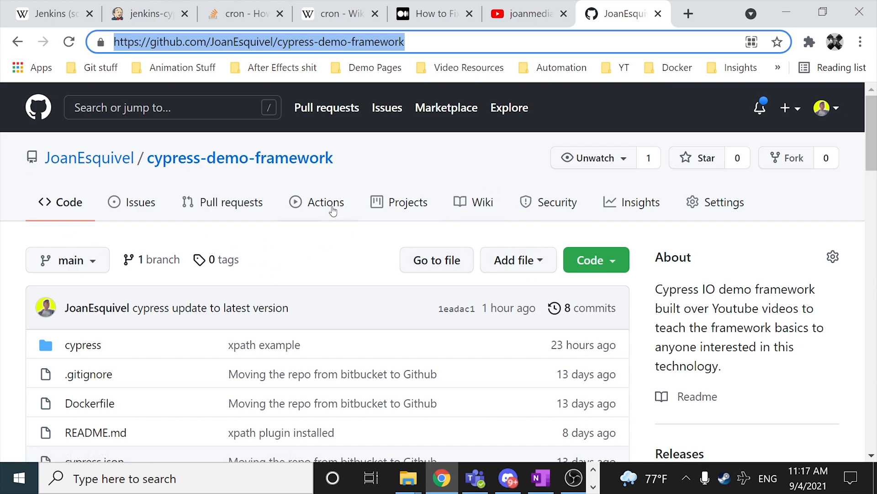
Check the GitHub branch list shows only main, then go back to the Jenkins job configuration
click(68, 259)
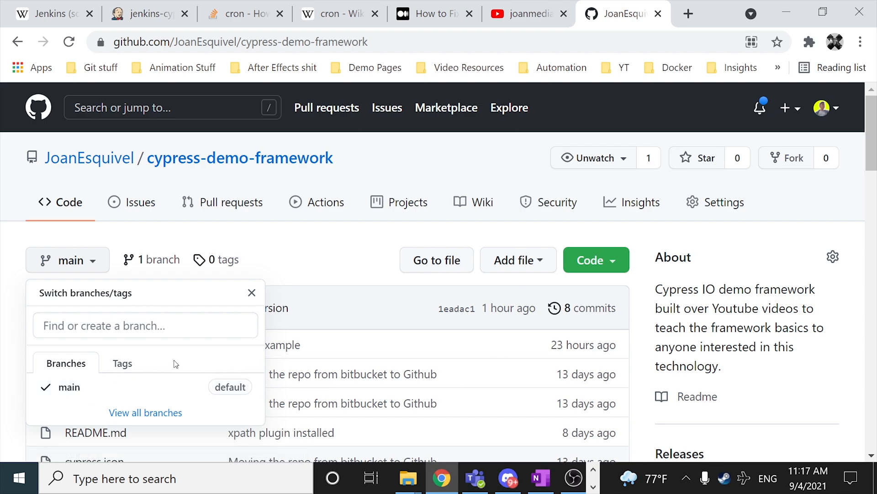
click(145, 13)
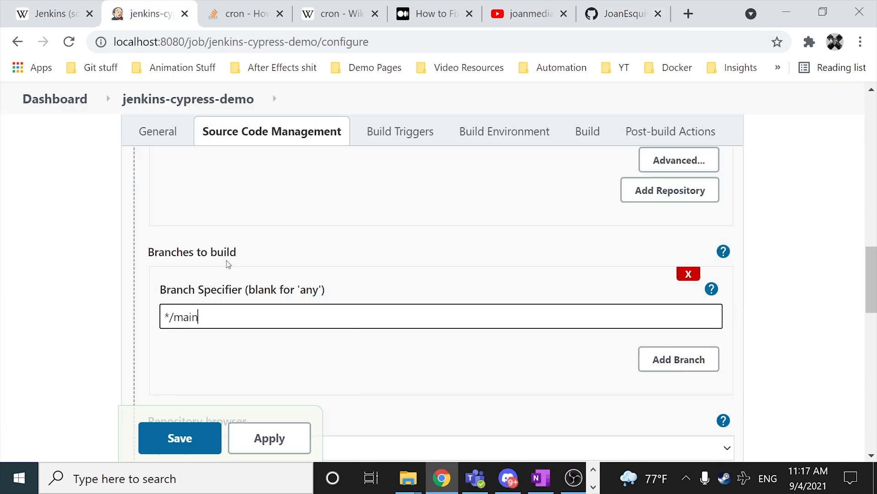
Add an Execute Windows batch command build step containing npm i
scroll(down, 3)
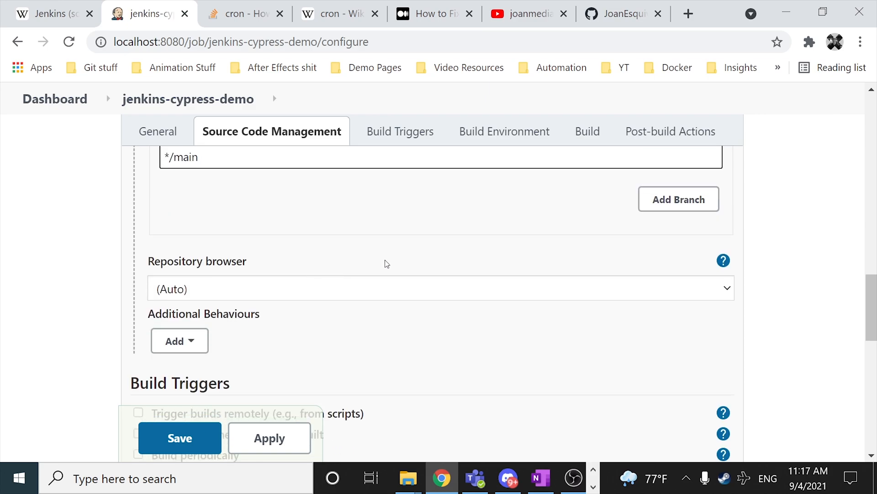
click(396, 131)
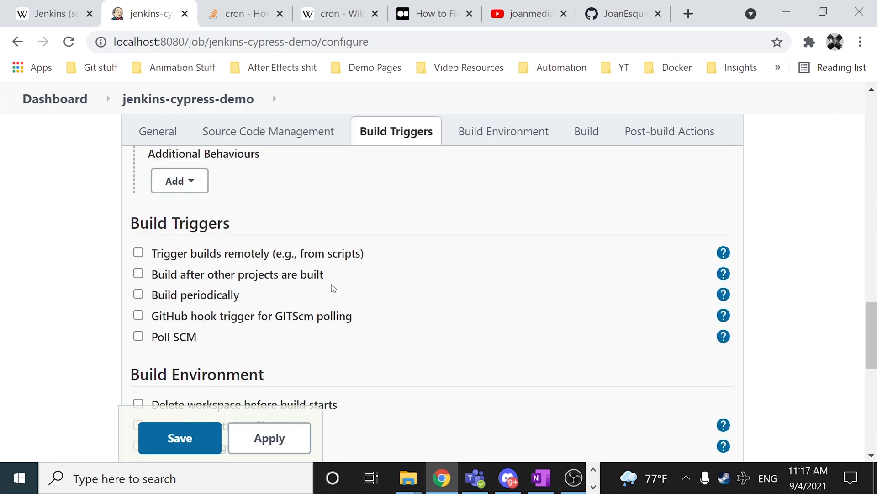
click(582, 132)
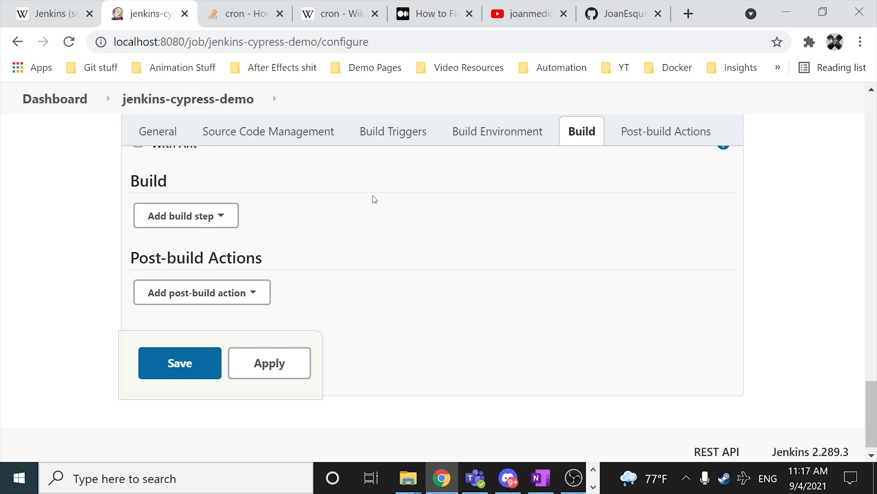
click(185, 204)
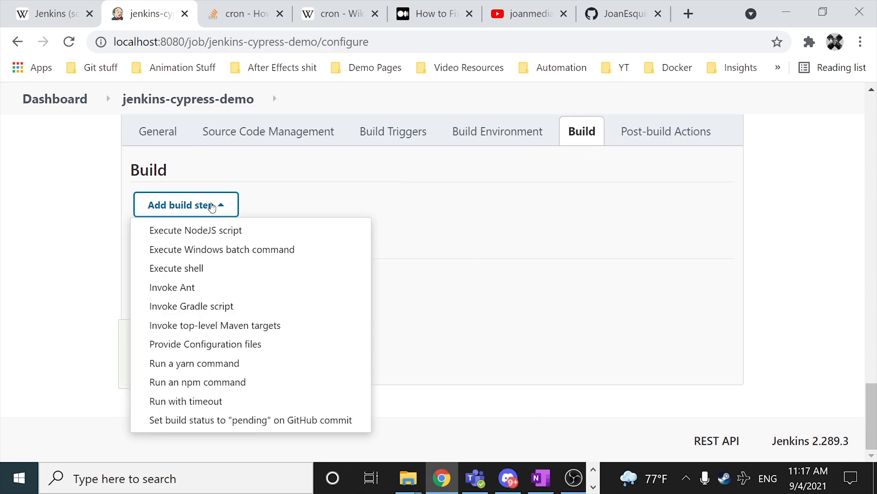
mouse_move(226, 274)
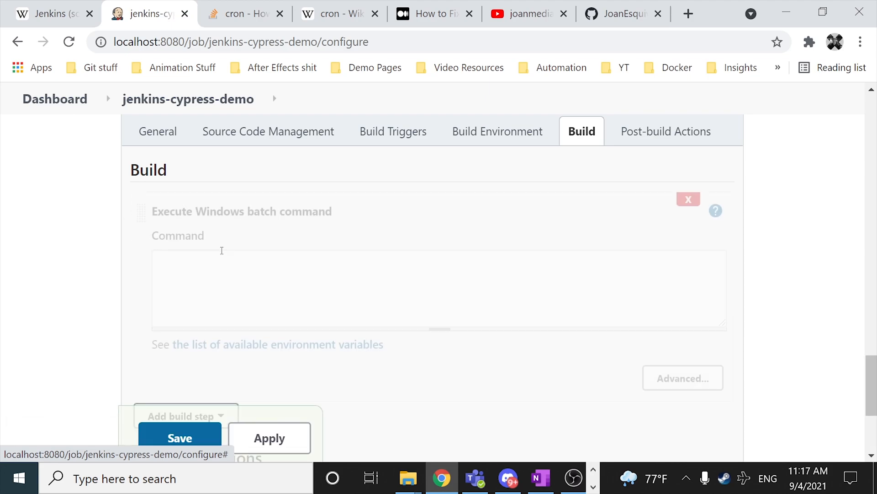
text(n)
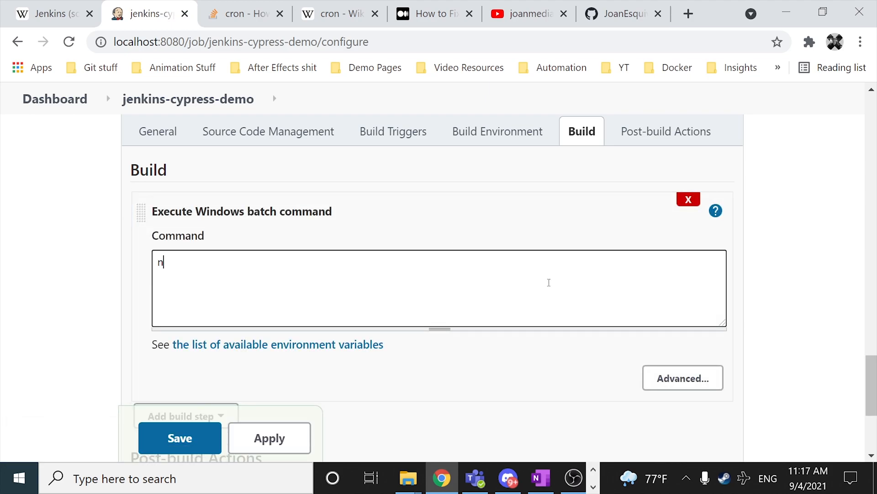
text(pm i)
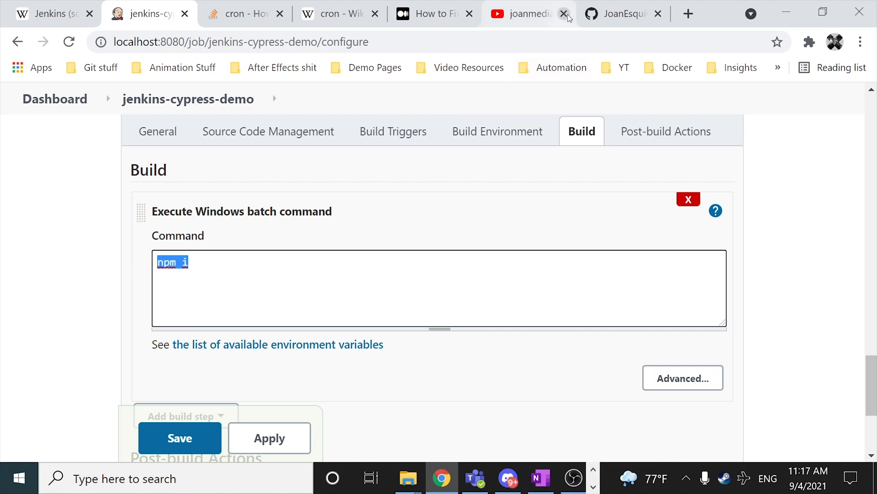
click(497, 132)
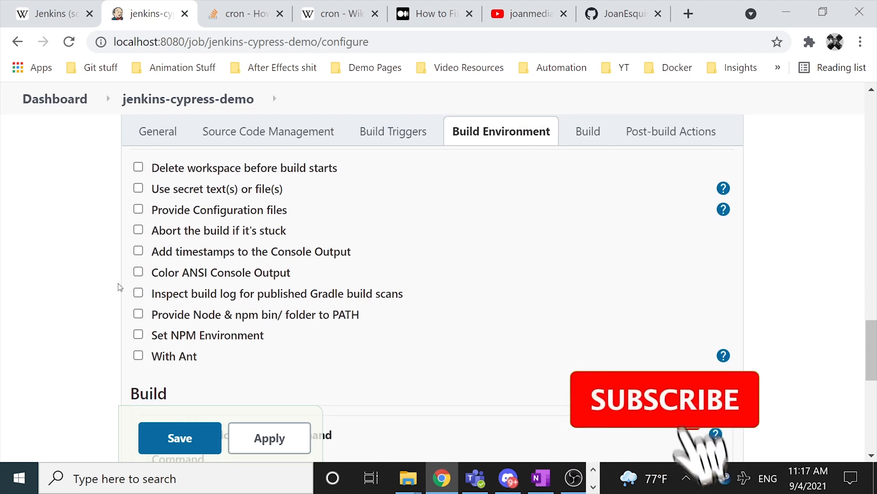
click(268, 131)
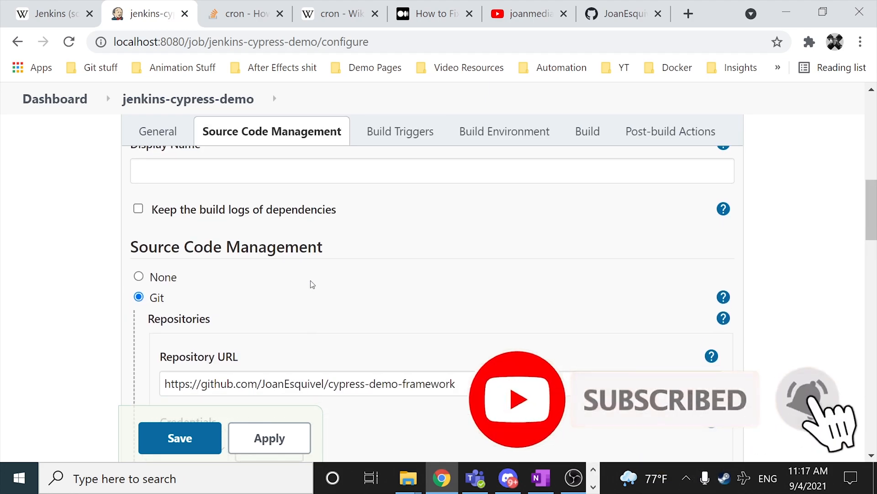
scroll(down, 3)
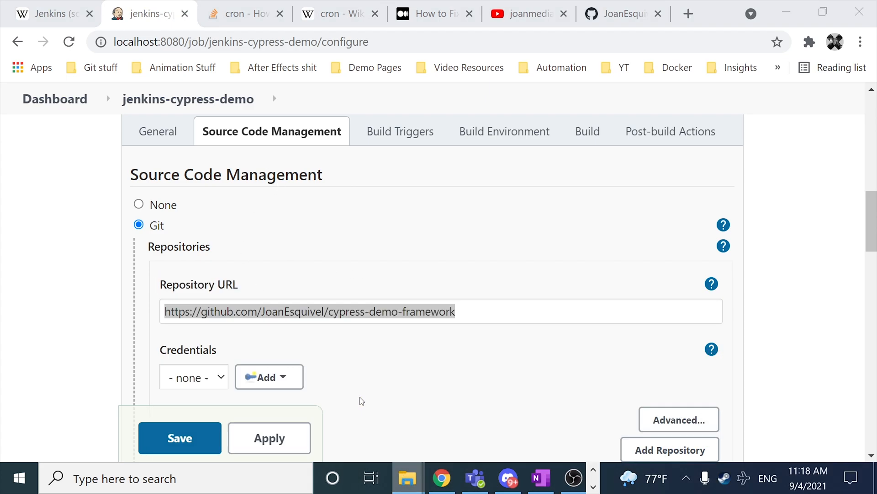
click(159, 131)
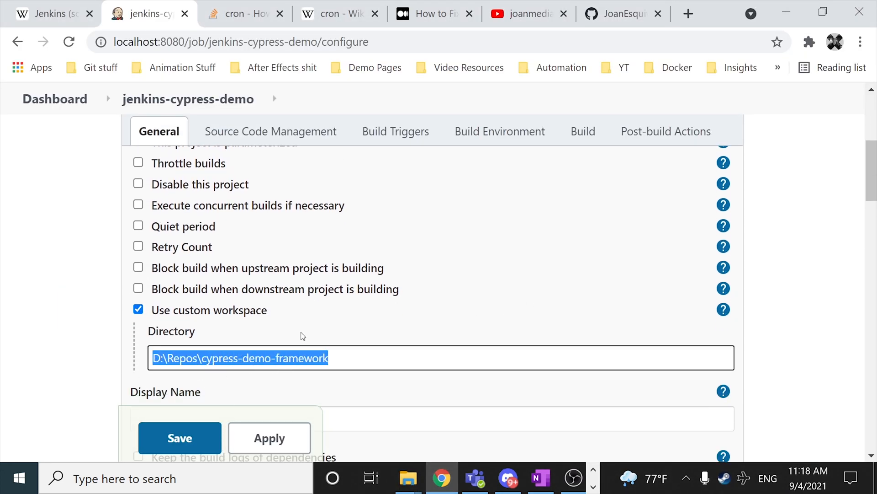
click(499, 131)
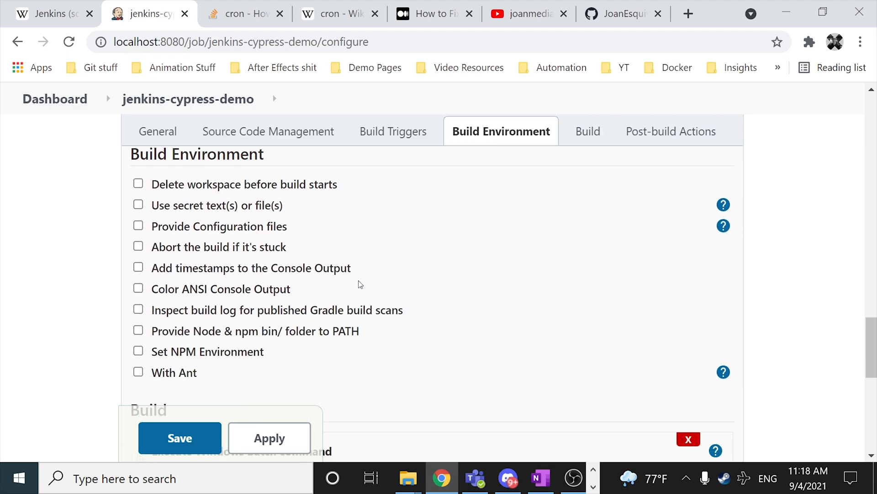
click(587, 131)
text(npm i)
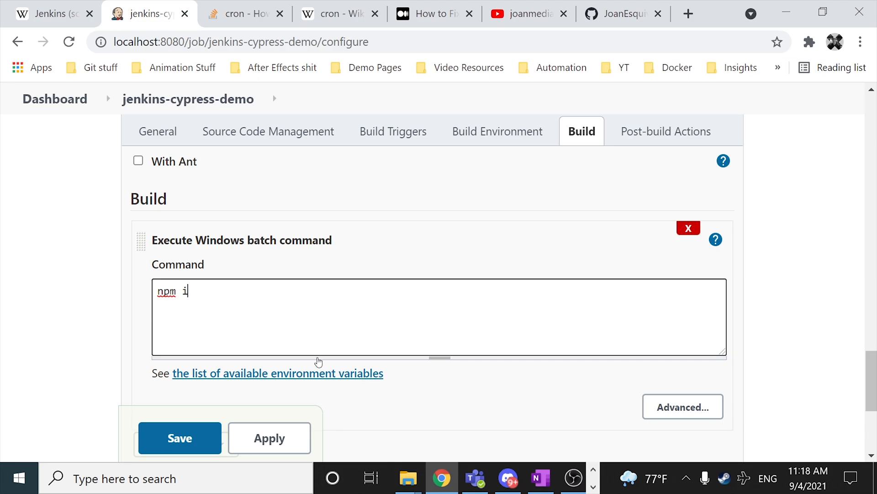
mouse_move(351, 381)
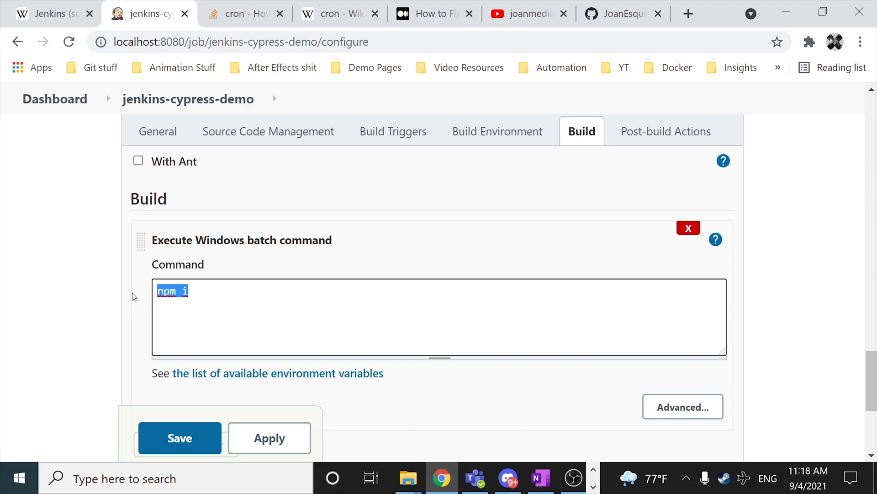
mouse_move(242, 314)
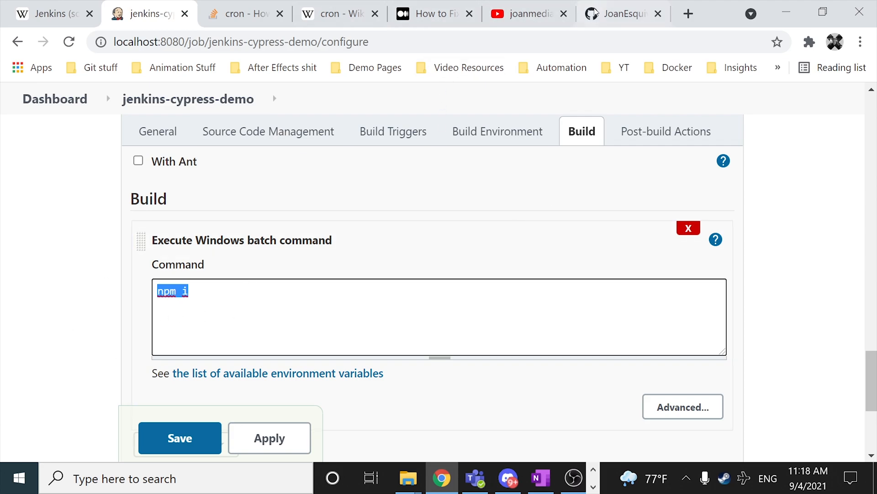
Review package.json on GitHub, pointing out the cypress-xpath dev dependency, then return to Jenkins
click(623, 13)
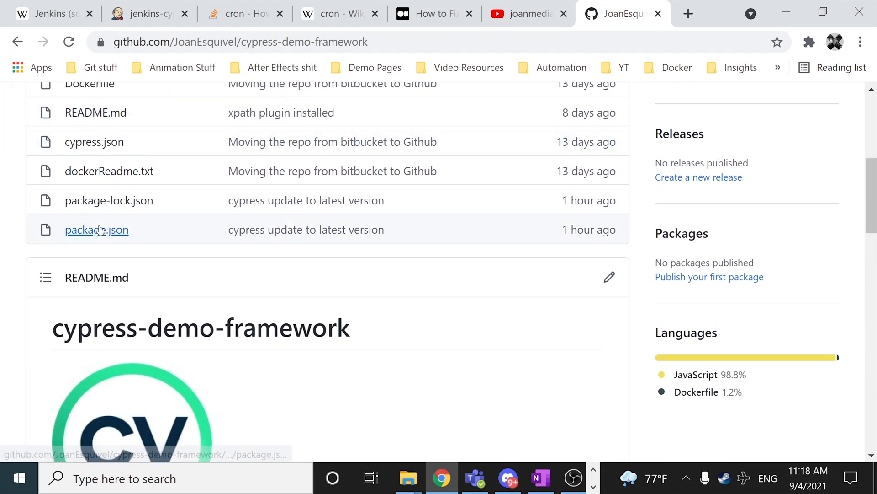
click(97, 229)
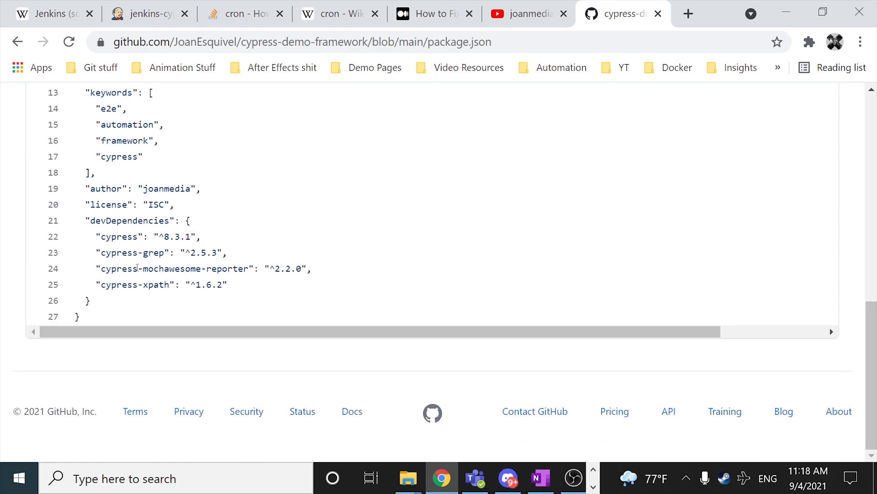
double_click(135, 253)
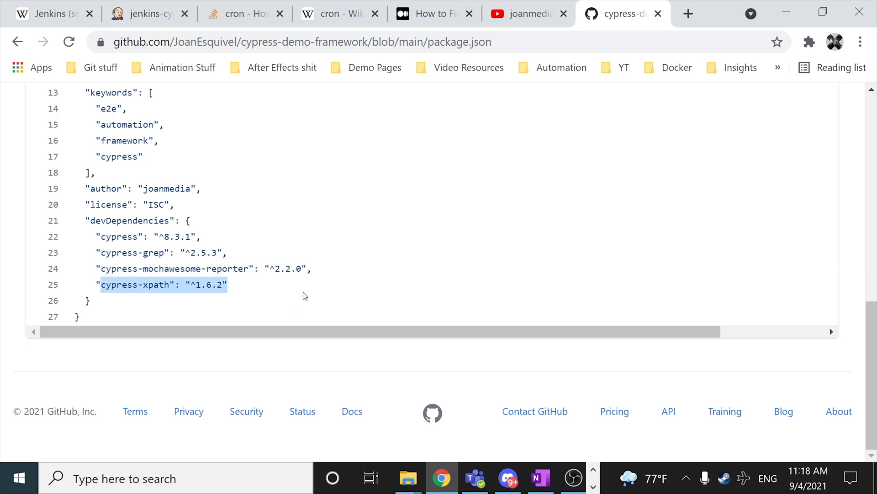
mouse_move(342, 302)
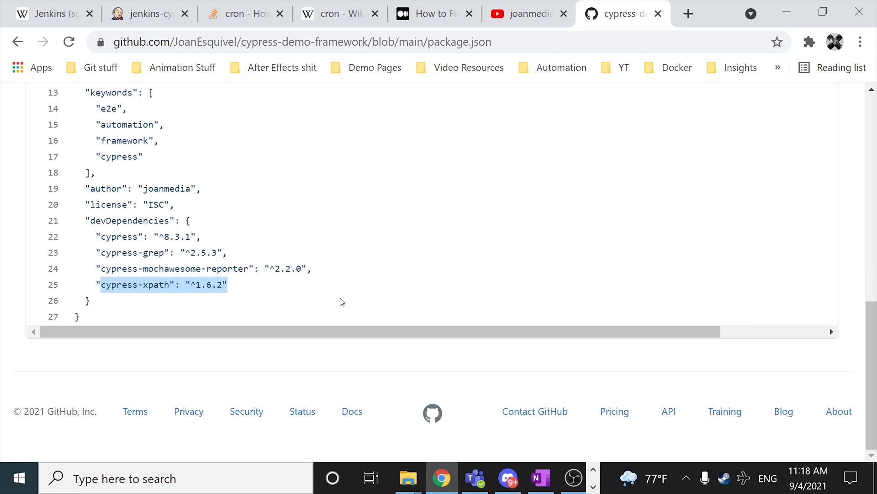
mouse_move(291, 282)
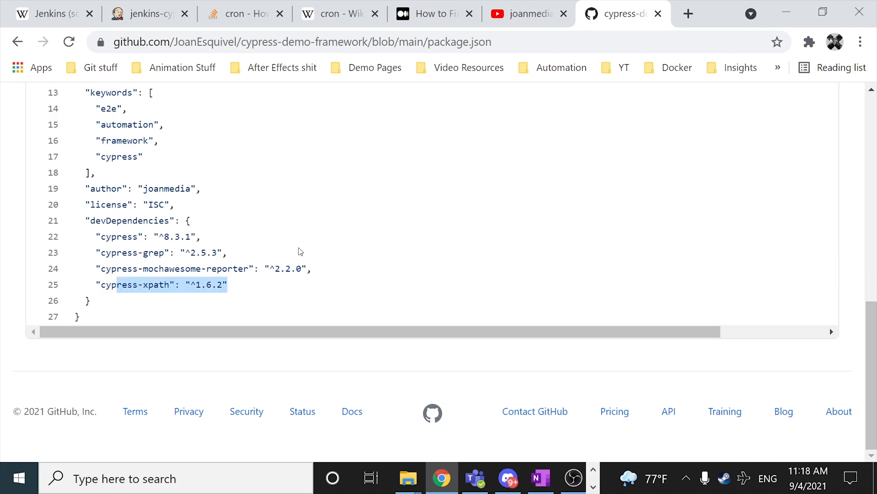
click(148, 13)
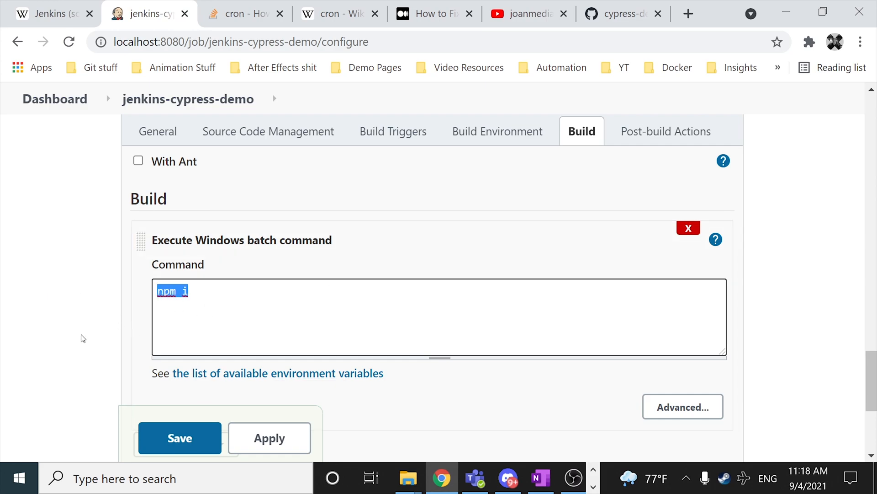
Add a second Execute Windows batch command step and select the runChrome script in package.json
click(185, 364)
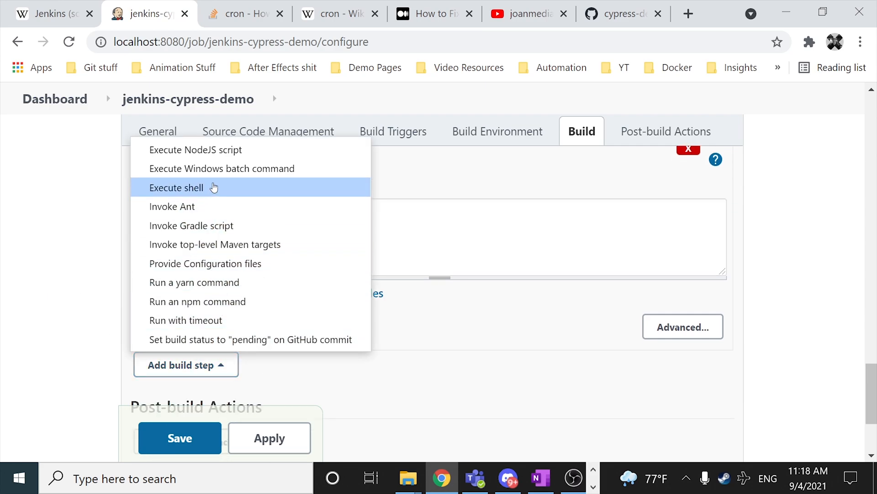
mouse_move(222, 168)
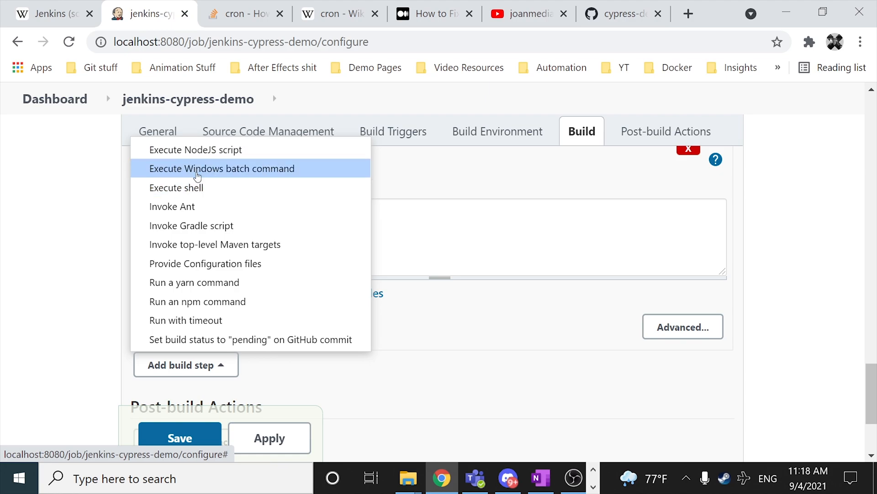
click(221, 169)
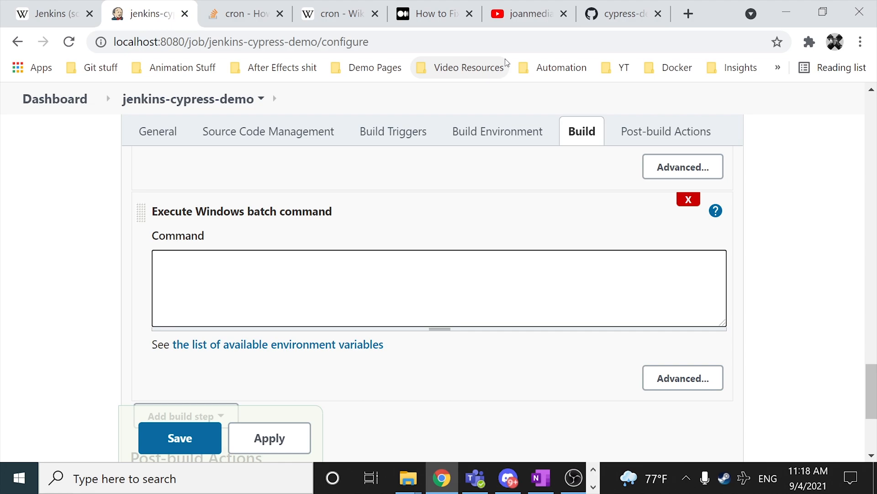
click(621, 14)
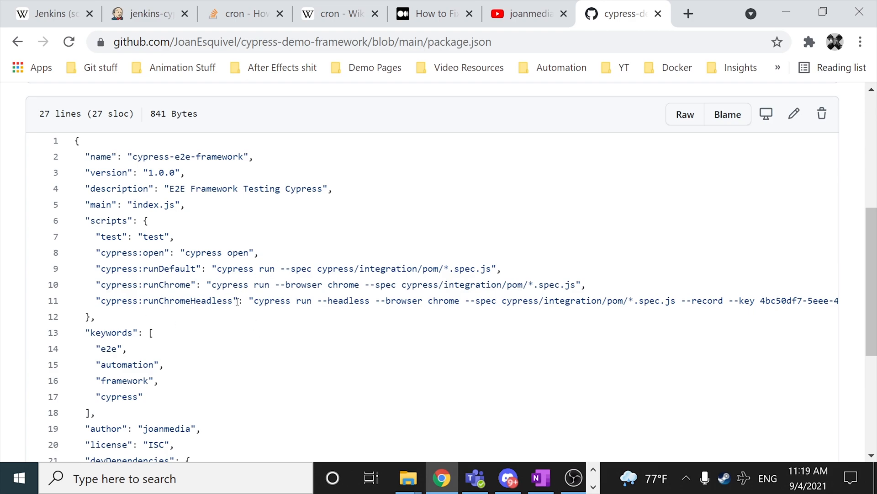
drag(212, 284, 585, 284)
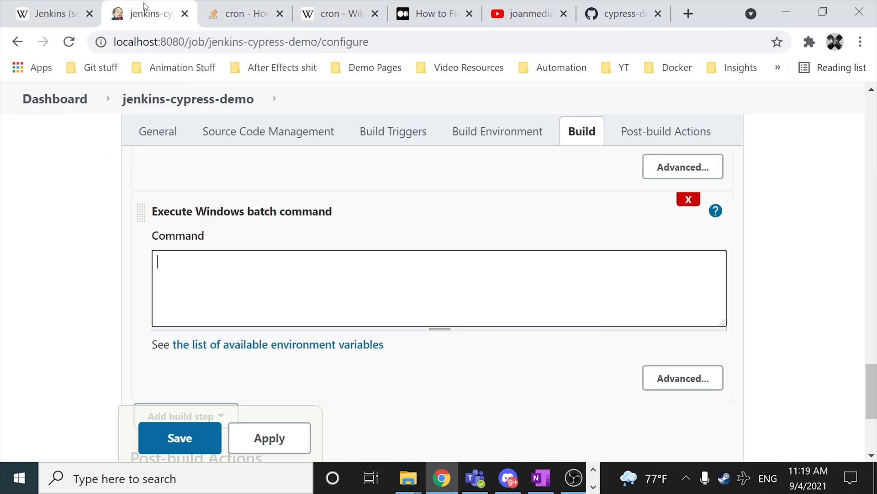
Enter npx cypress run --browser chrome --spec cypress/integration/pom/*.spec.js as the command
text(cypress run --browser chrome --spec cypress/integration/pom/*.spec.js)
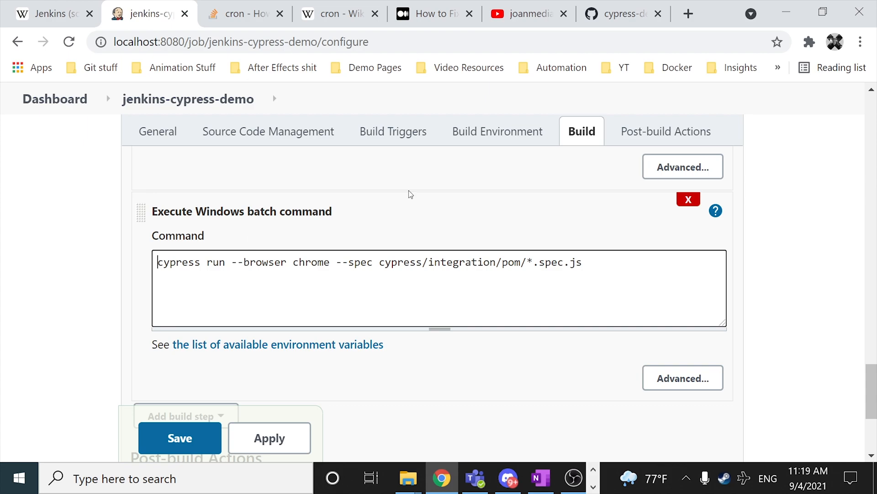
text(n)
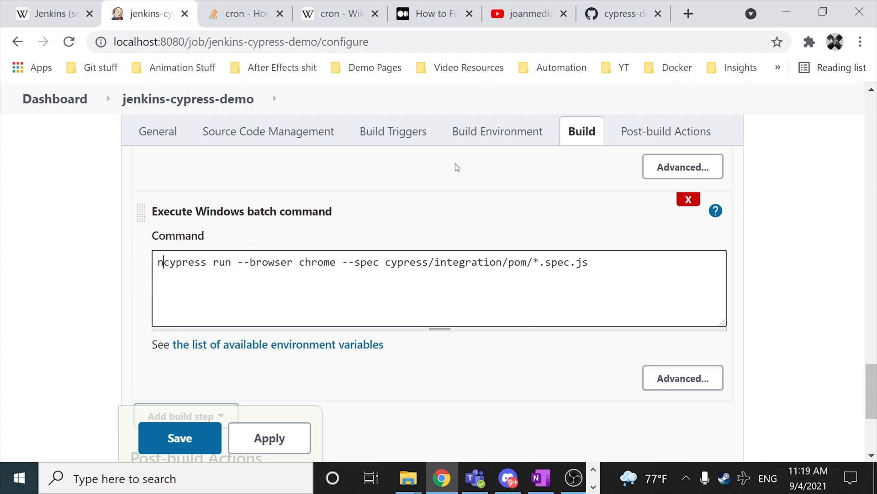
text(px)
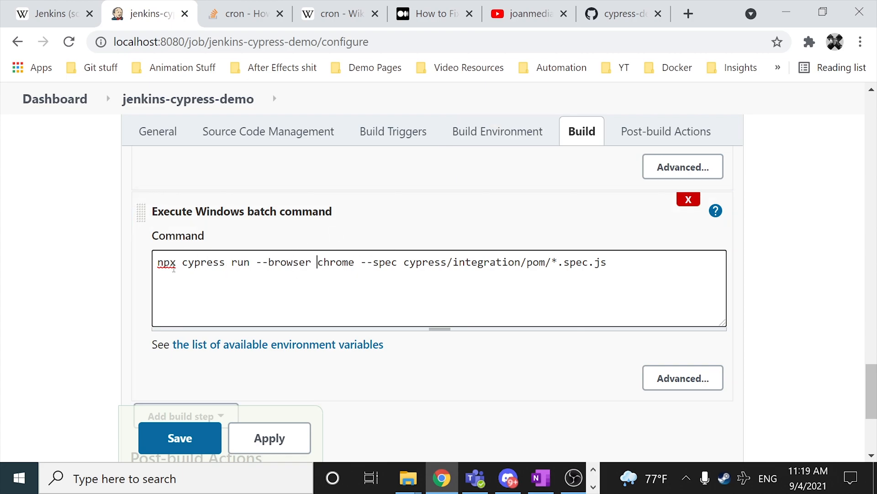
Highlight run, --browser, --spec and the spec path pattern while explaining the command
double_click(240, 262)
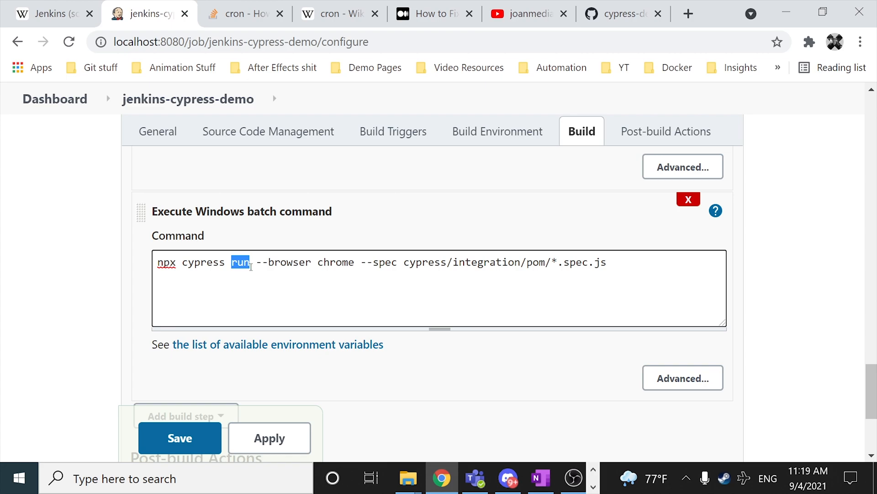
mouse_move(401, 278)
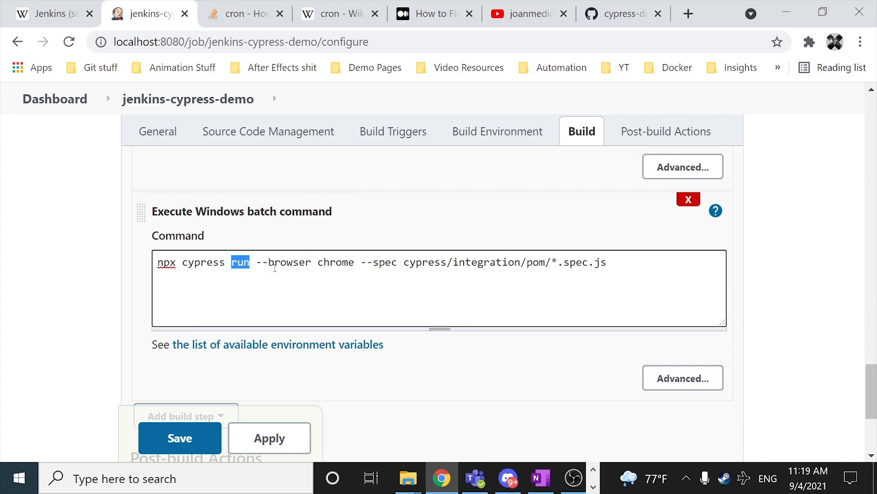
double_click(335, 262)
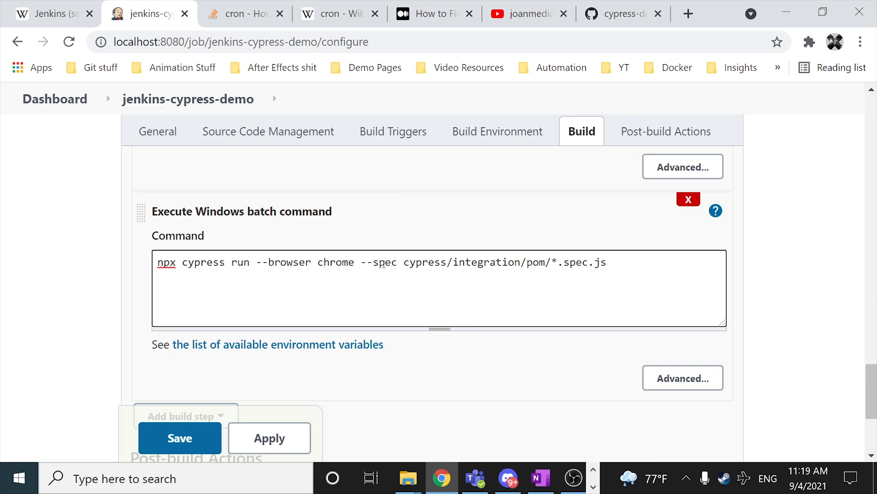
double_click(382, 262)
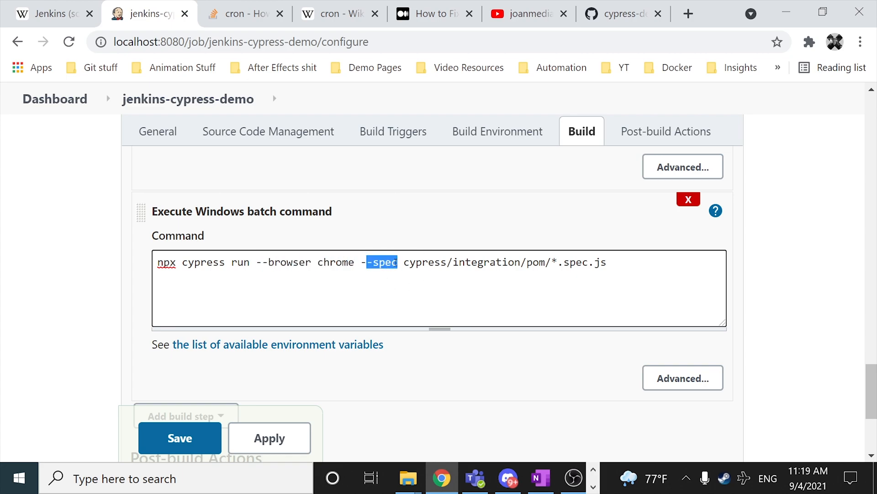
click(420, 262)
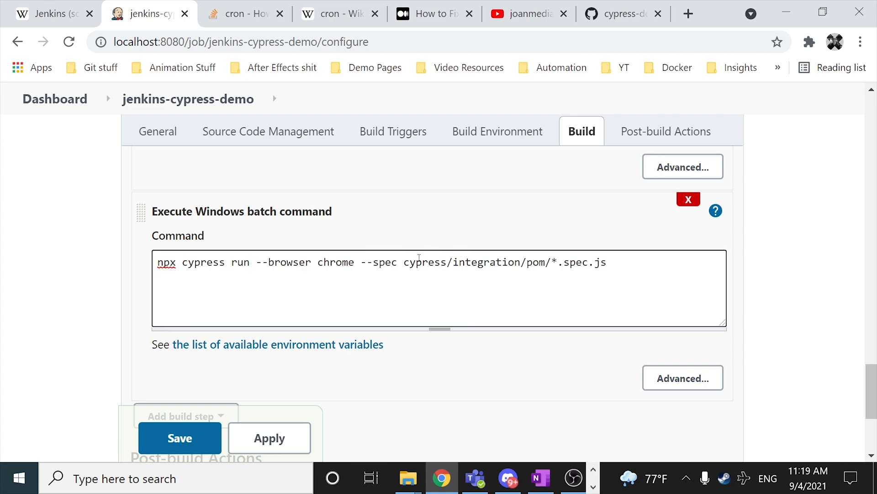
drag(409, 262, 557, 261)
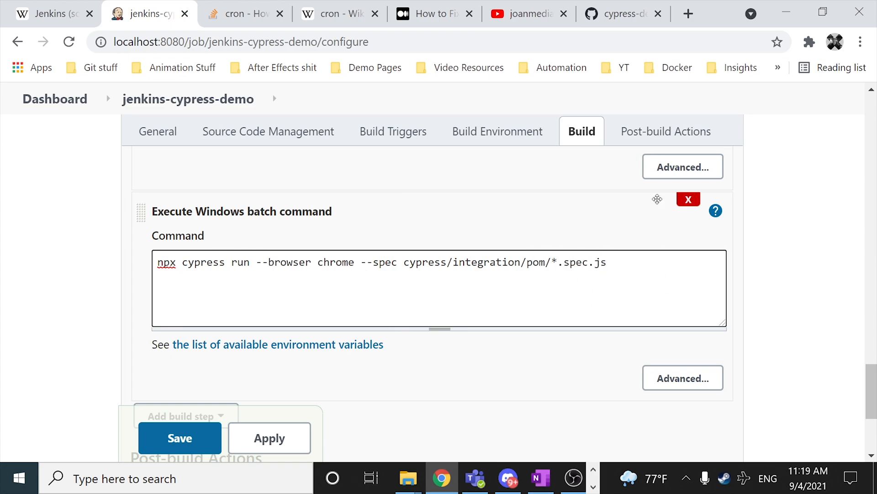
Copy --headless from package.json and insert it into the Cypress run command
click(623, 13)
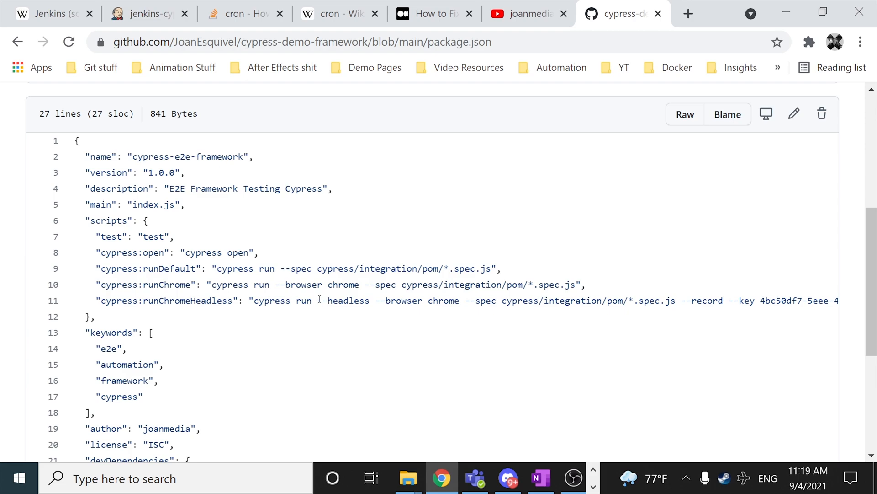
double_click(343, 301)
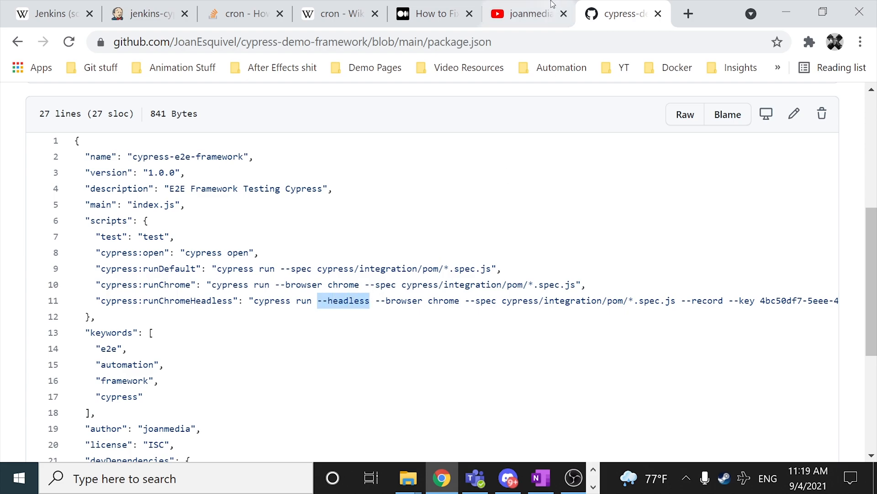
click(335, 13)
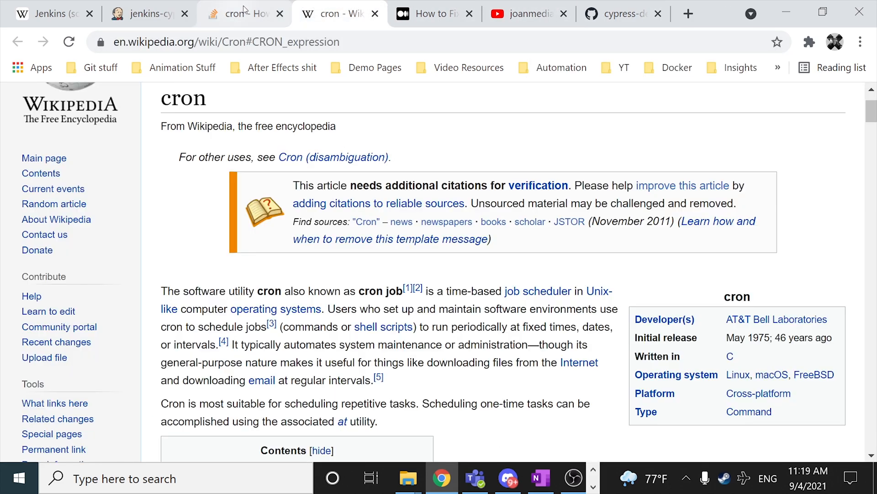
click(145, 13)
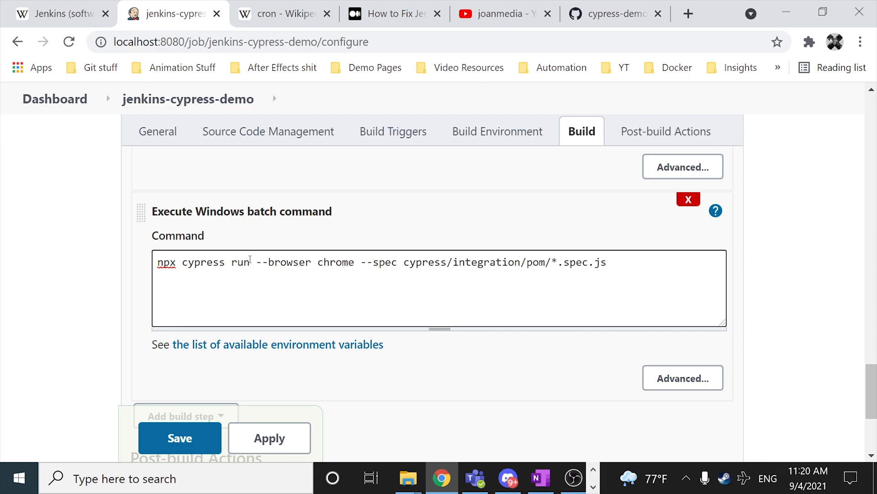
text(--headless)
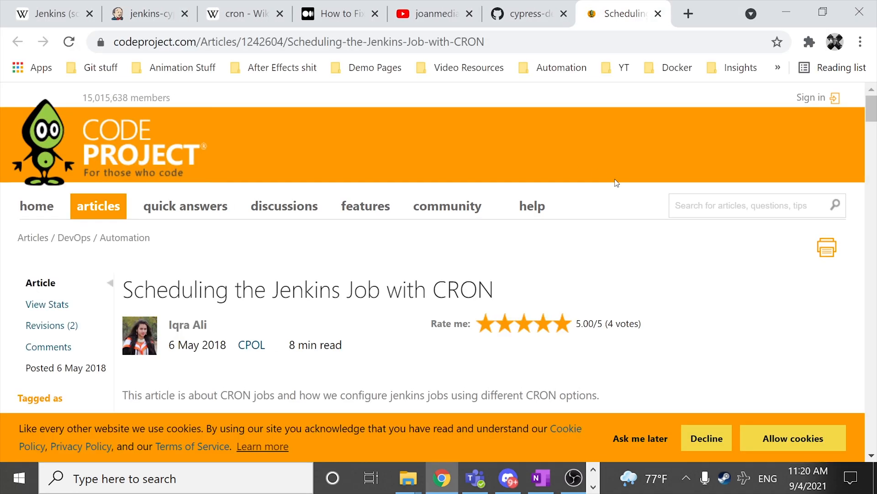
Review the updated build command and save the job configuration
click(148, 13)
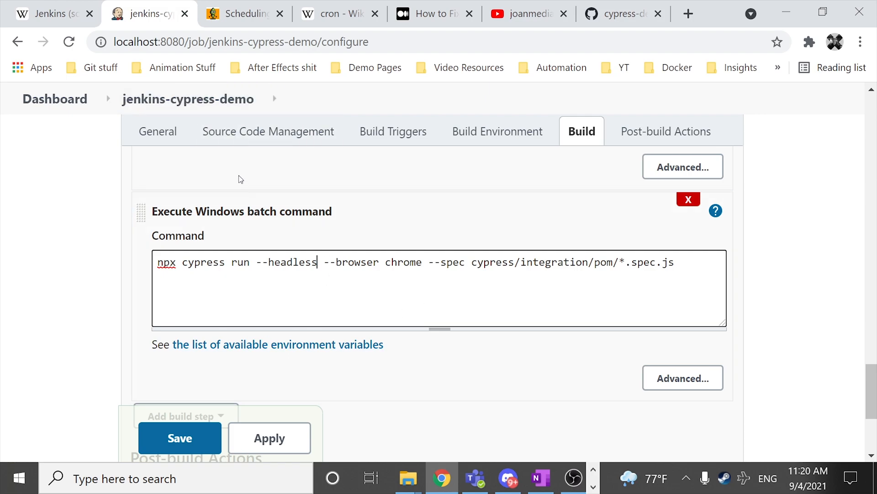
drag(159, 262, 643, 262)
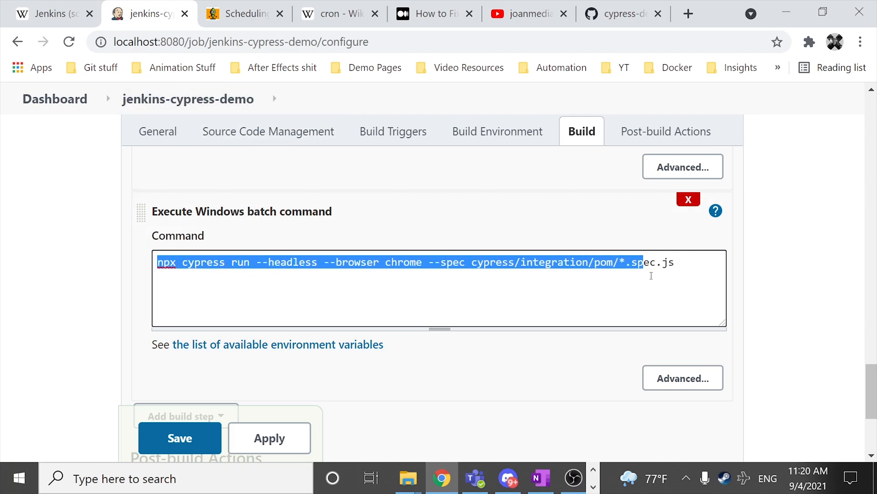
click(179, 437)
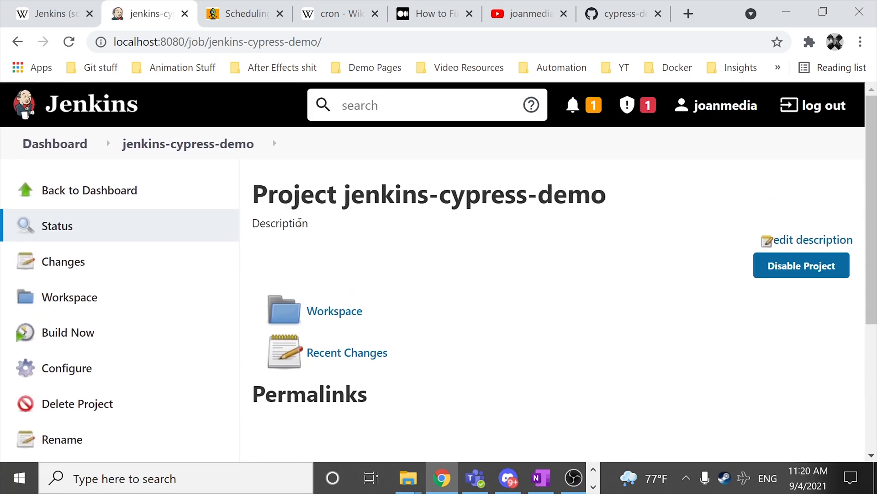
Open running build #1 from the build history and view its console output
scroll(down, 3)
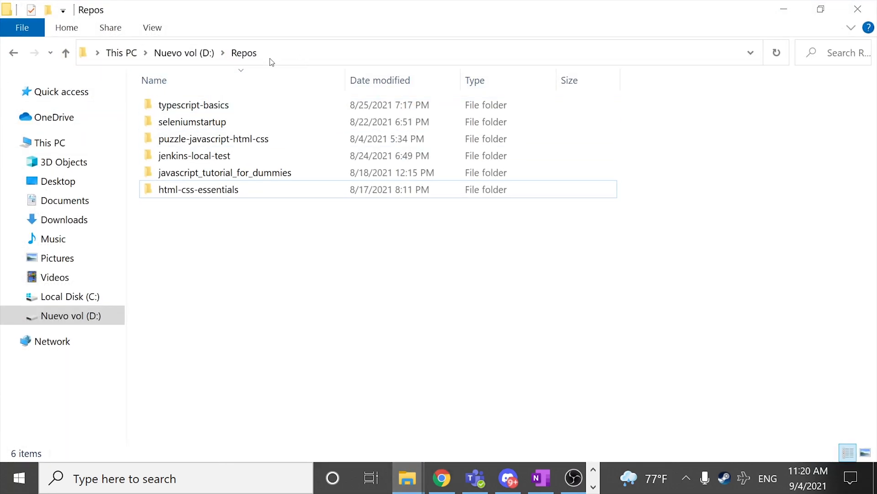
mouse_move(326, 207)
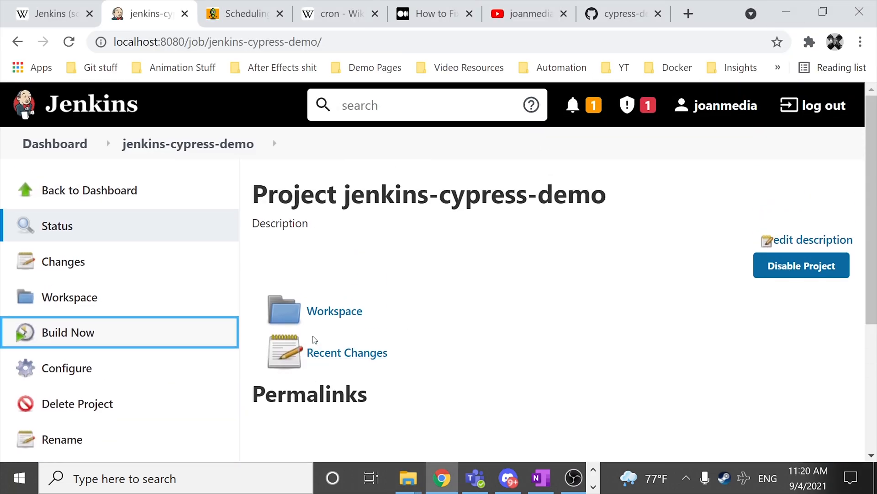
click(68, 332)
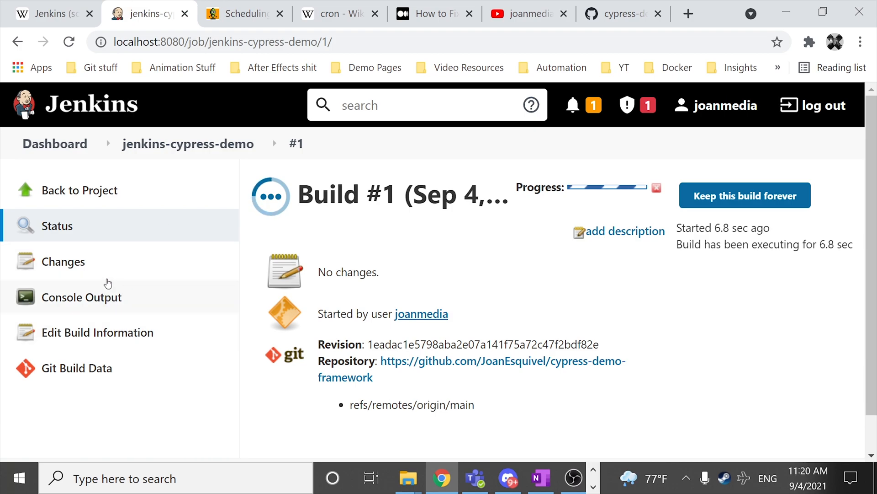
click(81, 297)
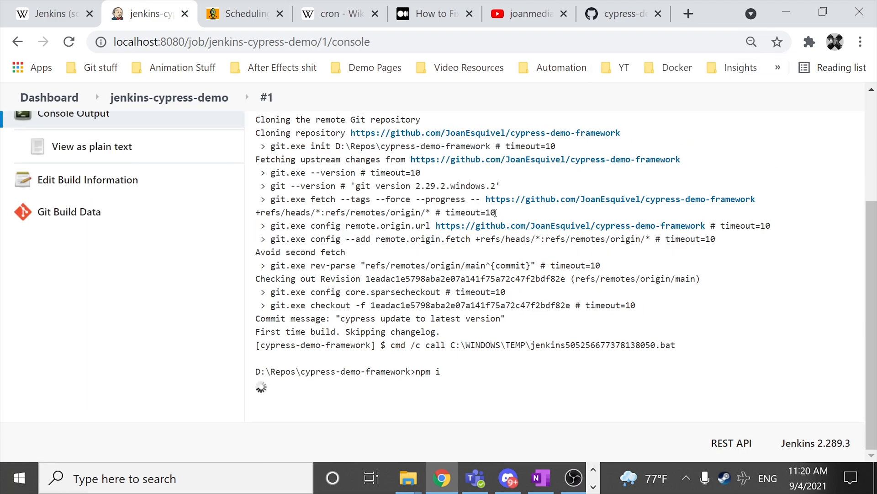
scroll(down, 3)
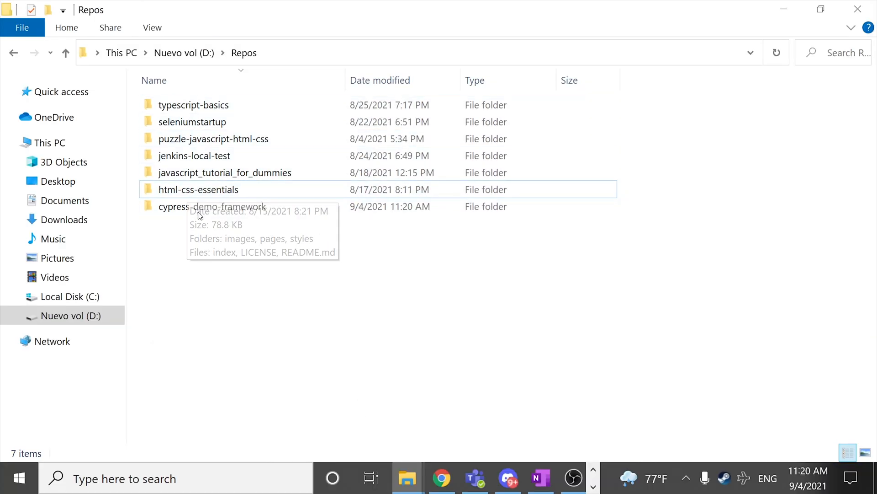
Inspect the cloned cypress-demo-framework folder and its node_modules, then return to the build log
double_click(212, 207)
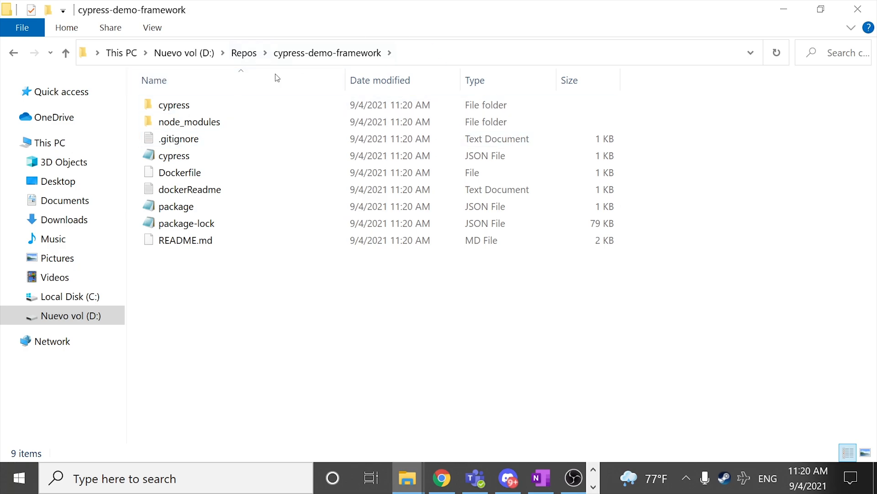
double_click(189, 121)
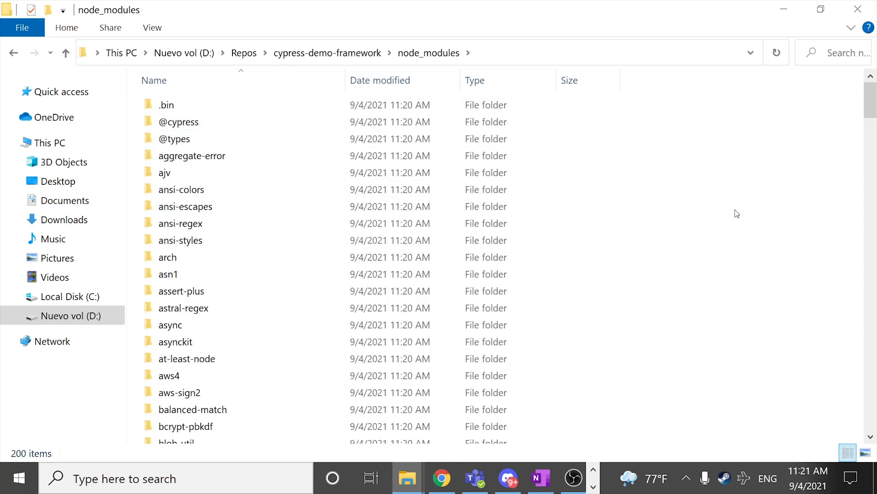
click(13, 53)
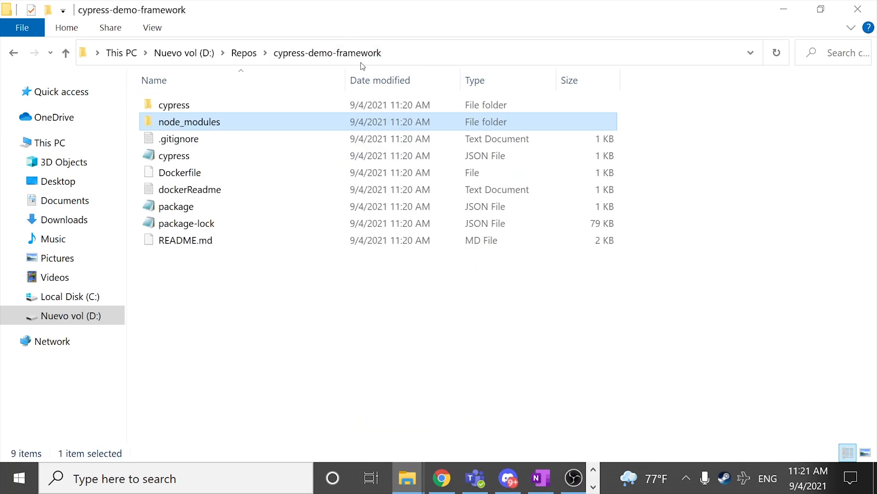
click(441, 478)
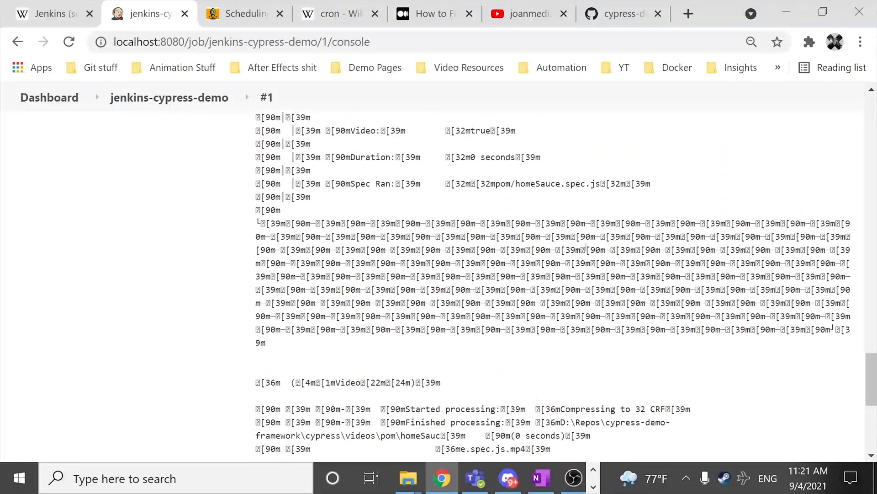
scroll(down, 3)
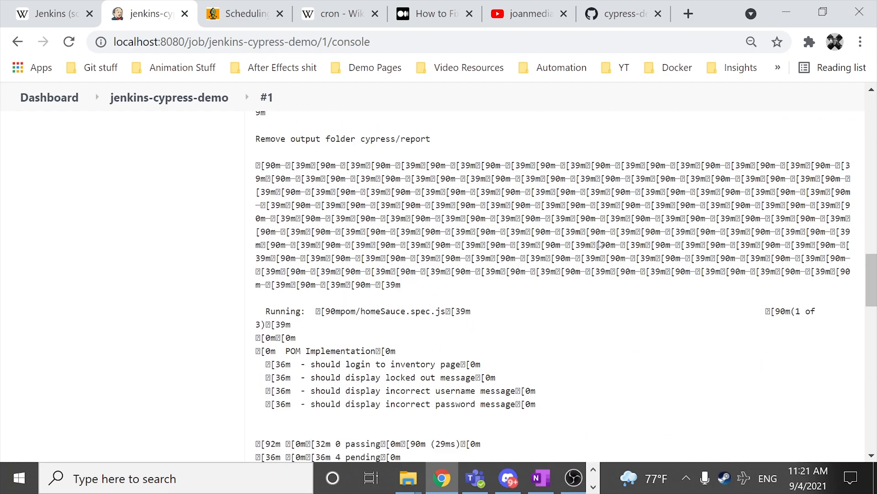
scroll(down, 3)
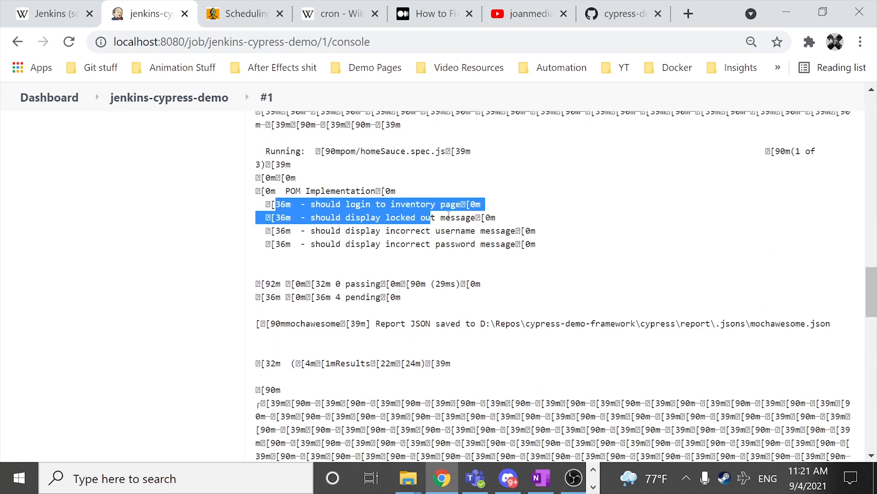
scroll(down, 3)
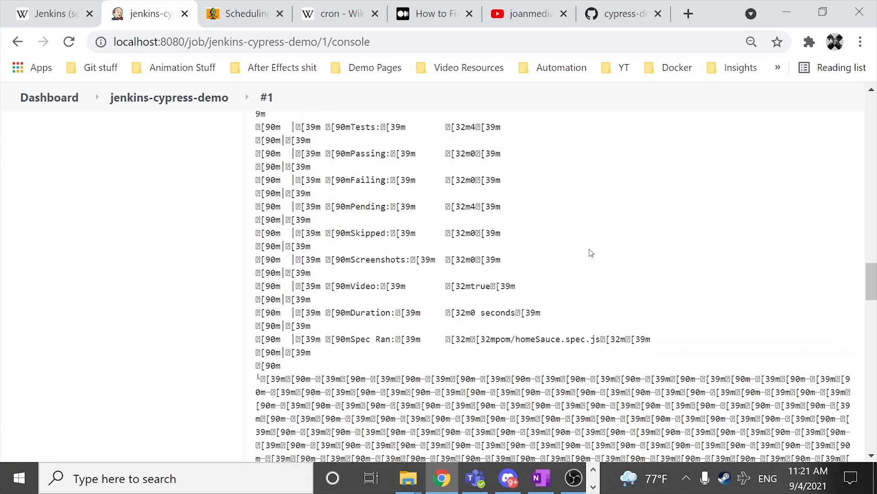
scroll(down, 3)
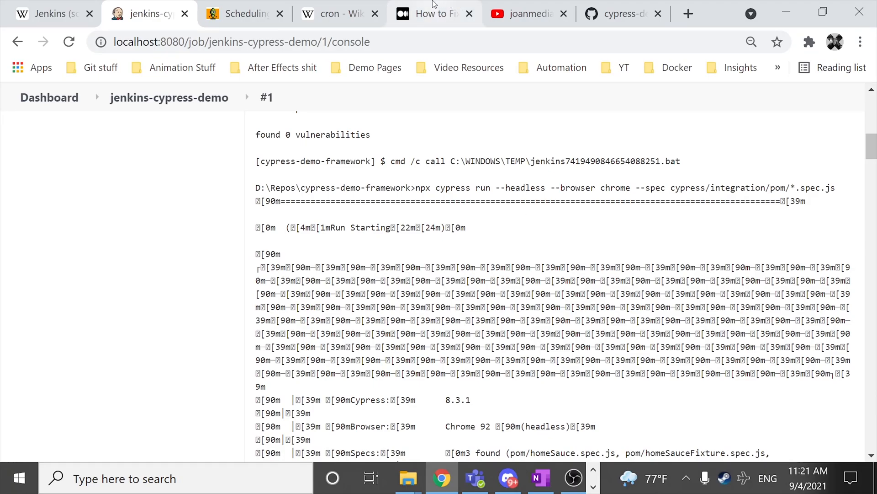
Read the Medium article on Jenkins console log encoding fixes, then return to build #1's console
click(434, 13)
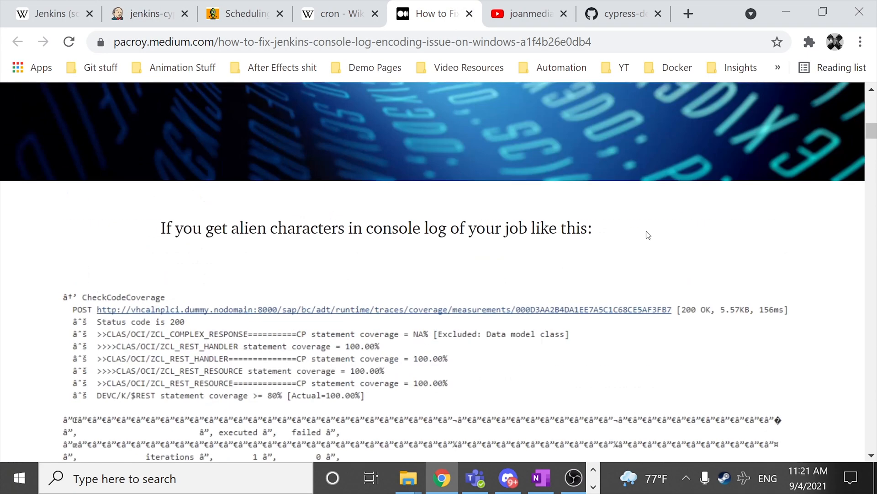
scroll(up, 3)
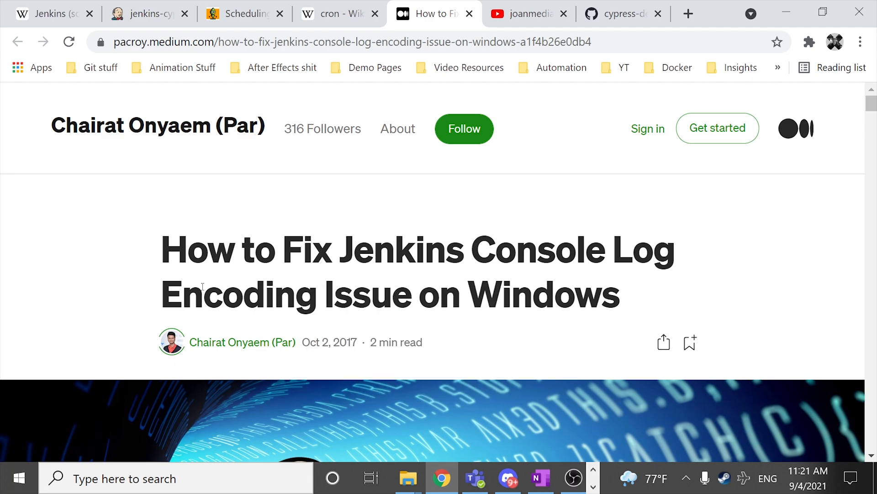
drag(182, 294, 635, 294)
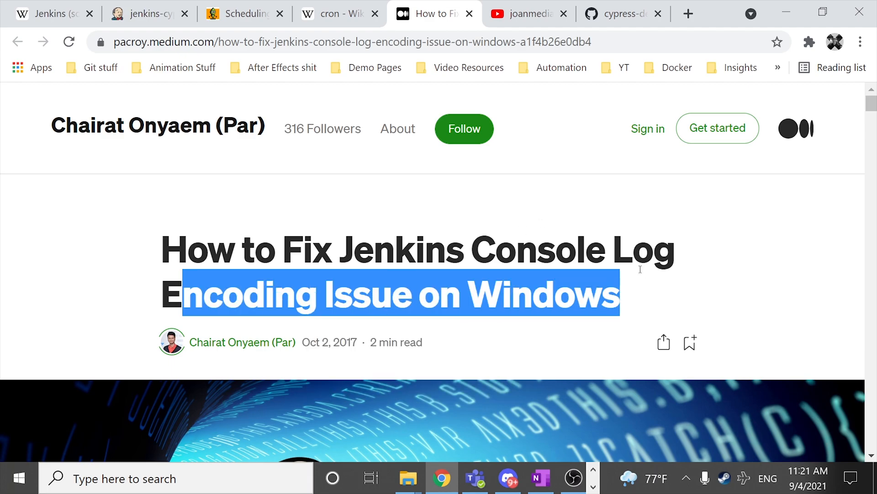
scroll(down, 3)
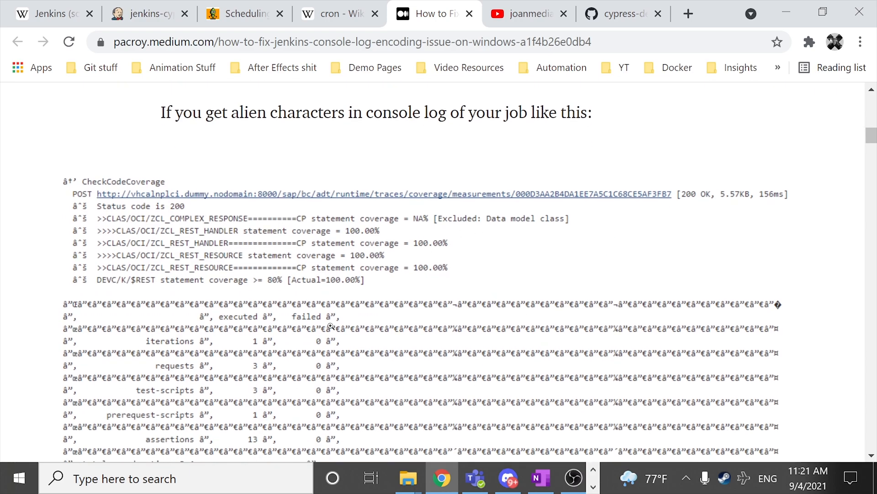
scroll(down, 3)
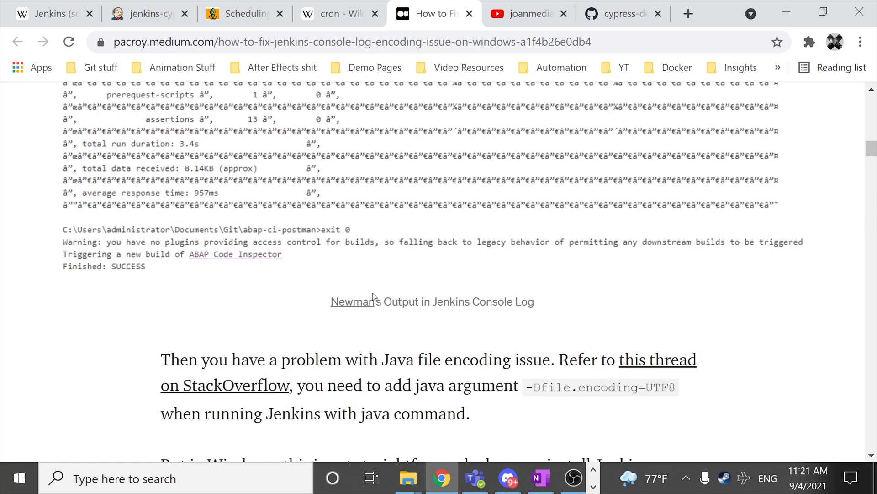
scroll(down, 3)
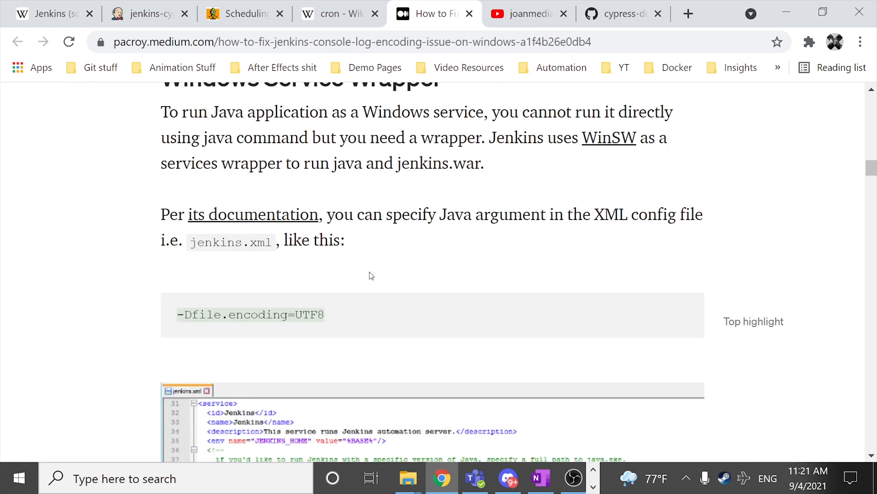
mouse_move(80, 309)
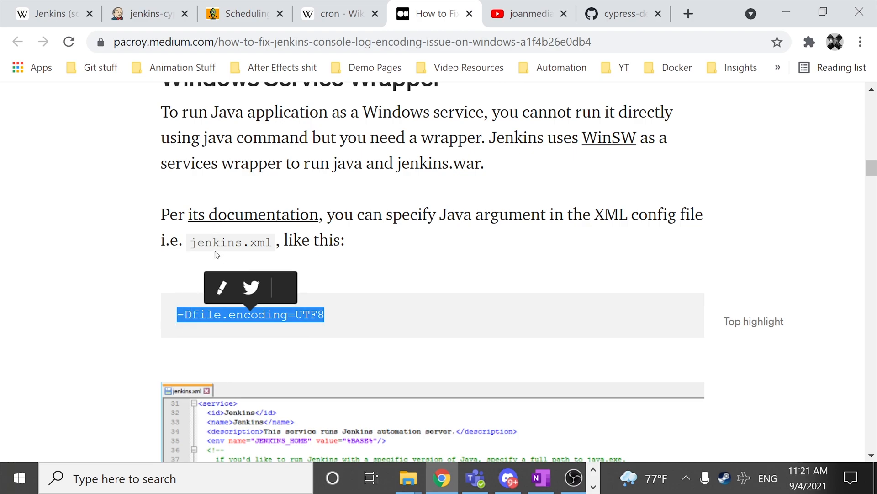
mouse_move(274, 332)
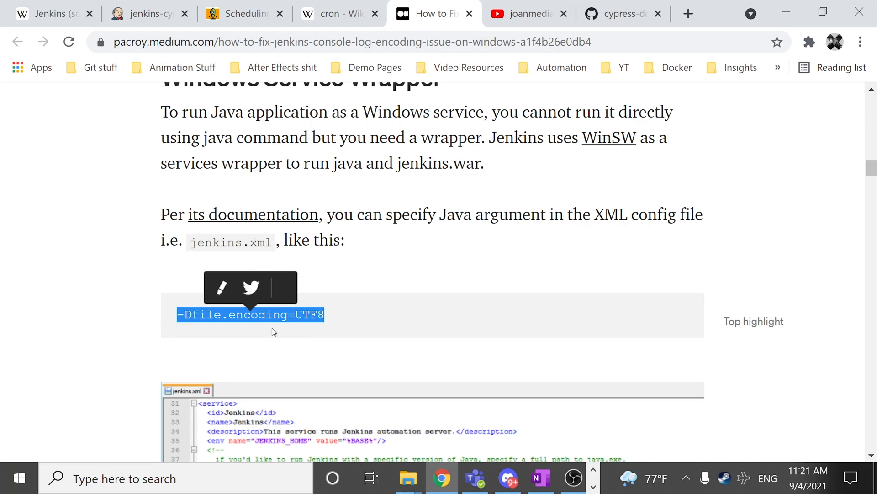
scroll(down, 3)
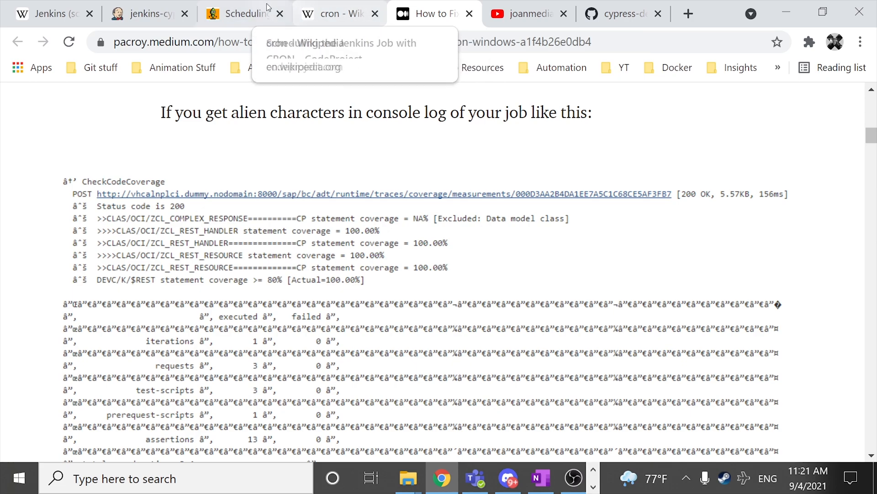
click(148, 13)
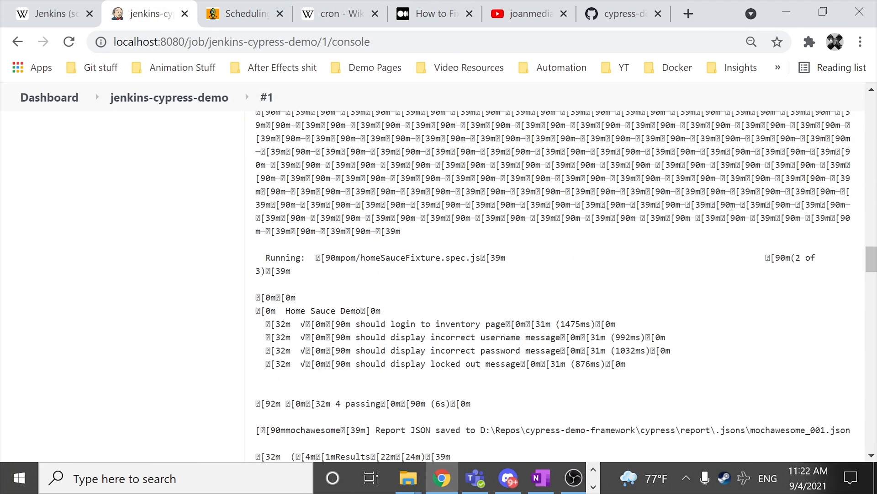
Check the log ends with Finished: SUCCESS, then switch to the cypress-demo-framework folder
scroll(down, 3)
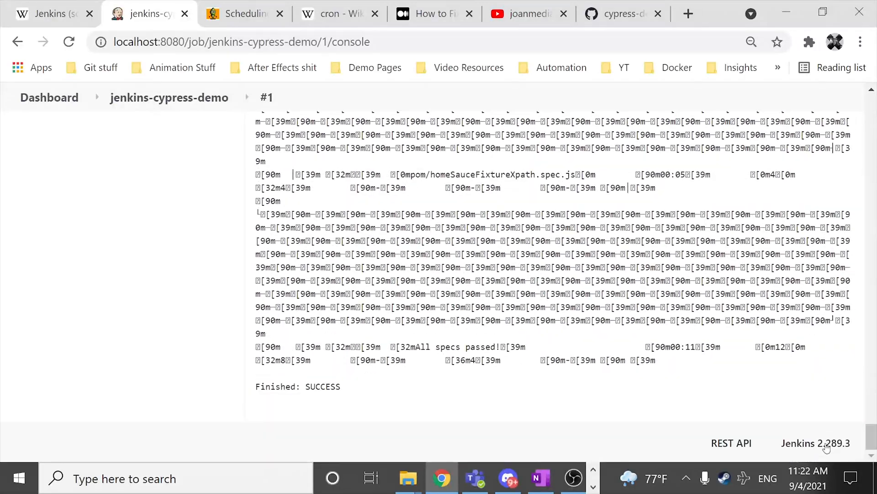
double_click(297, 386)
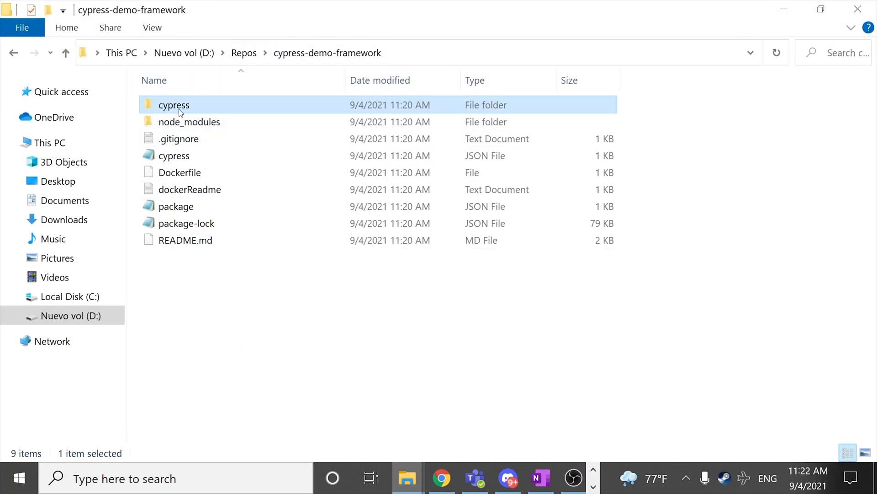
Open cypress/report/index.html to view the Mochawesome report in Chrome
double_click(174, 105)
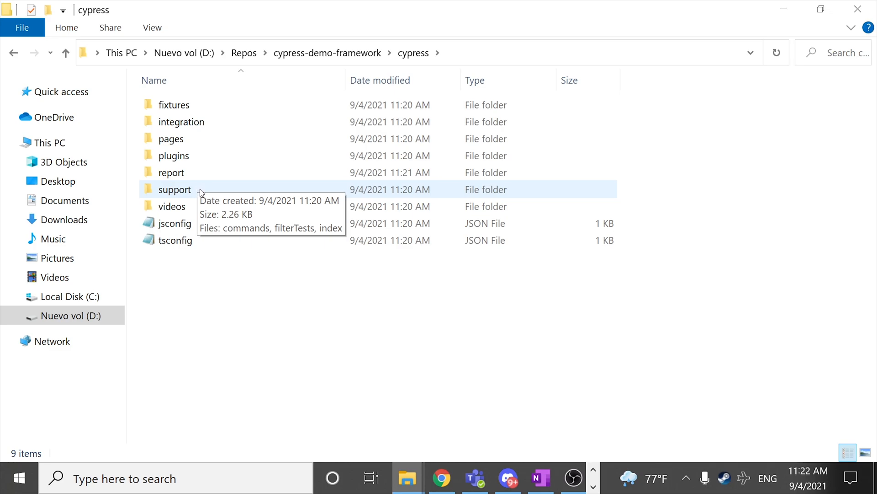
double_click(171, 172)
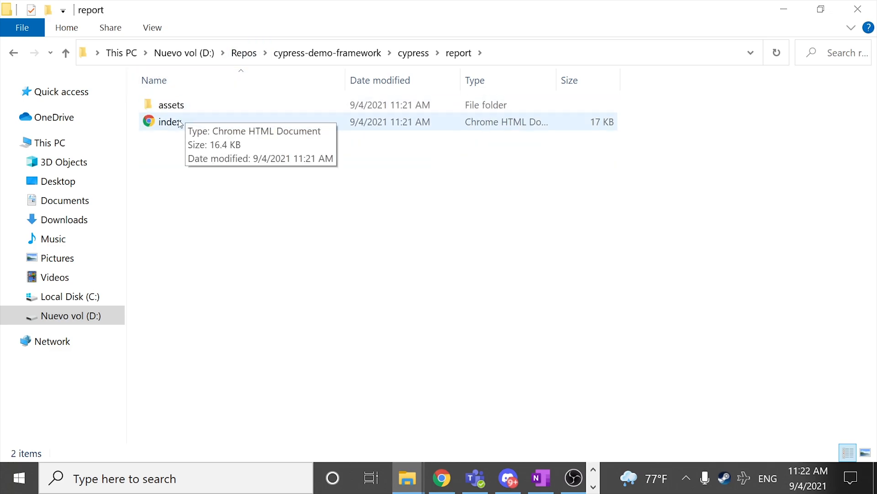
double_click(169, 122)
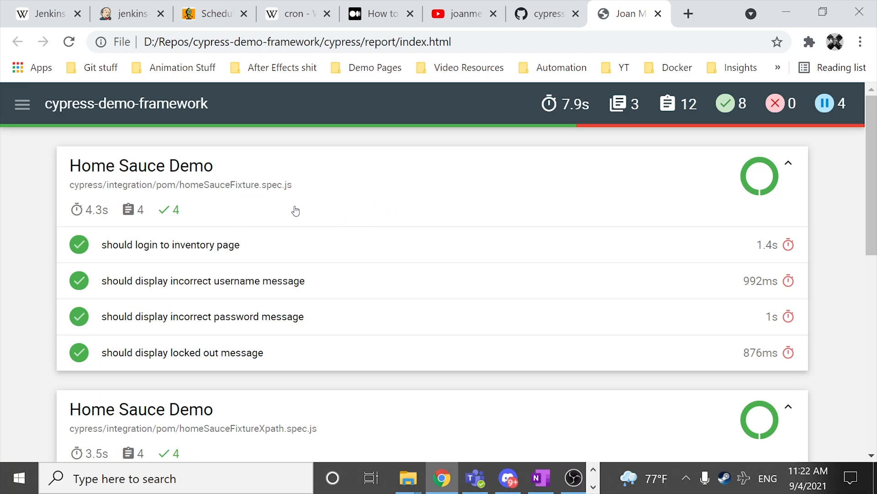
Scroll through the Home Sauce Demo test cards, all passing, then return to the Jenkins console
scroll(down, 3)
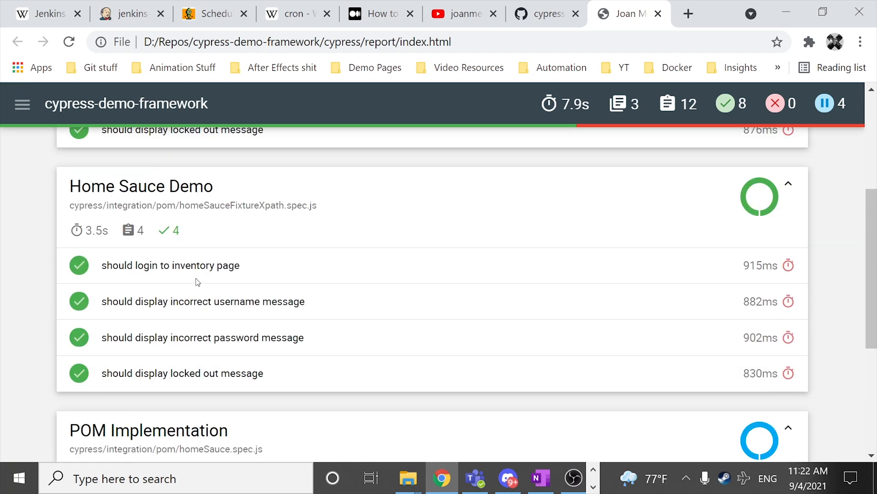
scroll(down, 3)
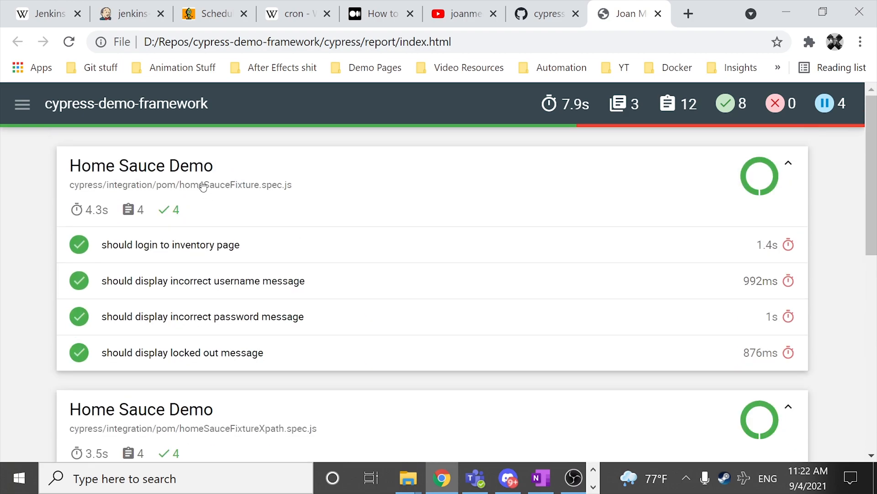
click(129, 12)
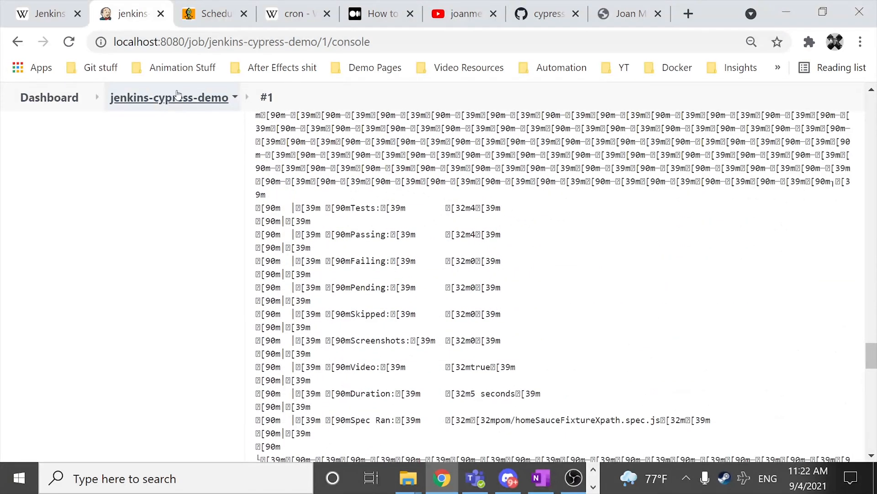
Open the jenkins-cypress-demo job's Configure page, then switch to the cypress\report folder in File Explorer
click(169, 97)
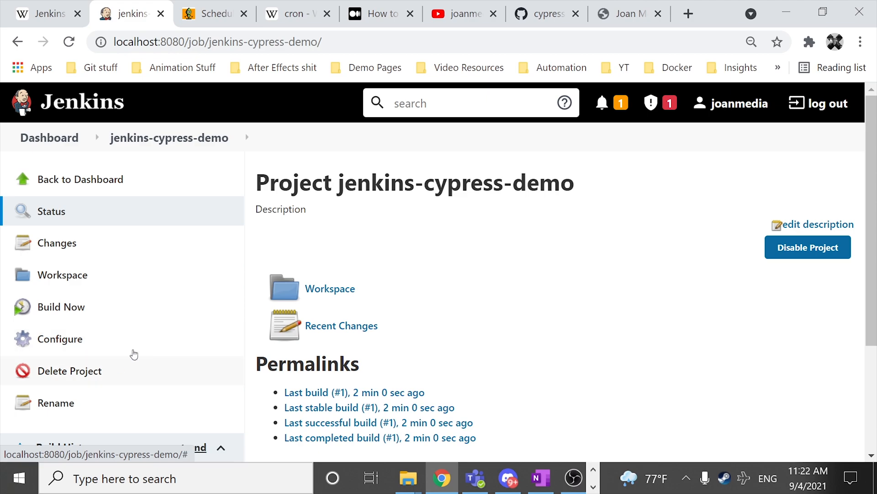
click(60, 338)
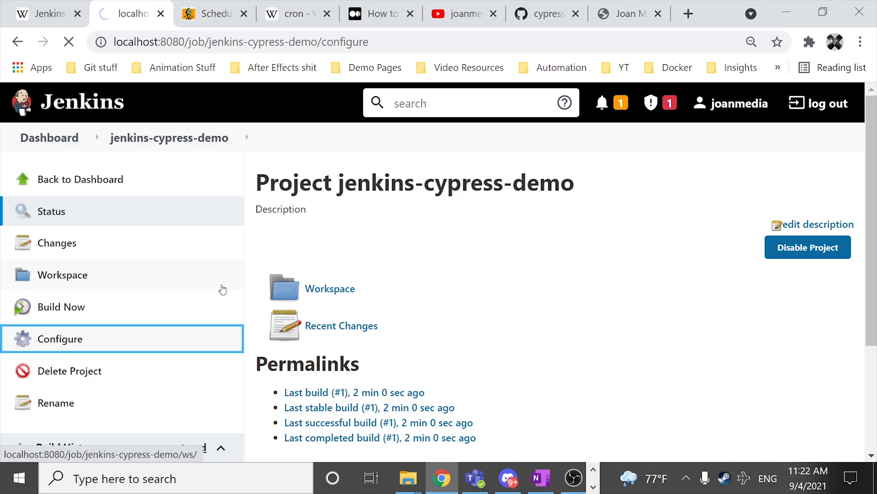
click(60, 339)
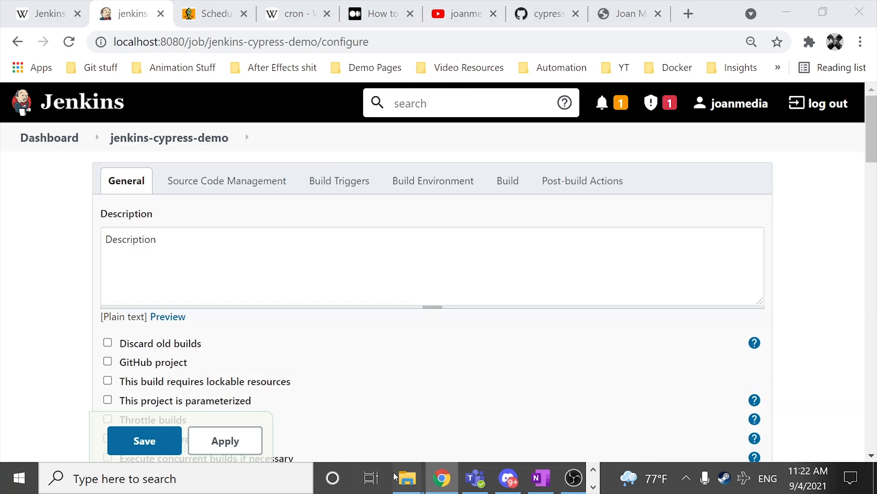
click(407, 478)
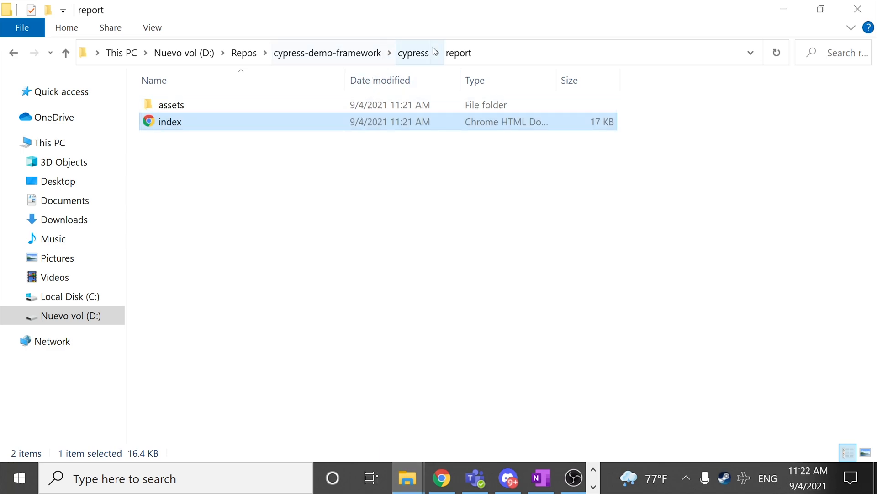
Go up to D:\Repos in File Explorer and return to the Jenkins configure page
click(244, 53)
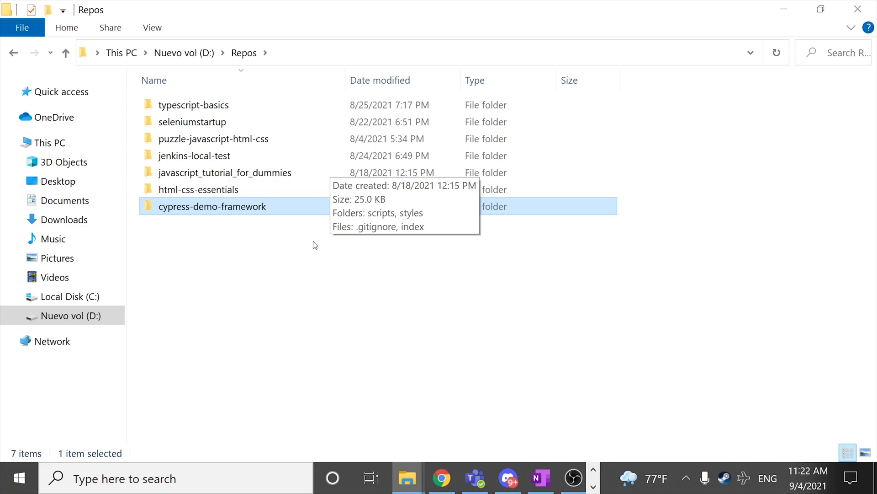
key(Delete)
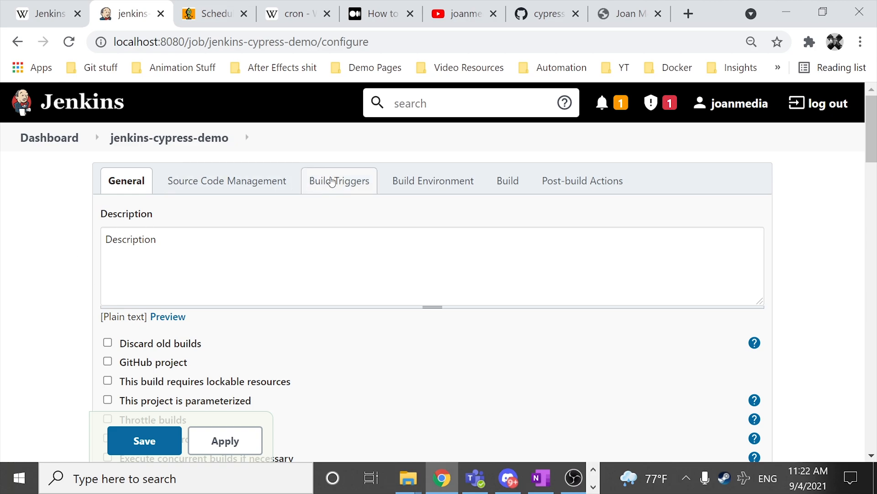
Under Build Triggers enable 'Build periodically' with an empty Schedule, then bring up Wikipedia's cron article
click(339, 180)
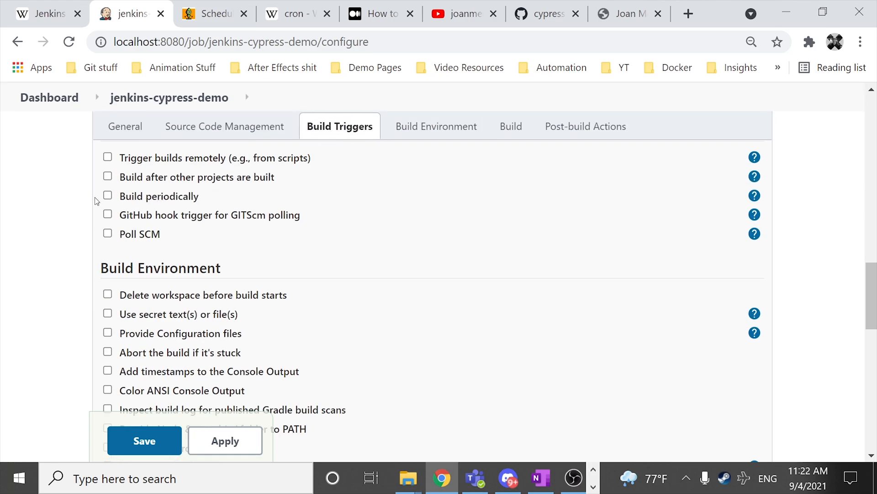
click(108, 195)
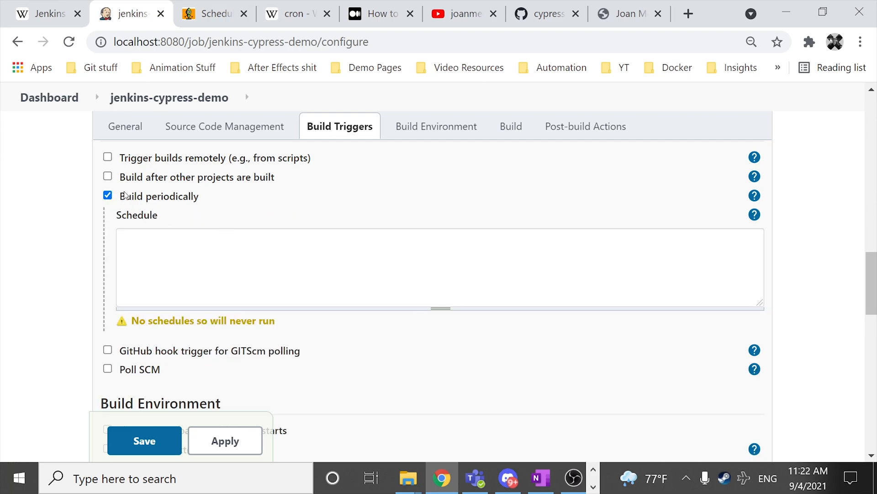
click(244, 267)
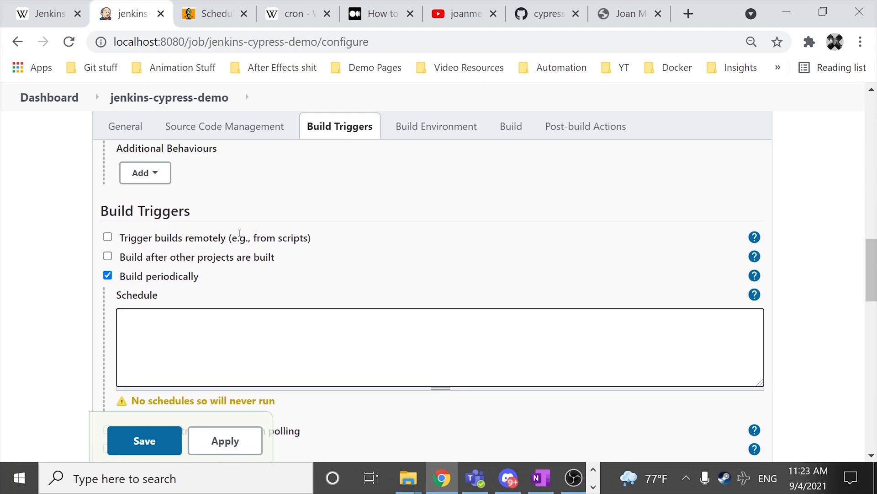
scroll(down, 3)
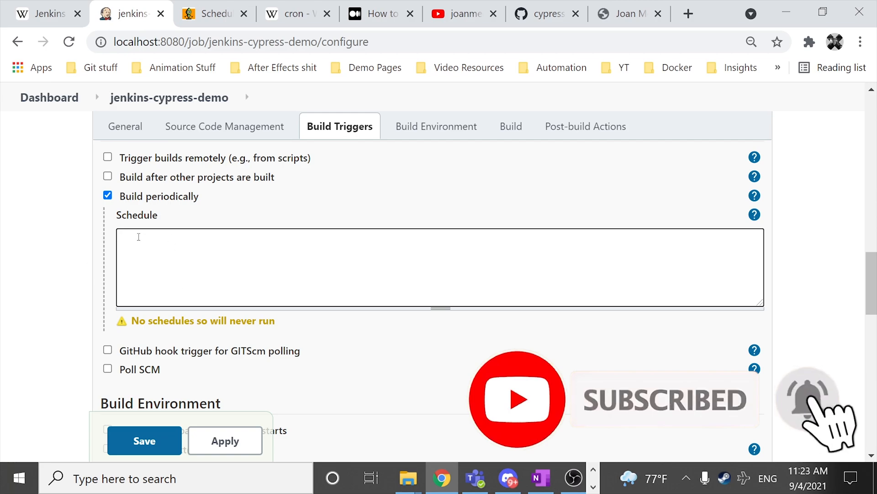
click(291, 13)
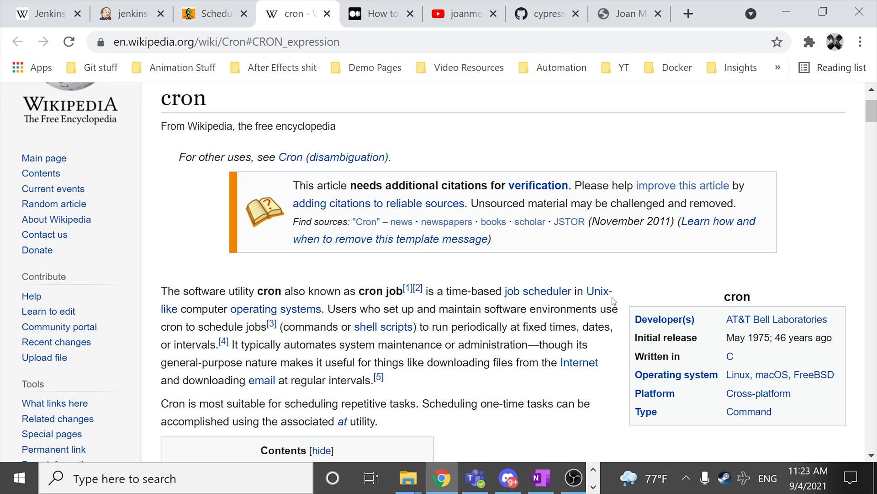
Read the CodeProject Jenkins CRON article, noting the 'every day at 6' example, and return to the job configuration
drag(202, 308, 320, 309)
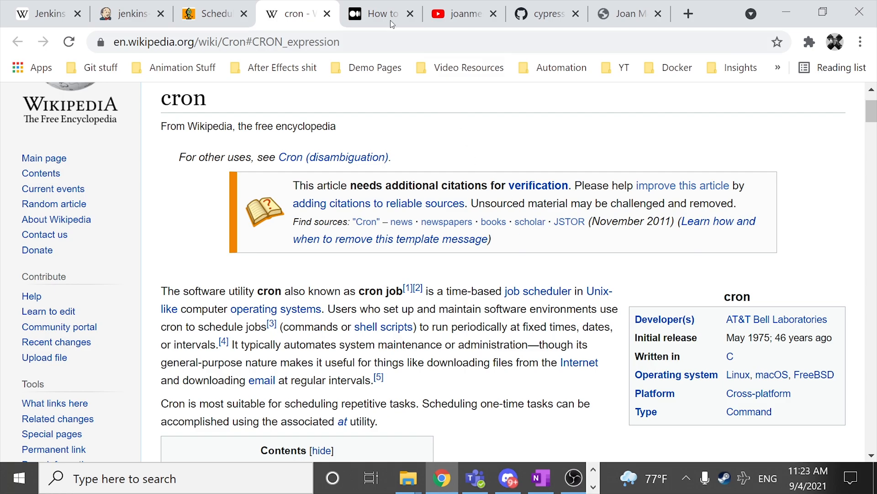
click(212, 14)
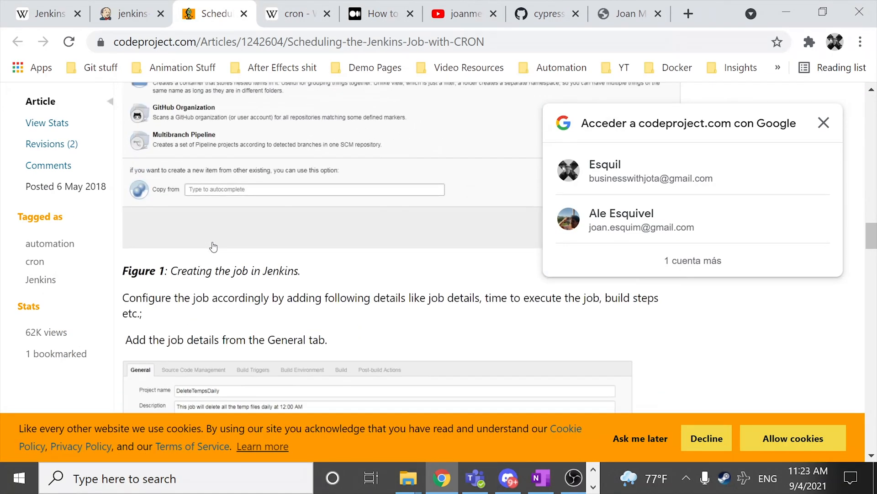
scroll(down, 3)
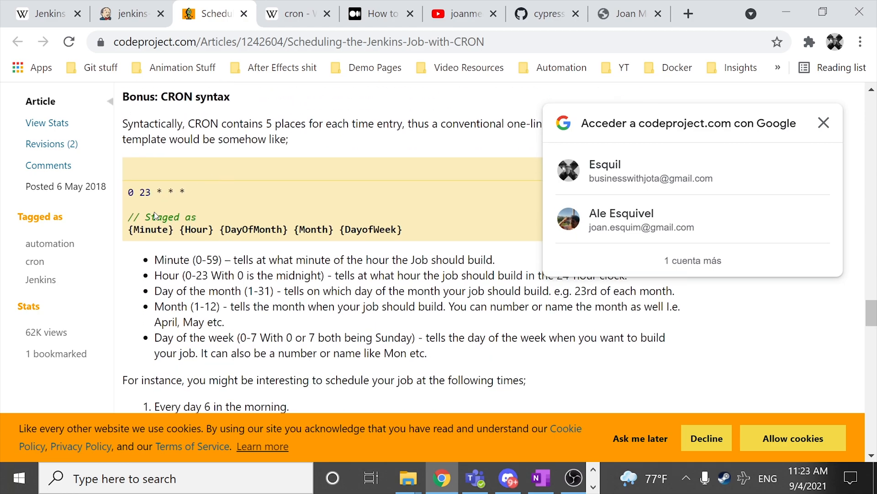
scroll(down, 3)
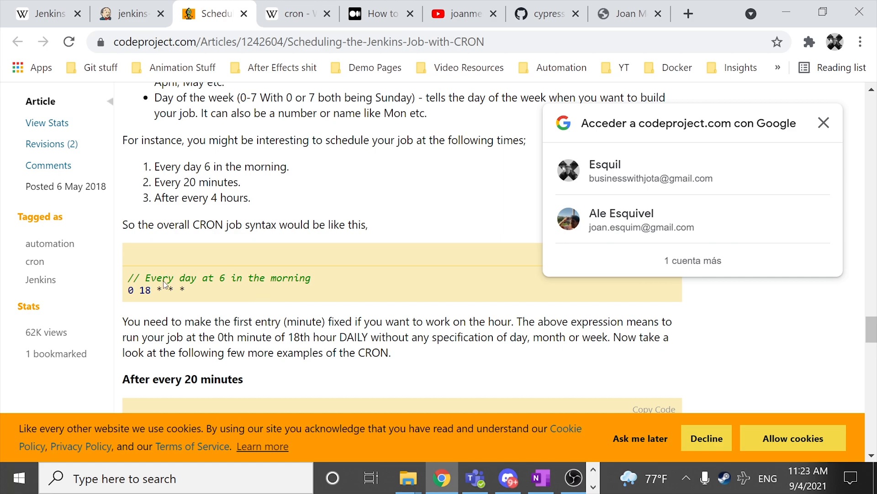
drag(163, 277, 305, 278)
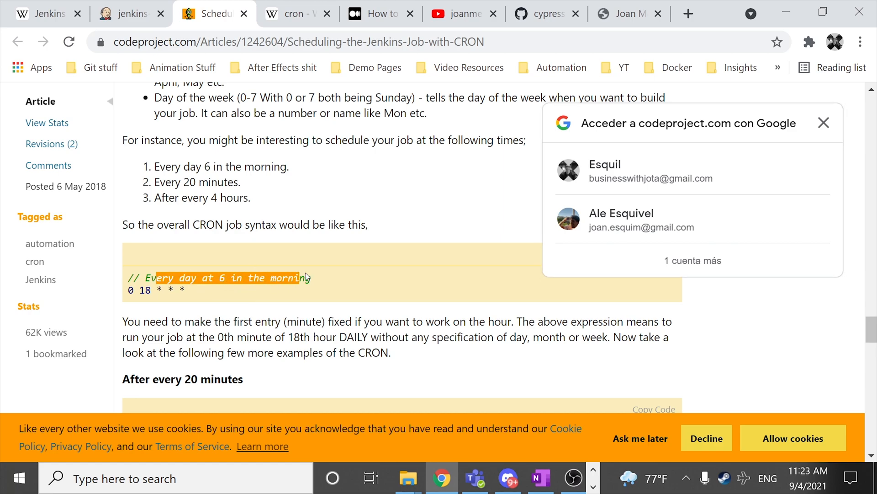
scroll(down, 3)
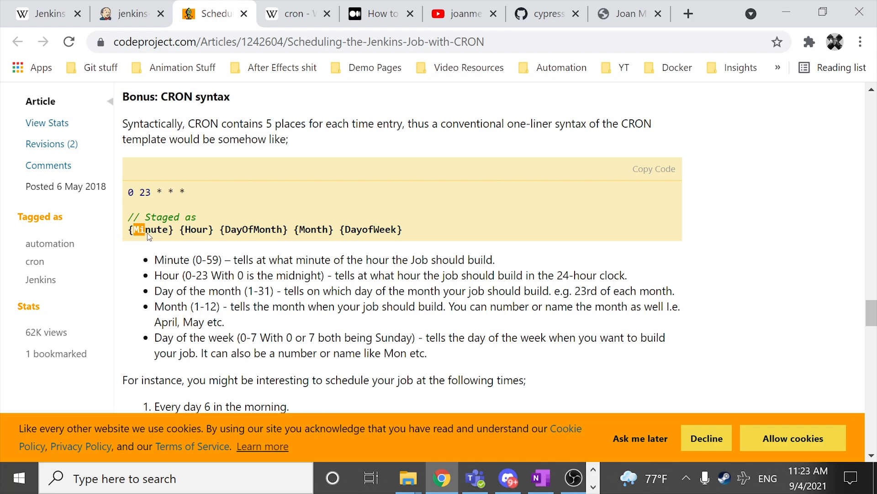
mouse_move(190, 231)
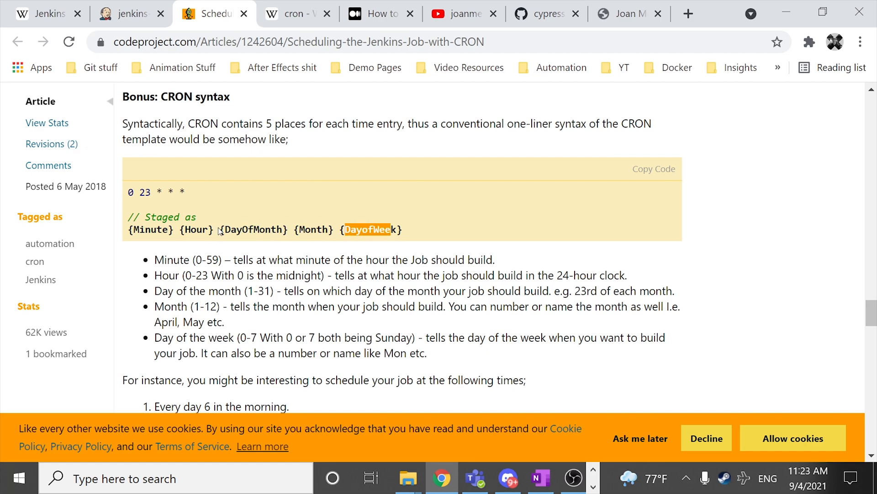
scroll(down, 3)
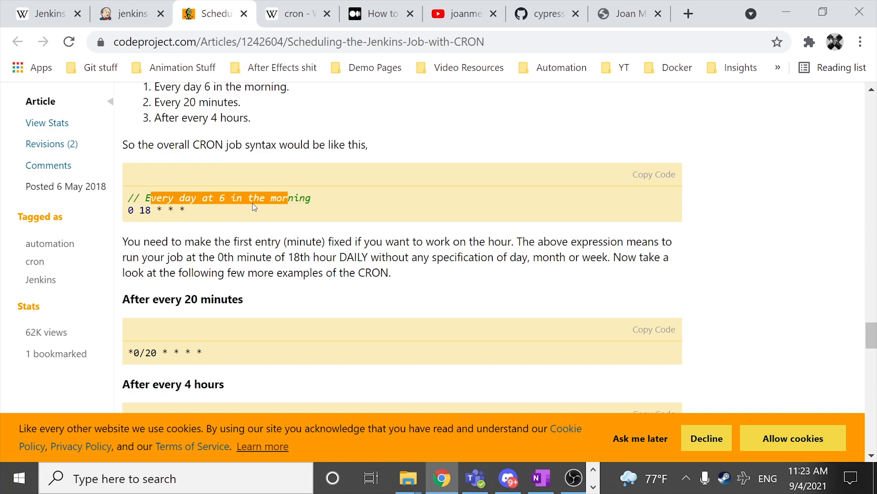
click(130, 14)
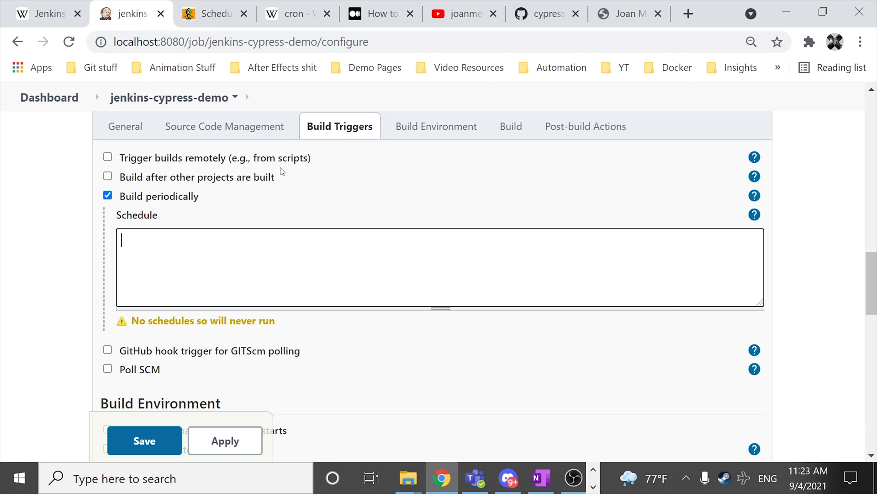
Start filling the Schedule box, checking the Minute field order in the CRON article, keeping unsaved changes
click(213, 13)
text(0 18 * * *)
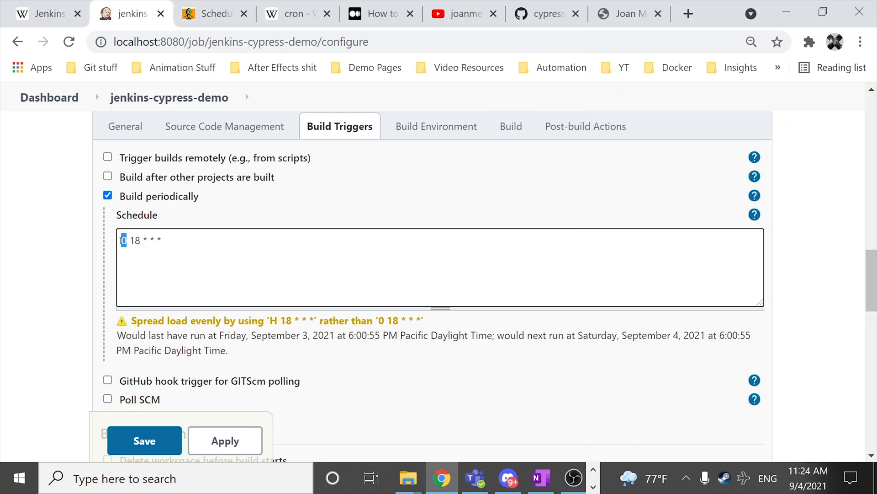
click(213, 14)
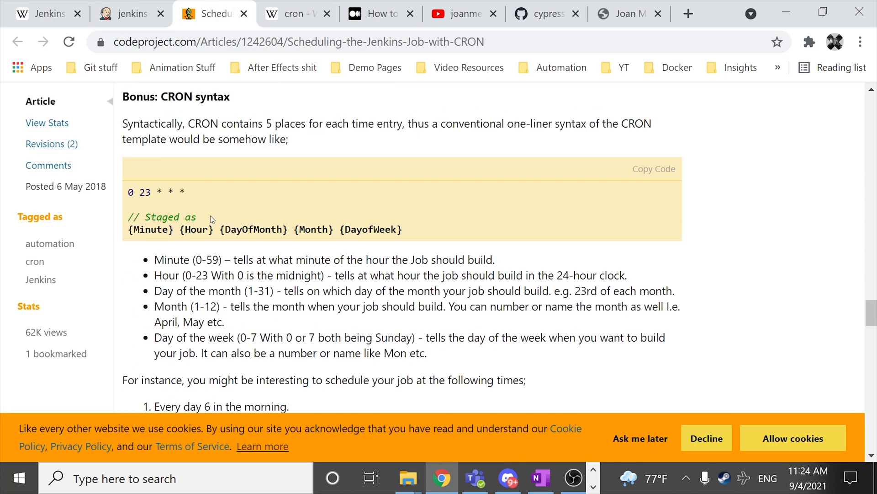
double_click(148, 229)
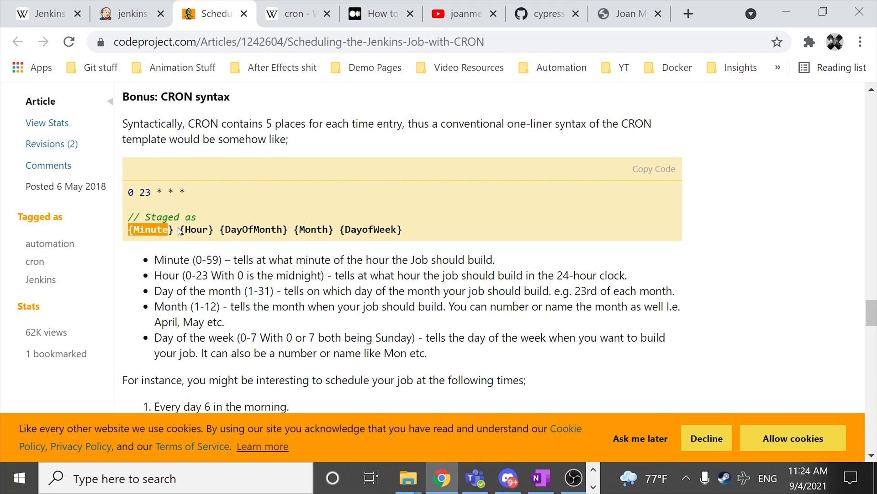
click(128, 13)
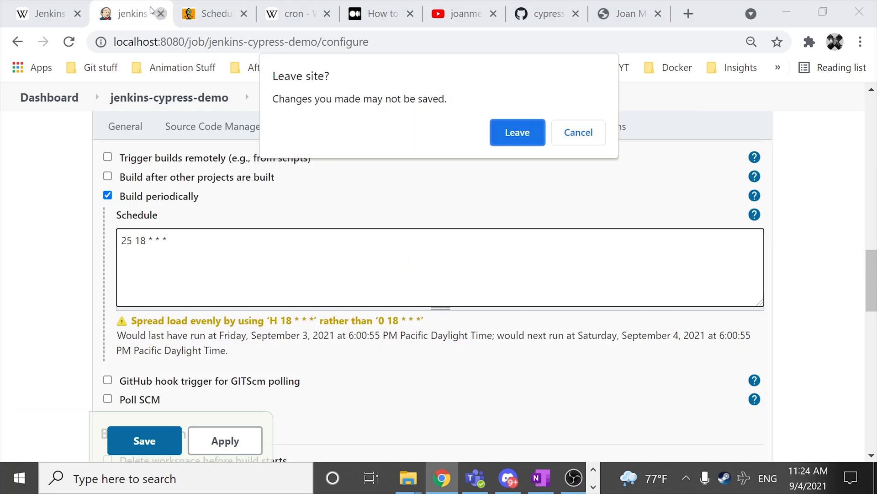
click(578, 133)
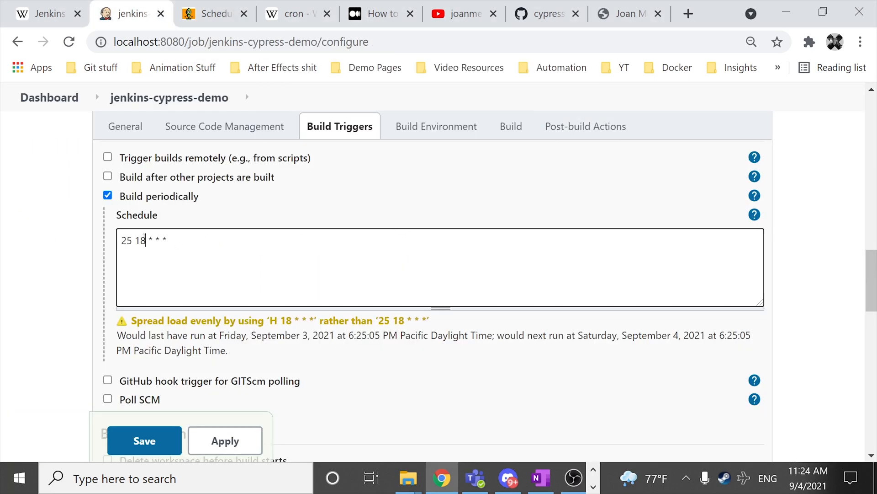
Complete the schedule as 25 11 * * * (daily at 11:25) and save the job configuration
click(804, 479)
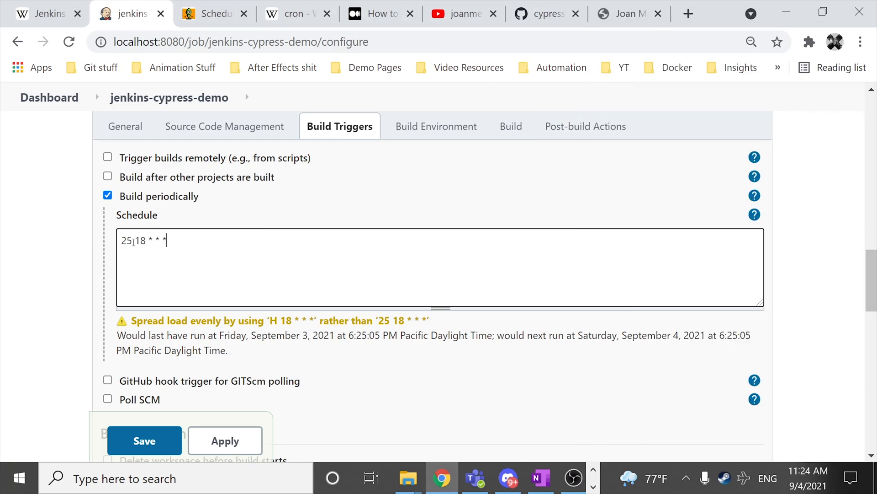
text(1)
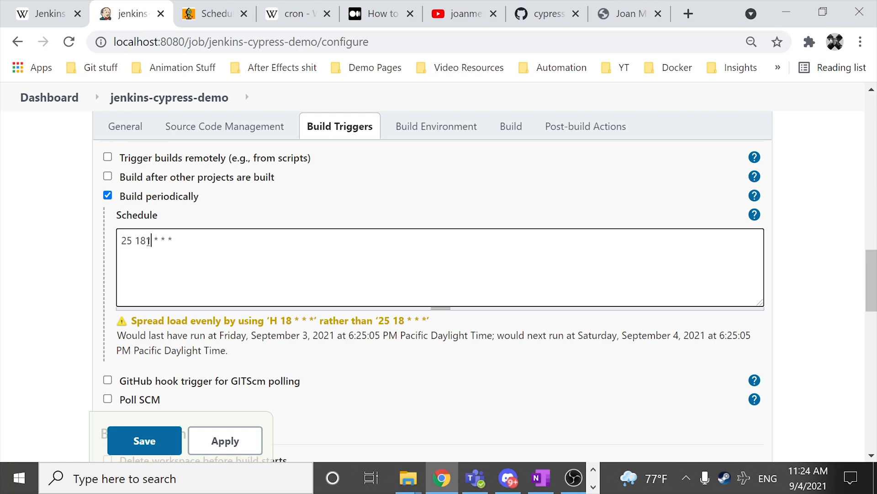
key(BackSpace)
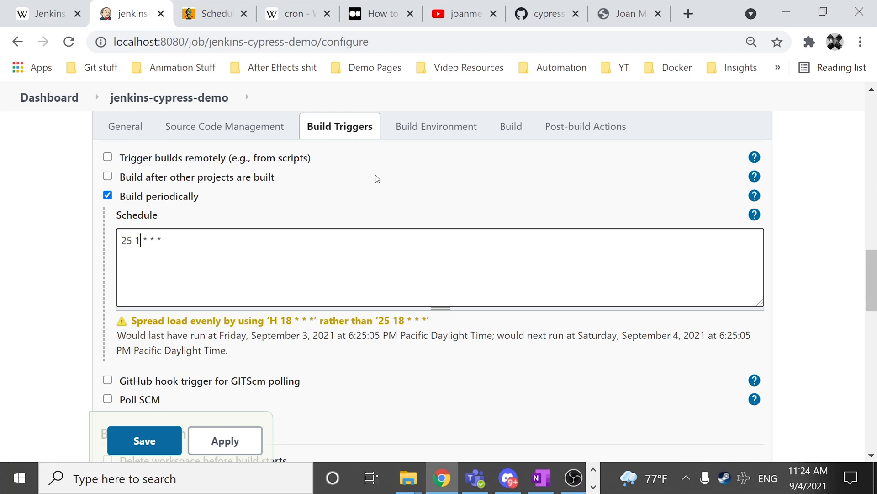
text(1)
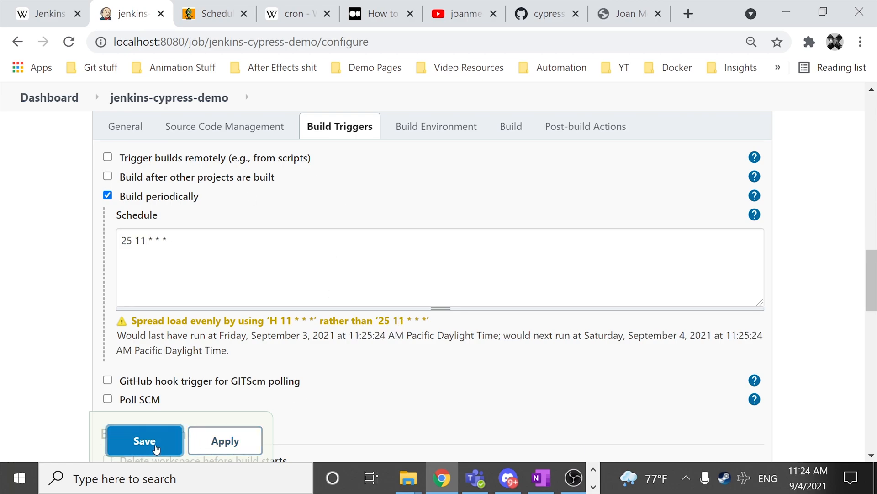
click(143, 440)
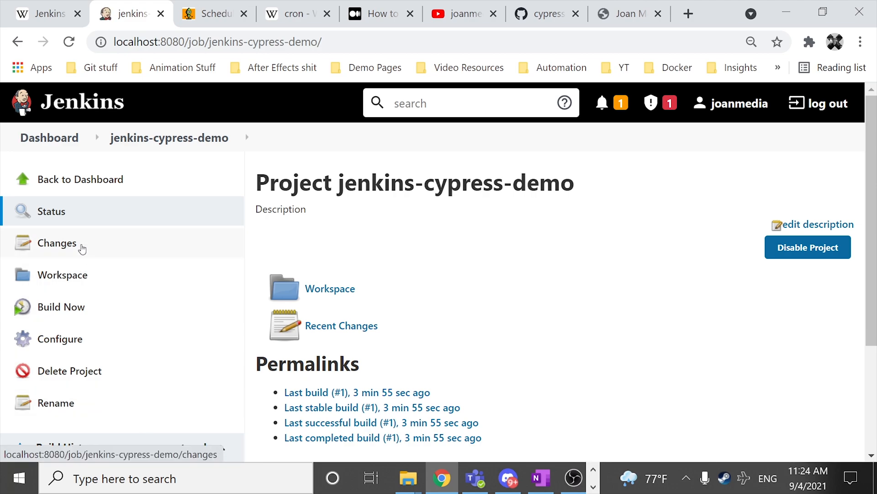
Reopen Build Triggers to confirm the next run today at 11:25 and check the clock reads 11:24
click(61, 339)
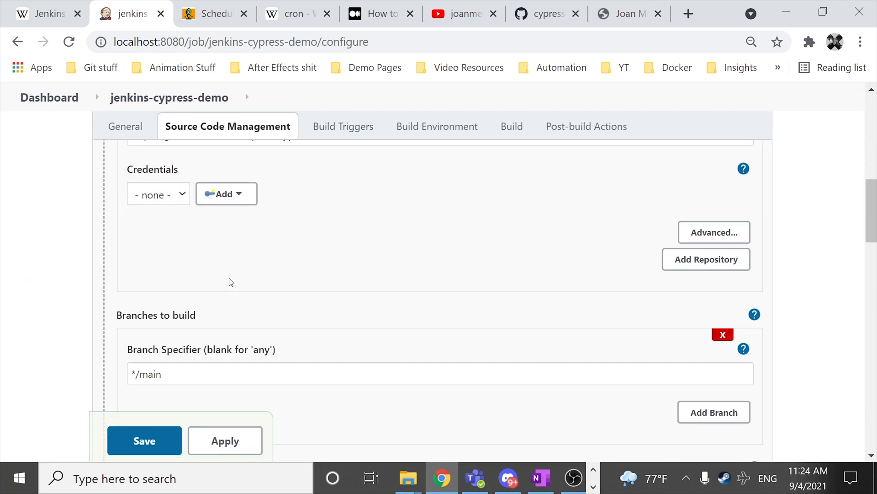
click(339, 126)
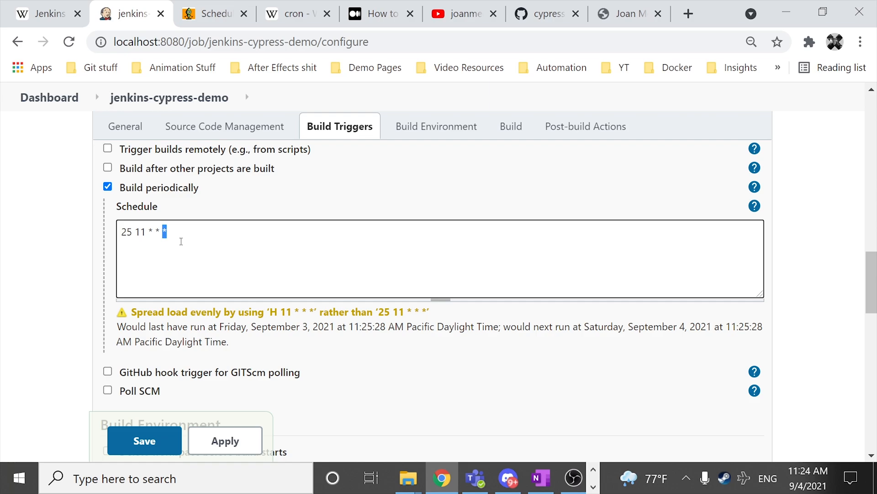
click(213, 13)
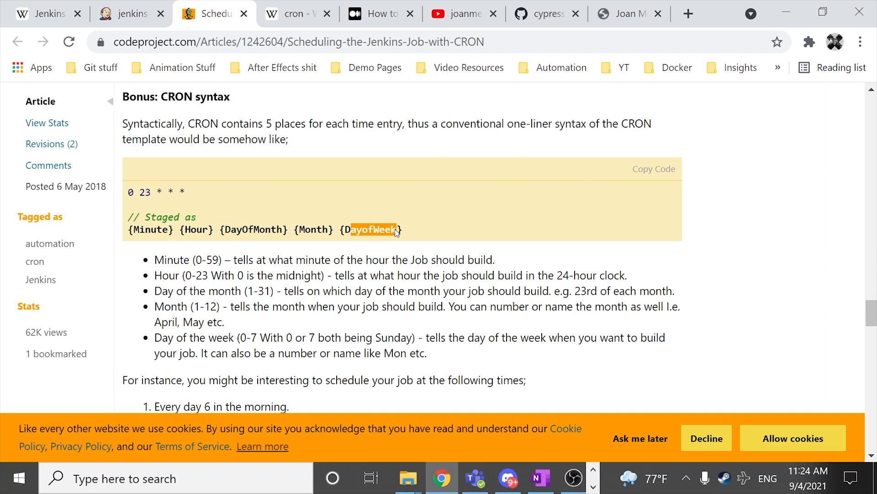
click(130, 13)
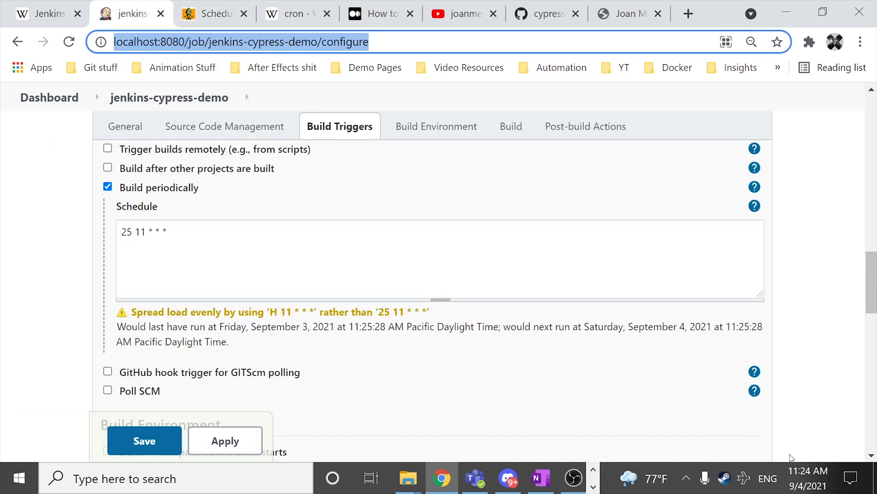
click(808, 478)
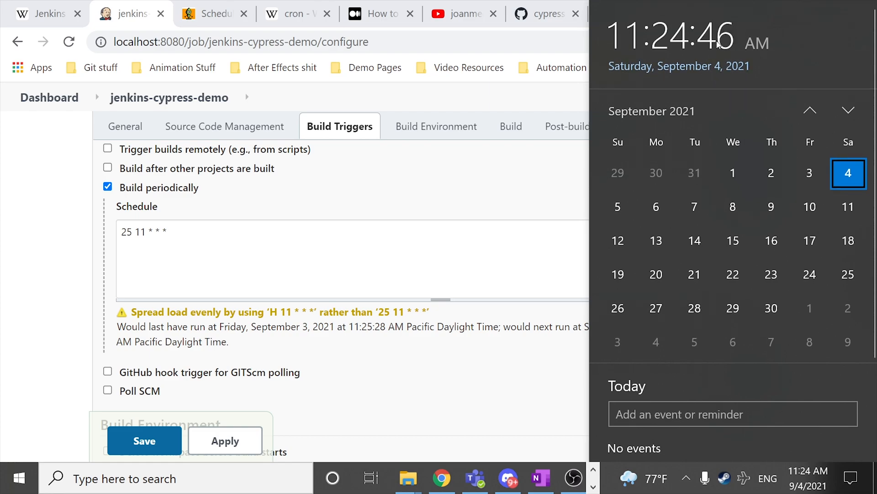
mouse_move(158, 97)
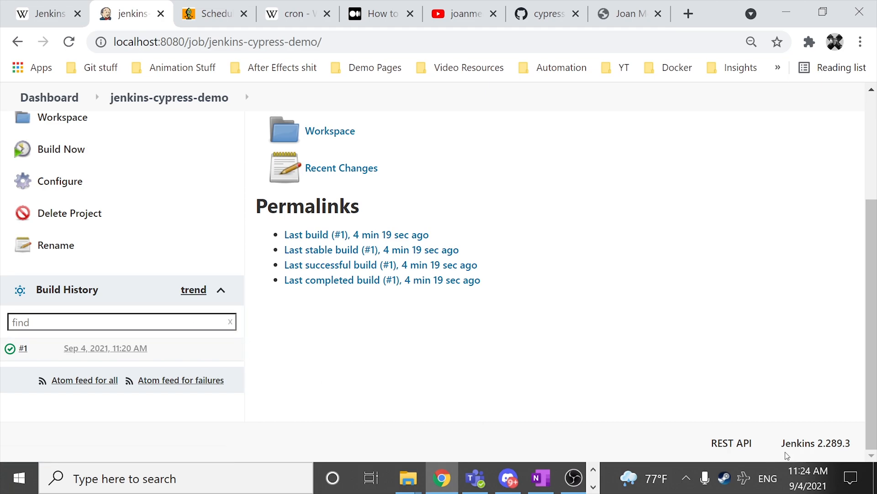
Watch the clock reach 11:25 for scheduled build #2, glancing at the project's cypress folder meanwhile
click(808, 471)
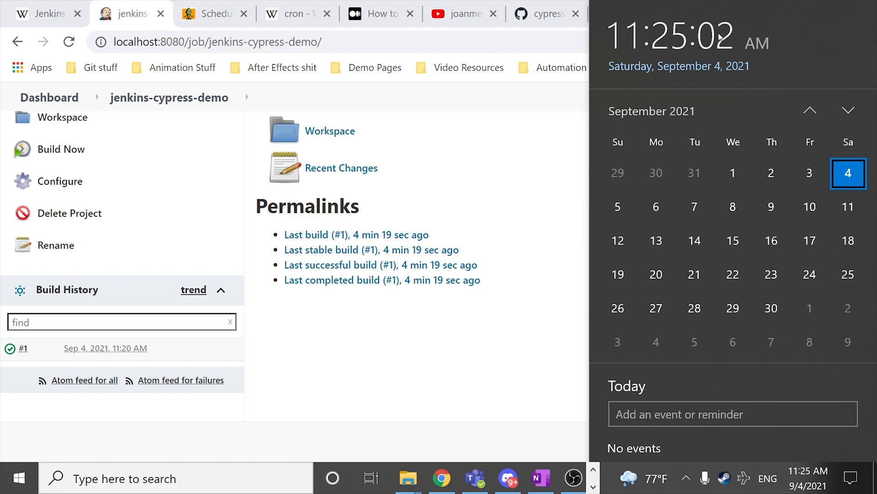
click(62, 149)
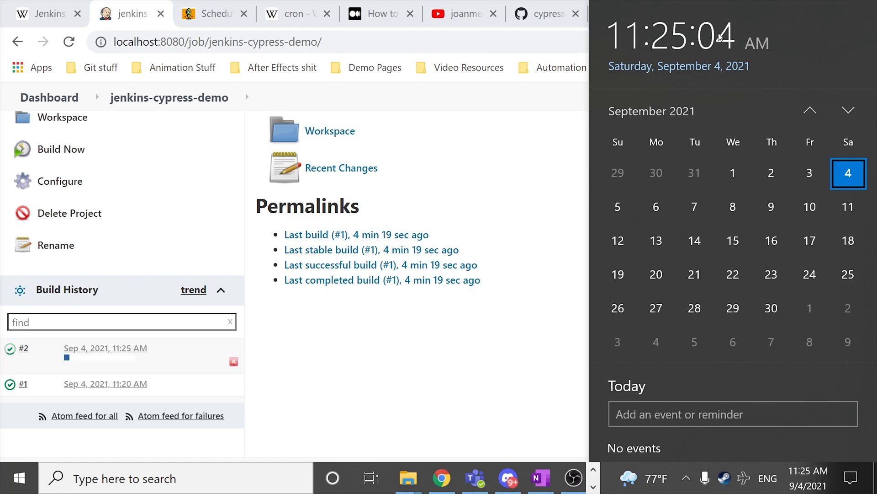
mouse_move(23, 354)
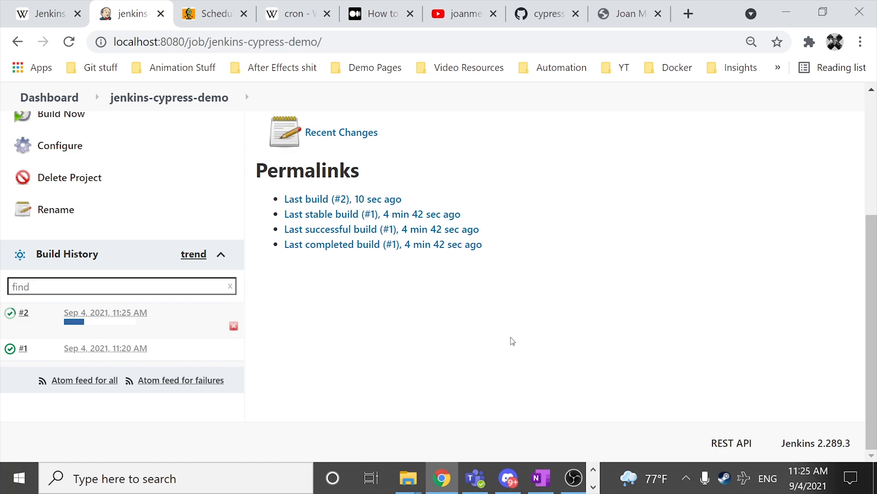
mouse_move(338, 344)
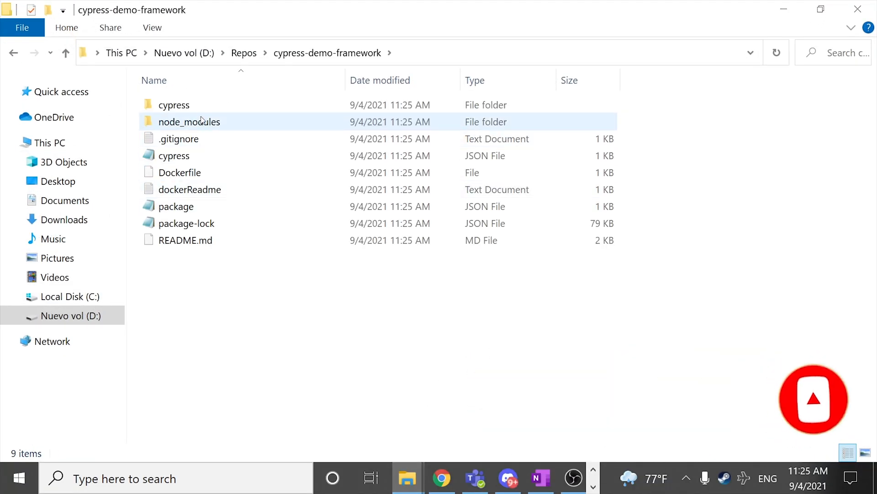
double_click(174, 104)
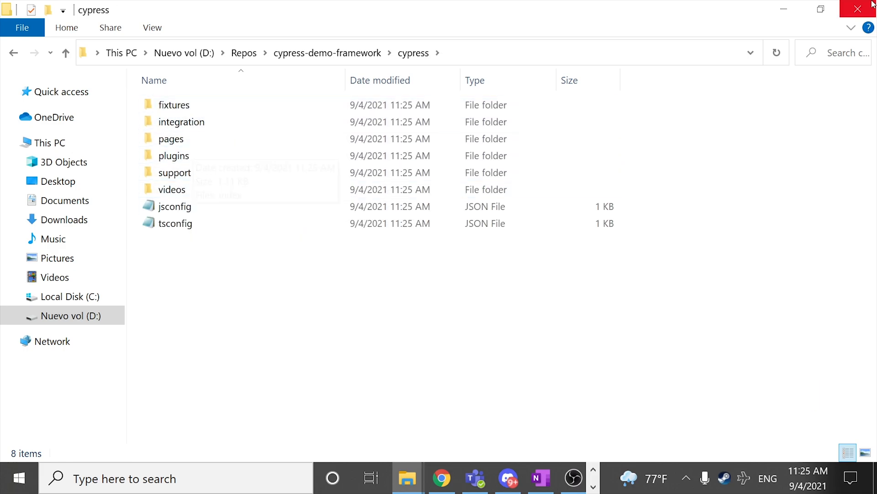
click(441, 478)
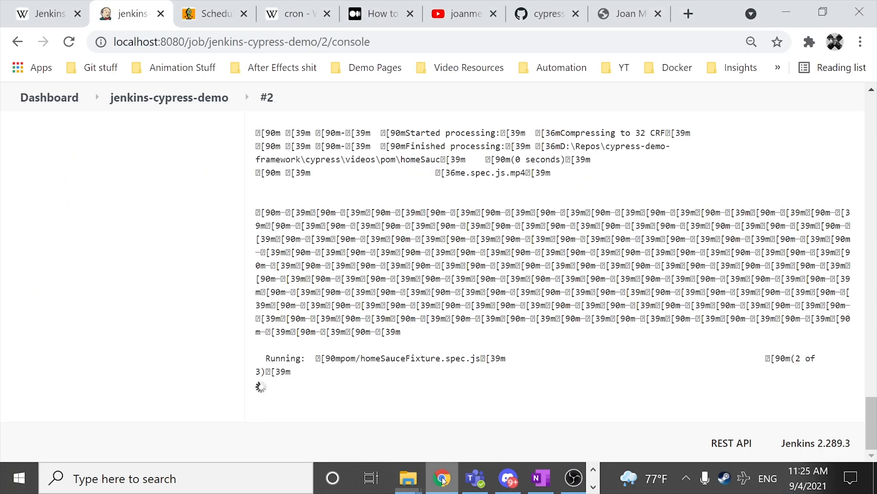
Scroll the console log and go back to the Jenkins dashboard listing jenkins-cypress-demo as successful
scroll(down, 3)
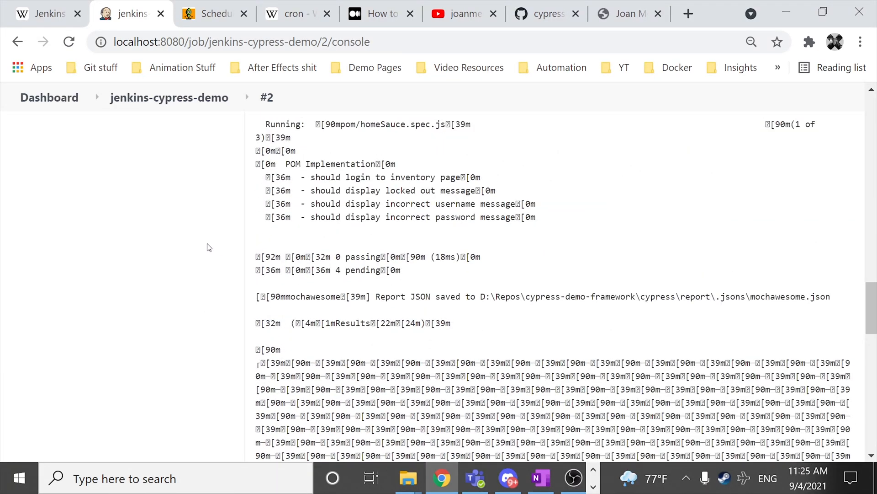
click(169, 97)
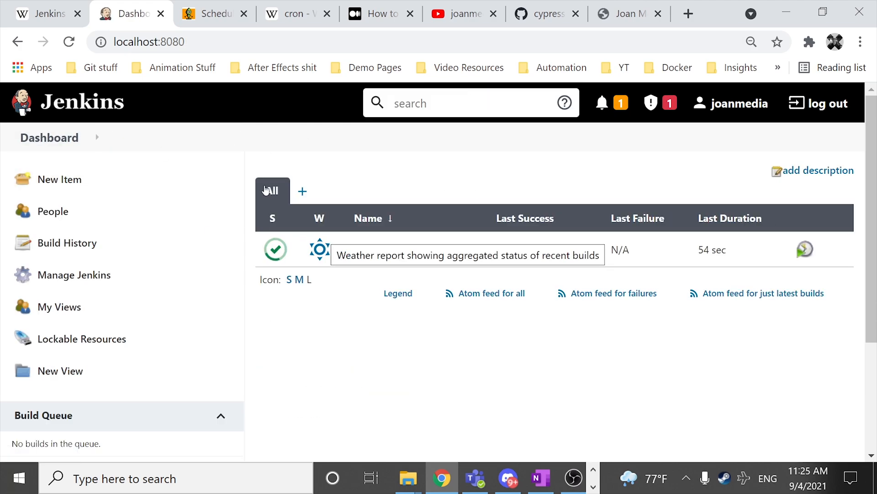
mouse_move(53, 211)
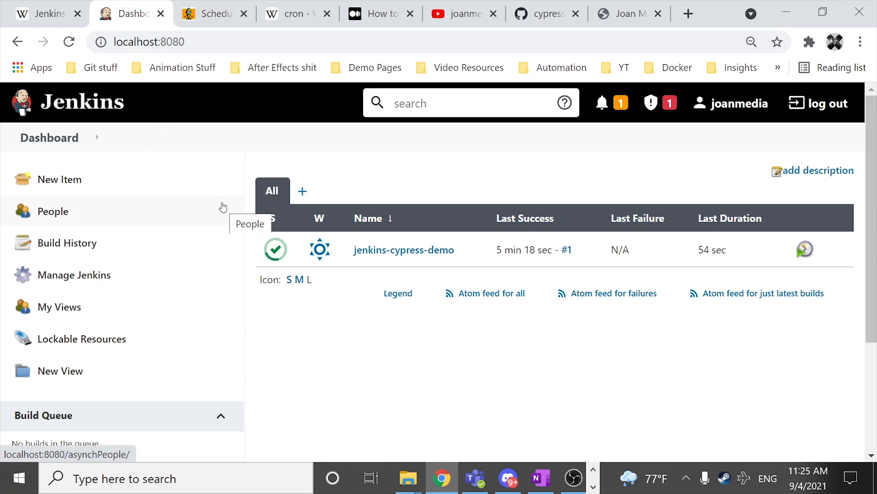